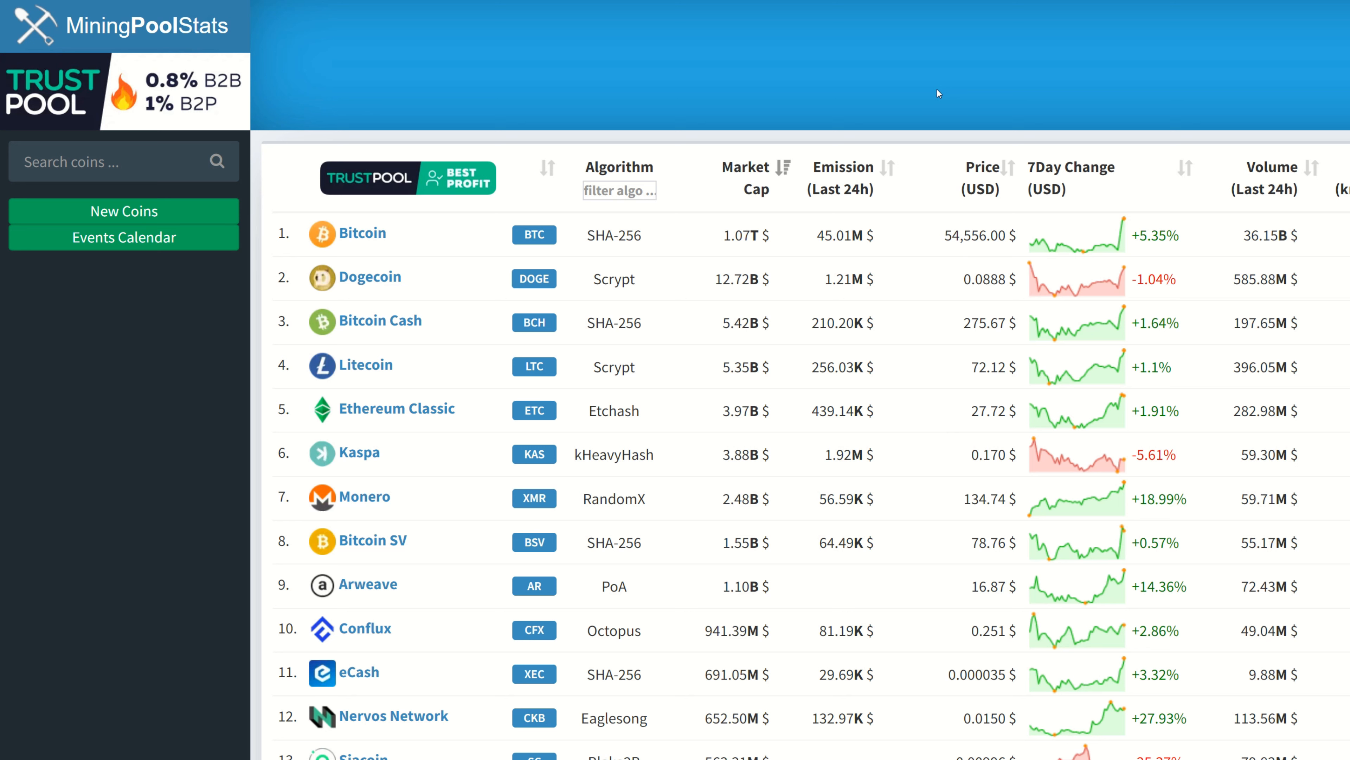
pyautogui.moveTo(796, 91)
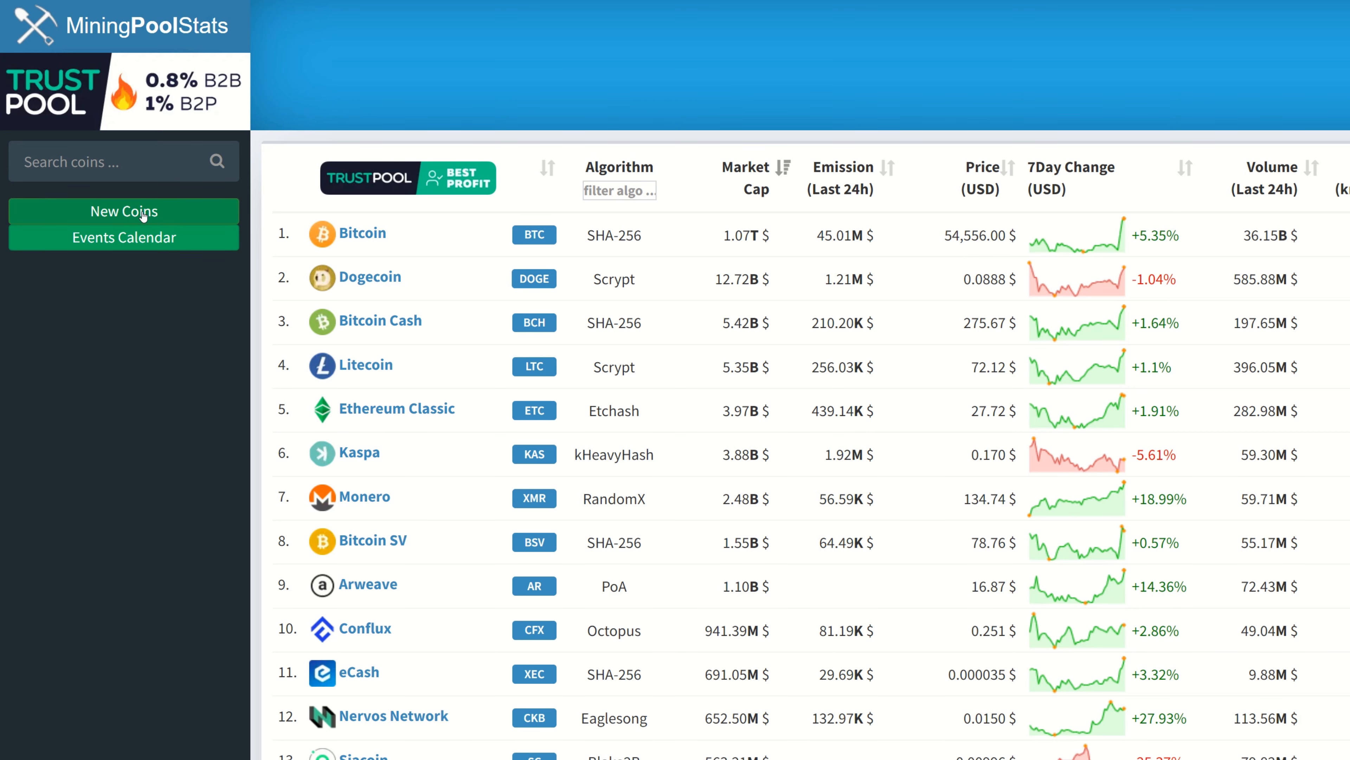
# Show the New PoW Coins list ranked by estimated age with algorithm and known pools.
pyautogui.click(123, 211)
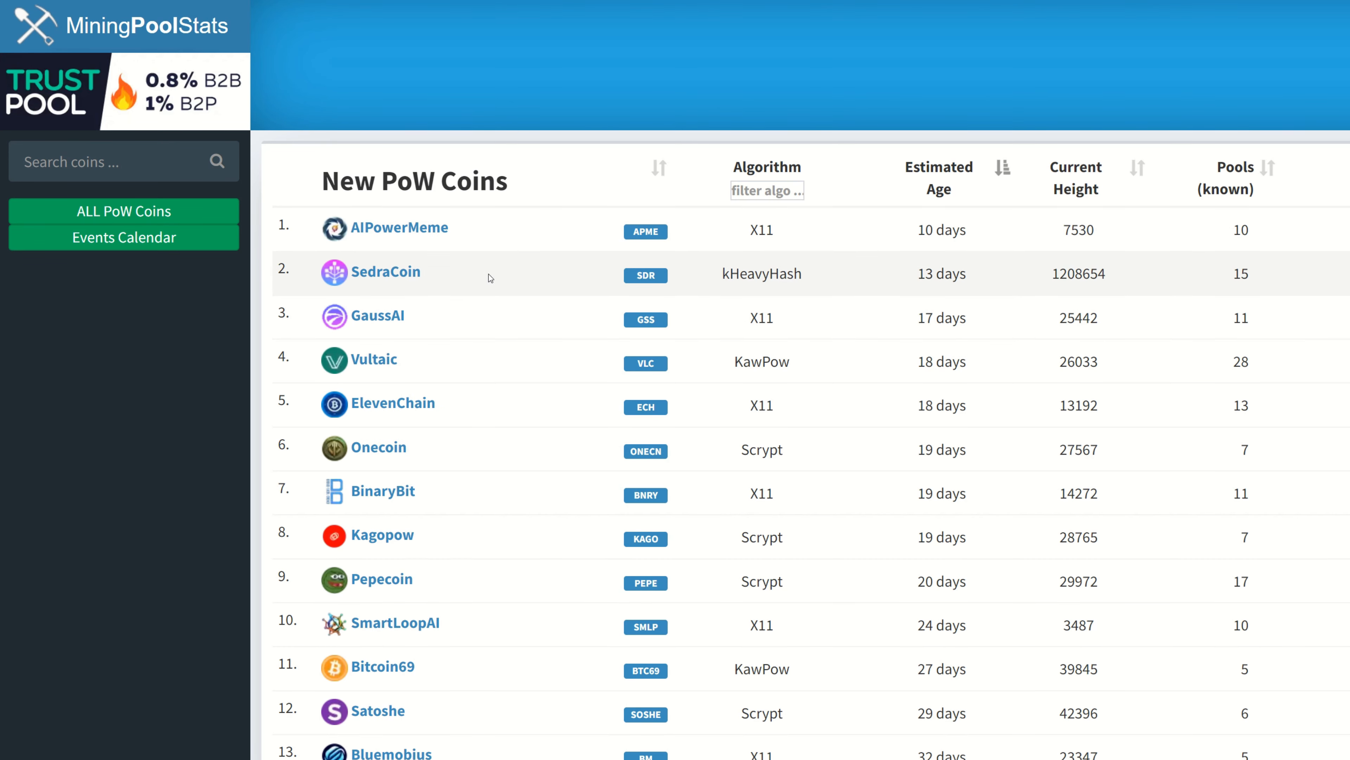
pyautogui.moveTo(857, 238)
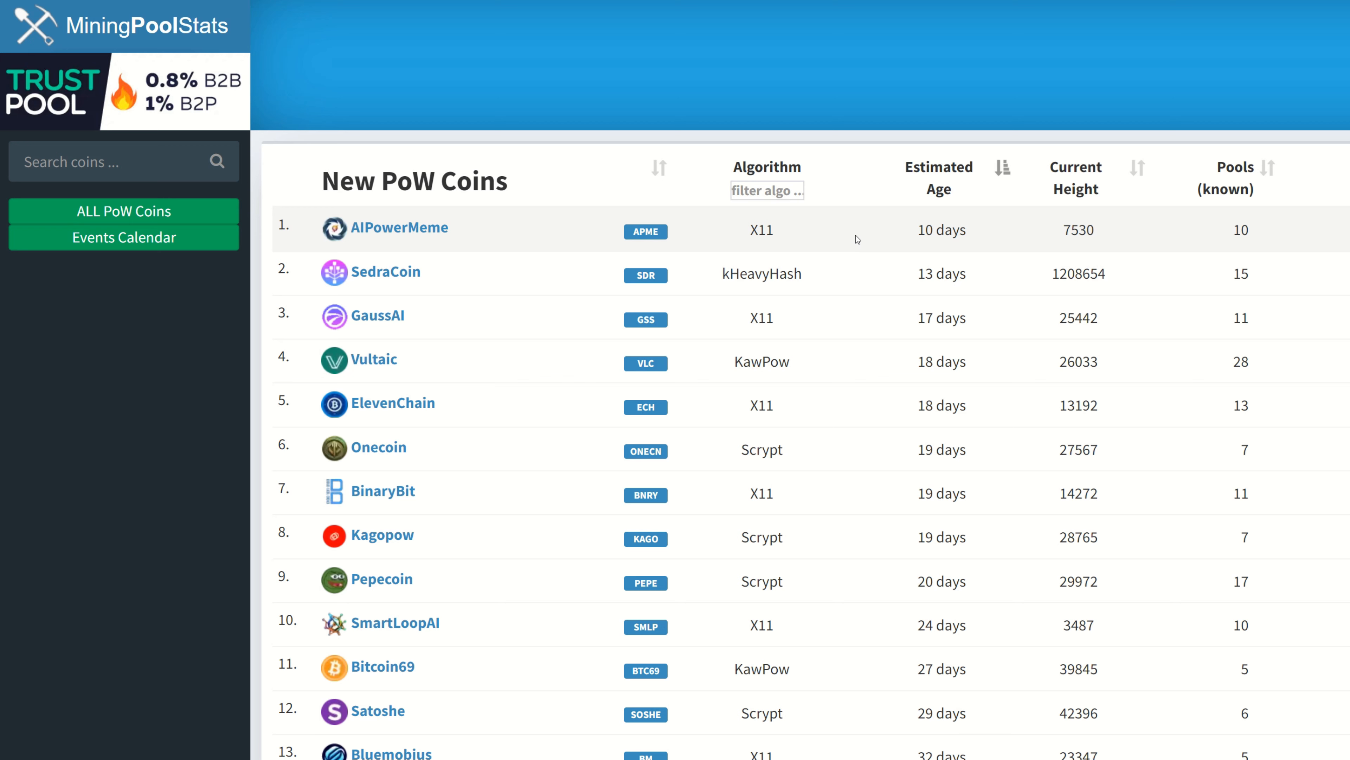
pyautogui.moveTo(860, 238)
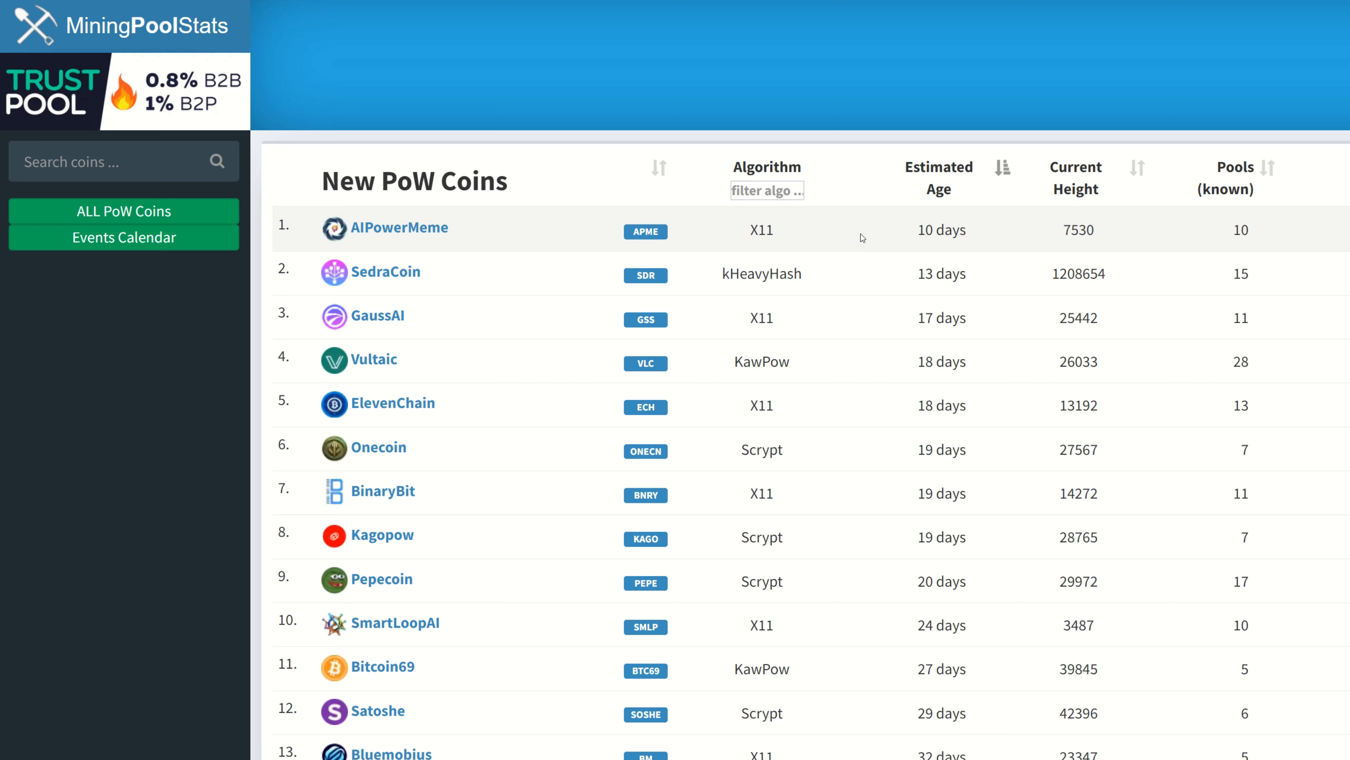
pyautogui.moveTo(530, 237)
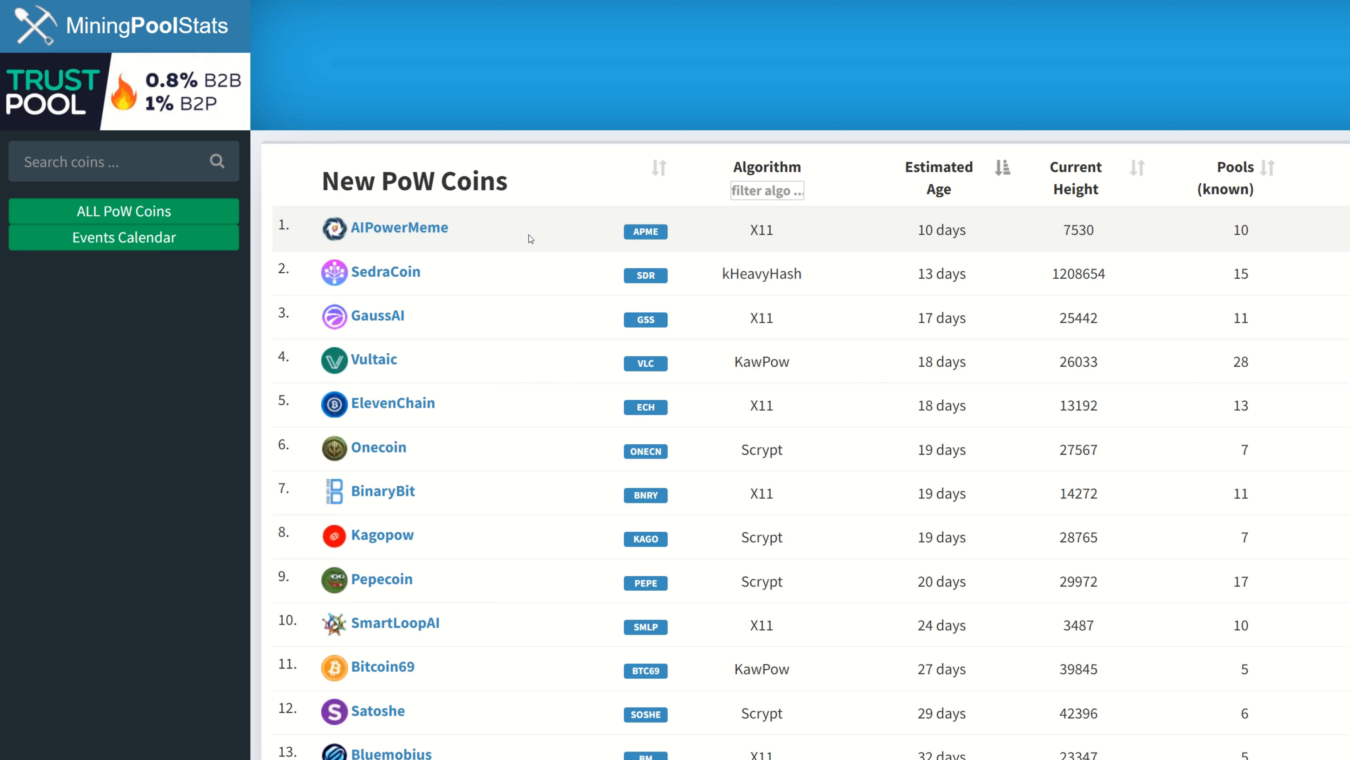
pyautogui.moveTo(532, 243)
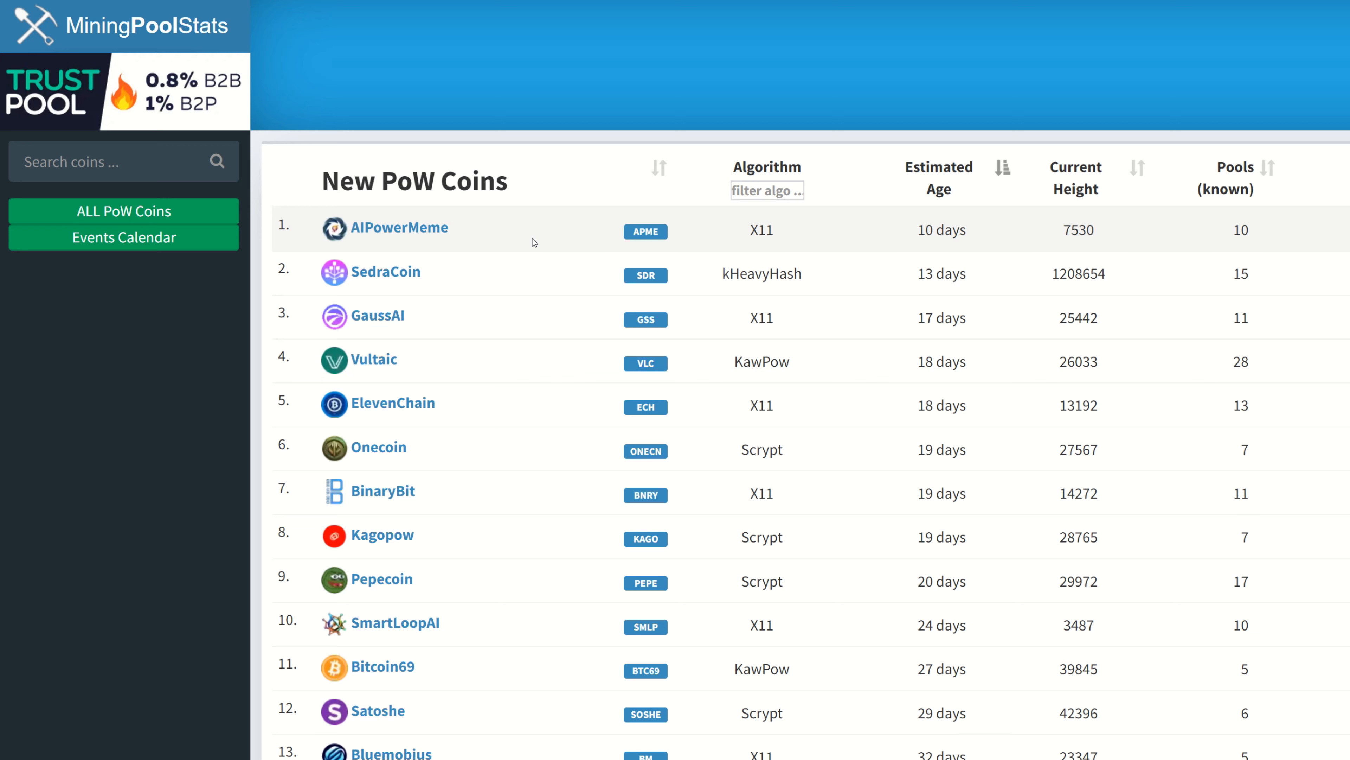
pyautogui.moveTo(544, 234)
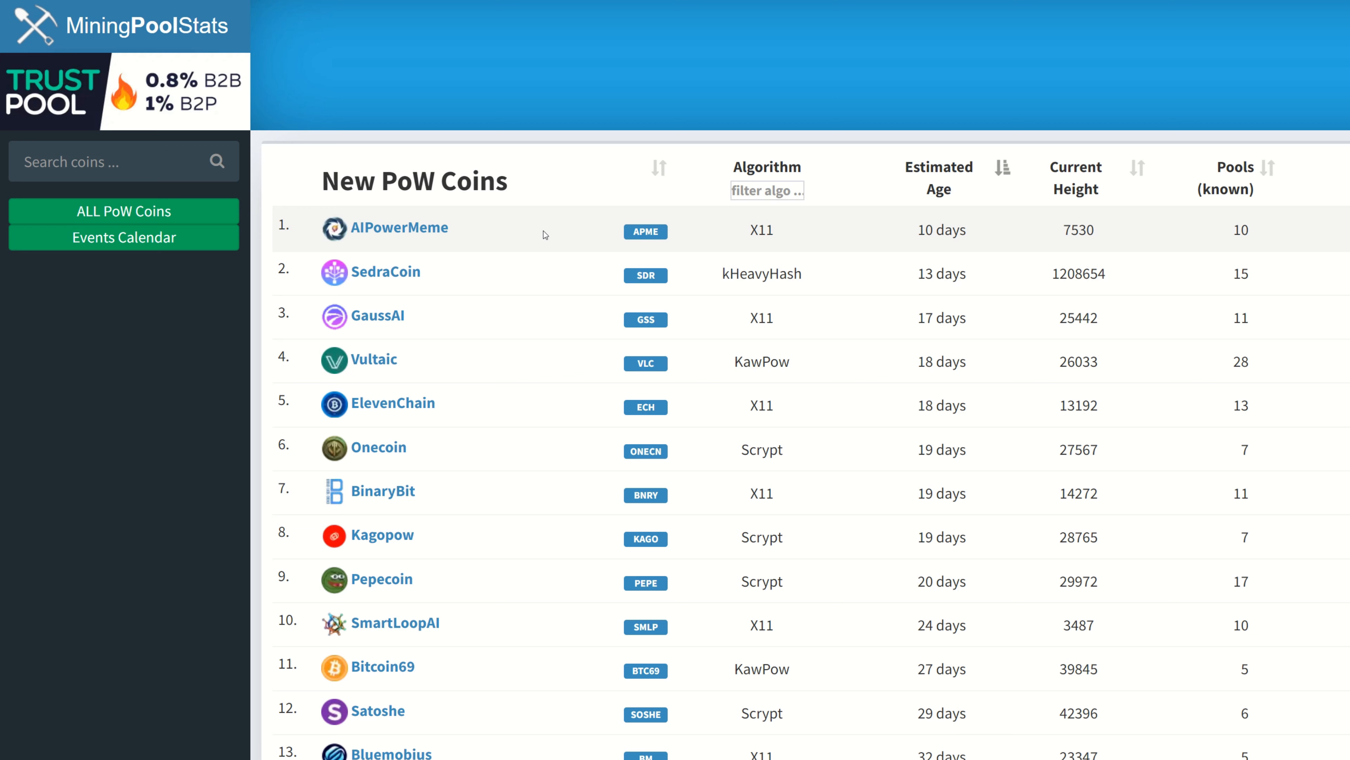
pyautogui.moveTo(550, 244)
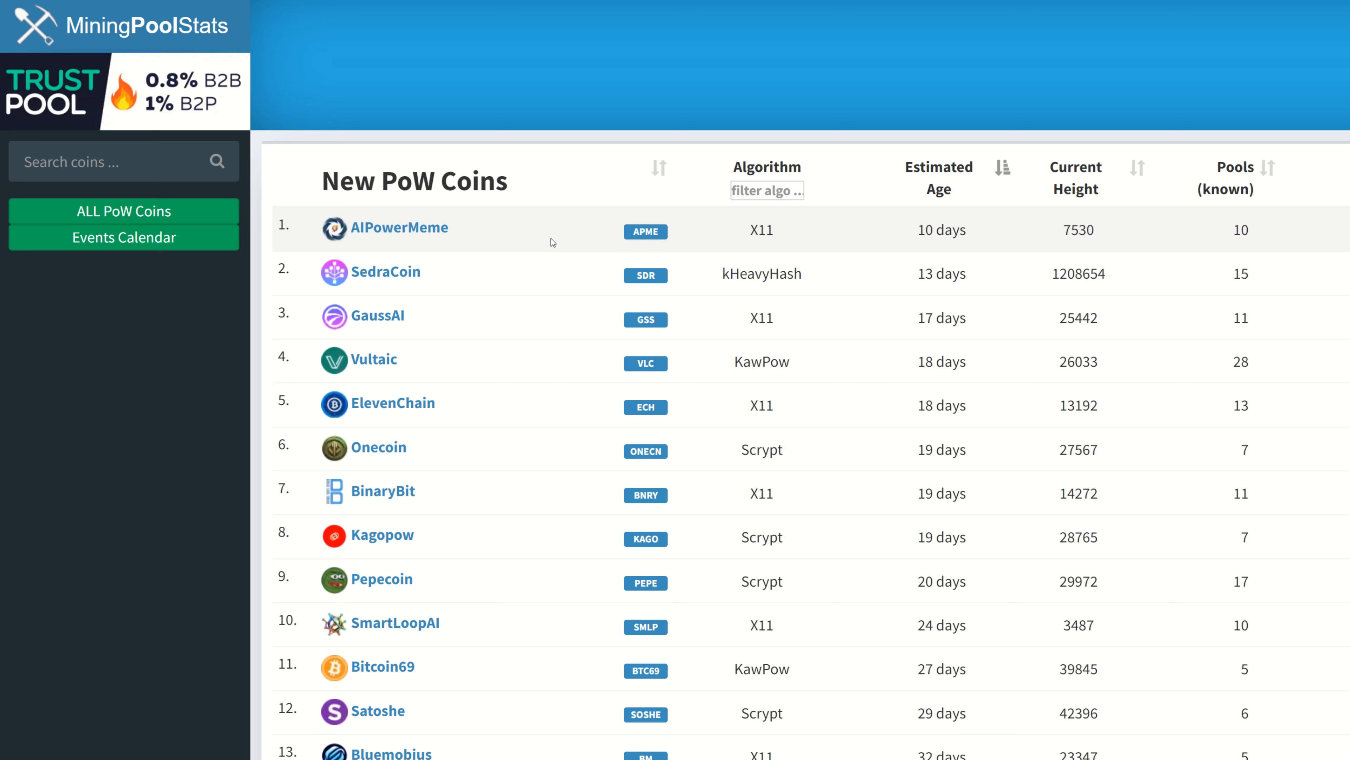
pyautogui.moveTo(502, 237)
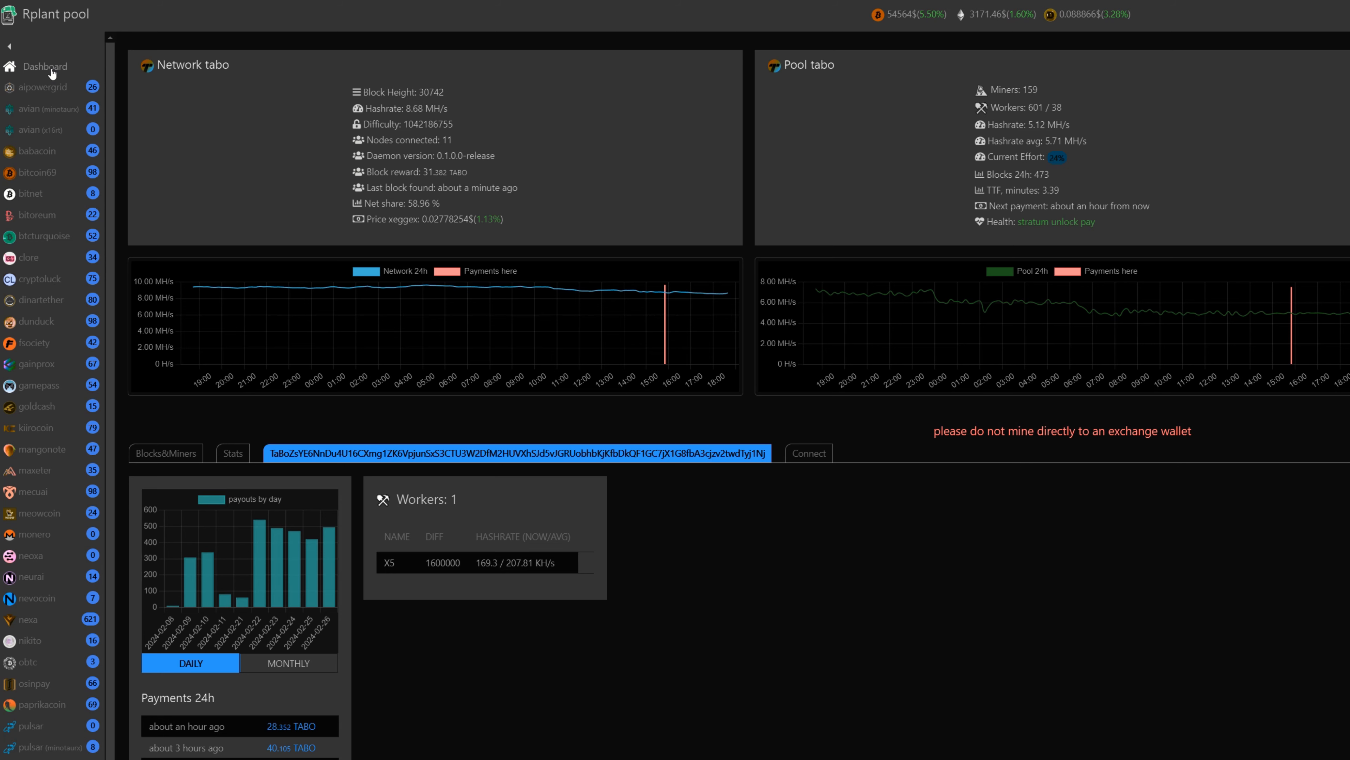
# Go to the Rplant dashboard and sort its Coins table by the ALGO column.
pyautogui.click(43, 66)
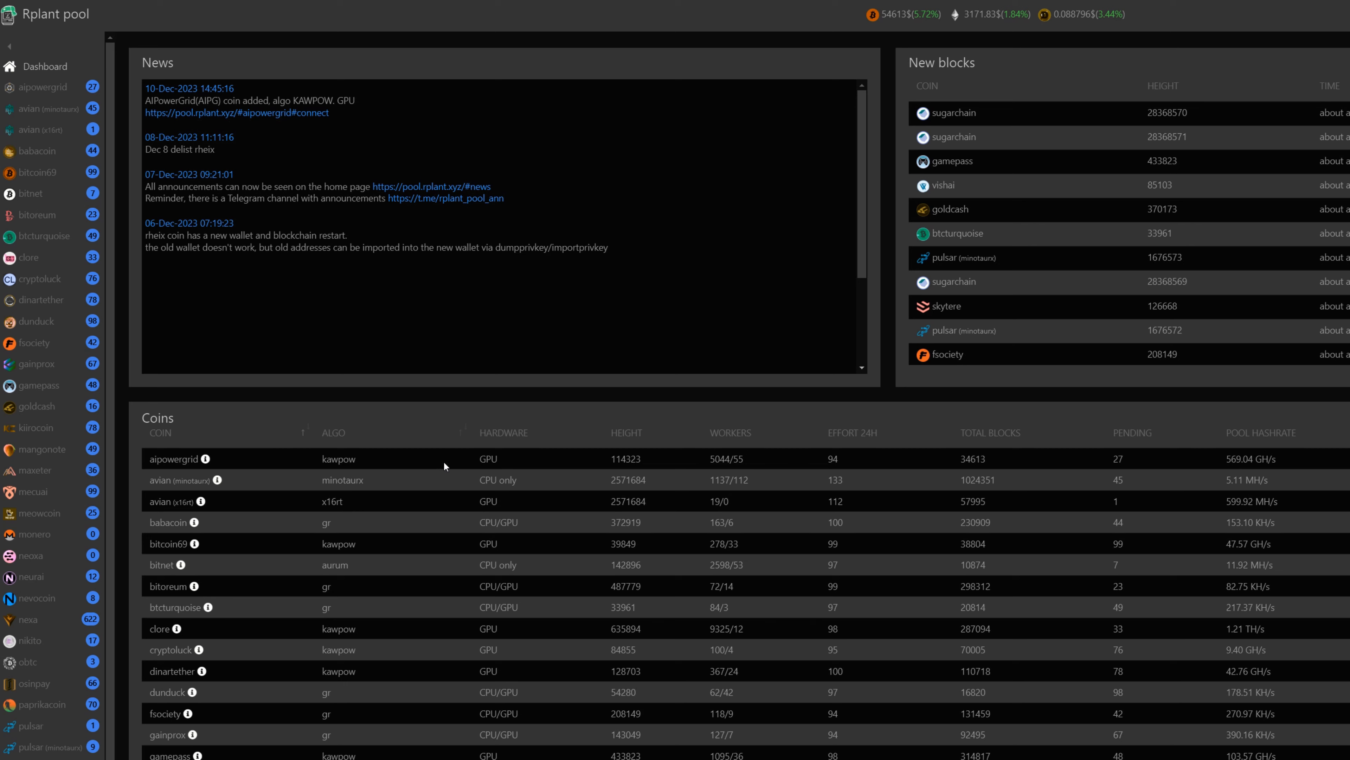
pyautogui.moveTo(558, 445)
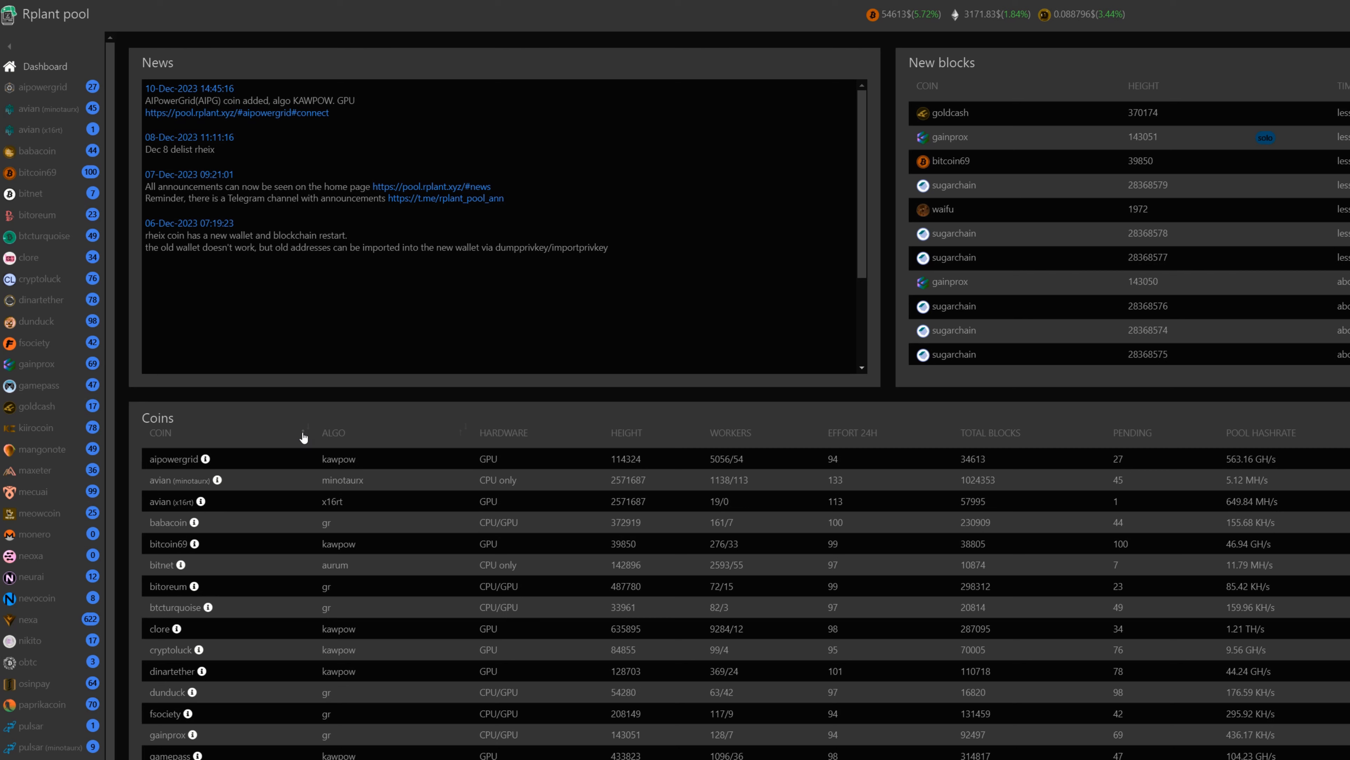
pyautogui.click(334, 432)
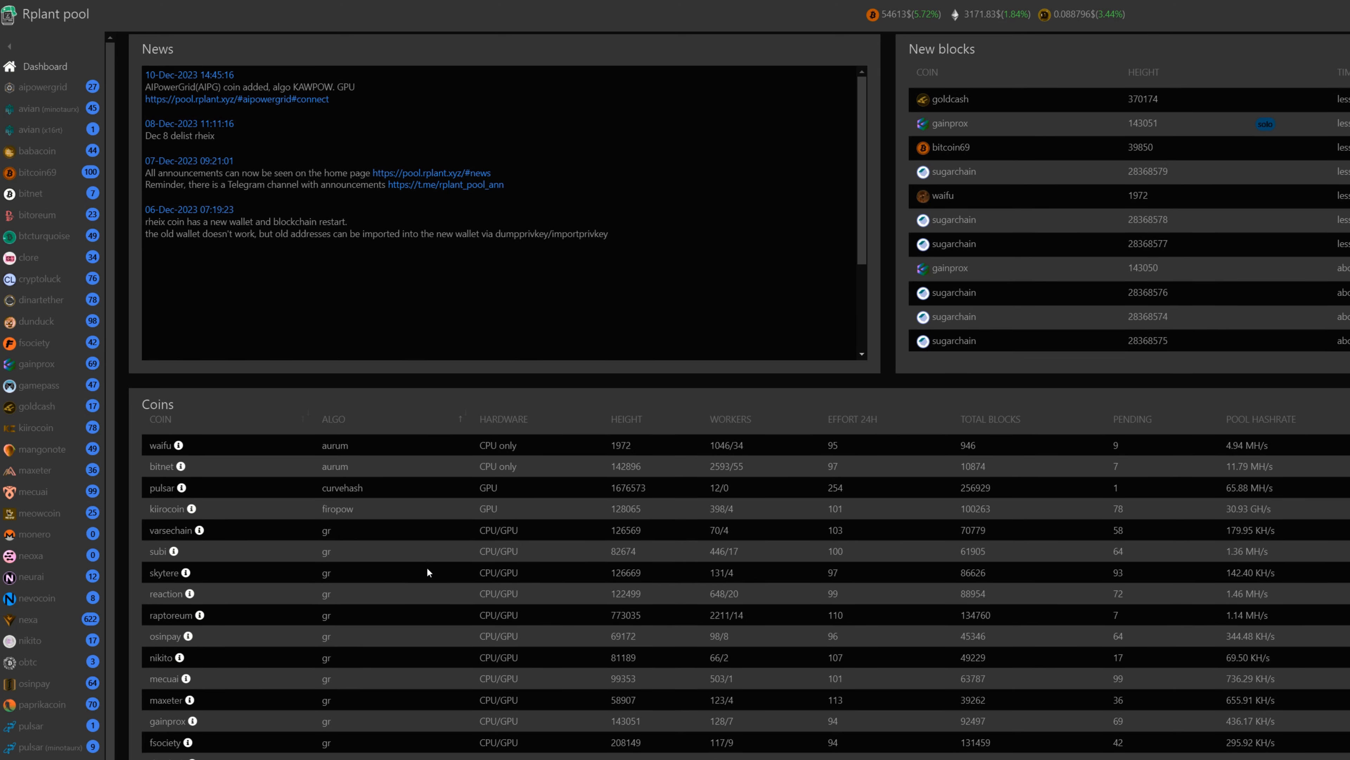
pyautogui.scroll(-3)
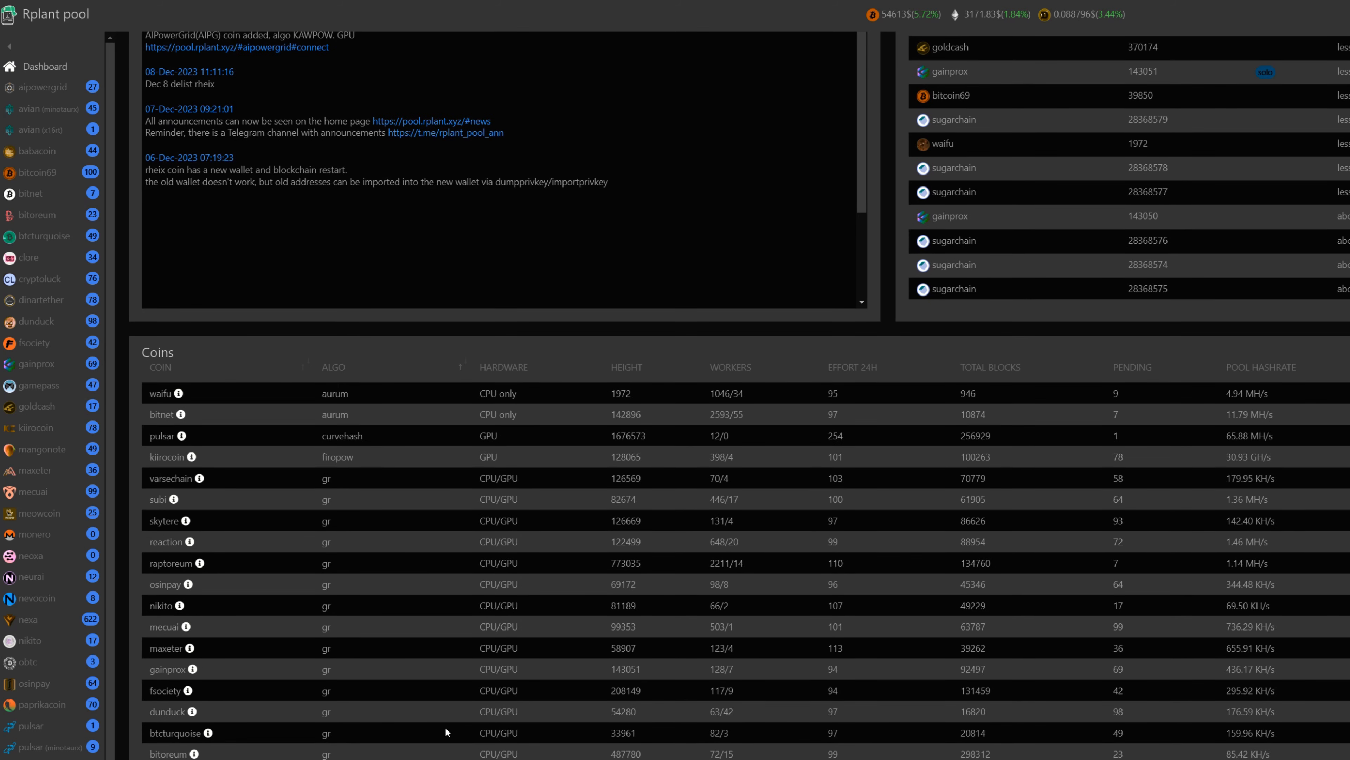
pyautogui.moveTo(642, 367)
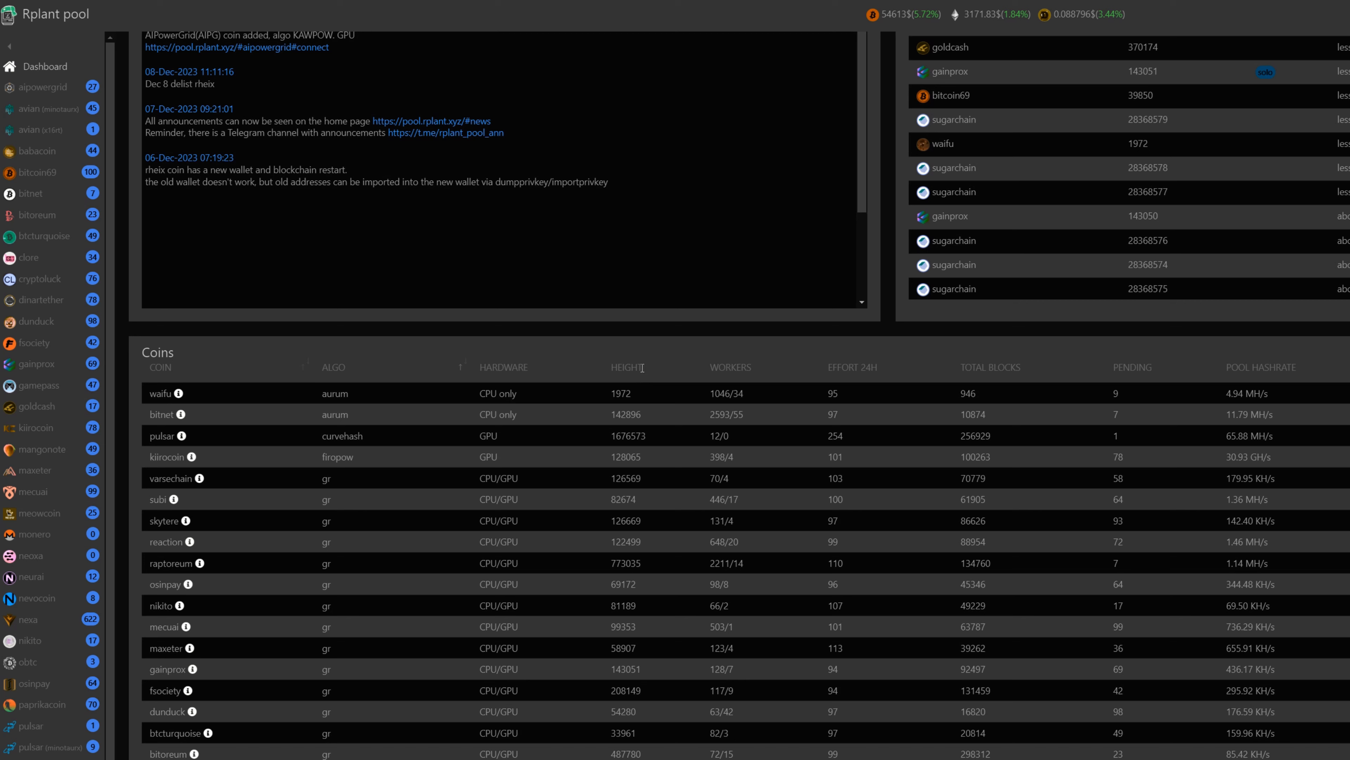
pyautogui.moveTo(649, 376)
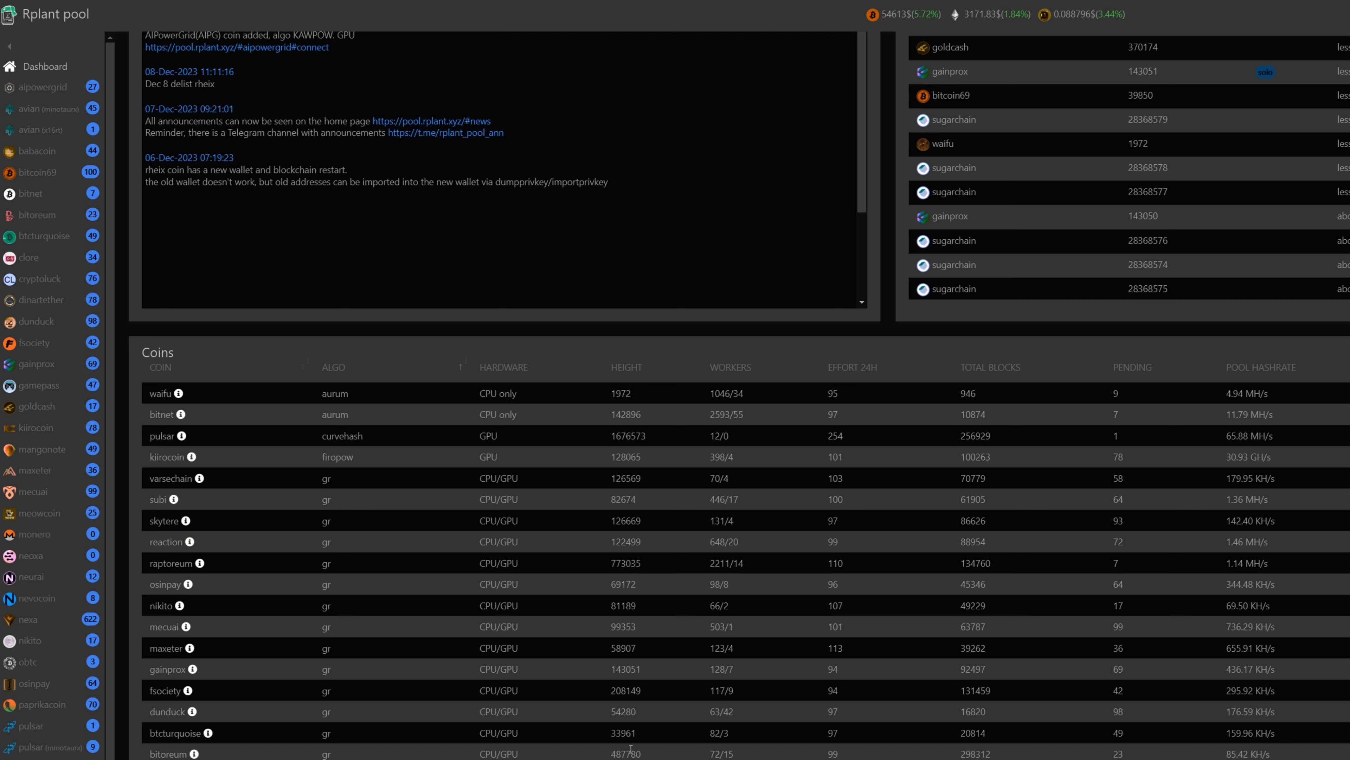
pyautogui.moveTo(620, 729)
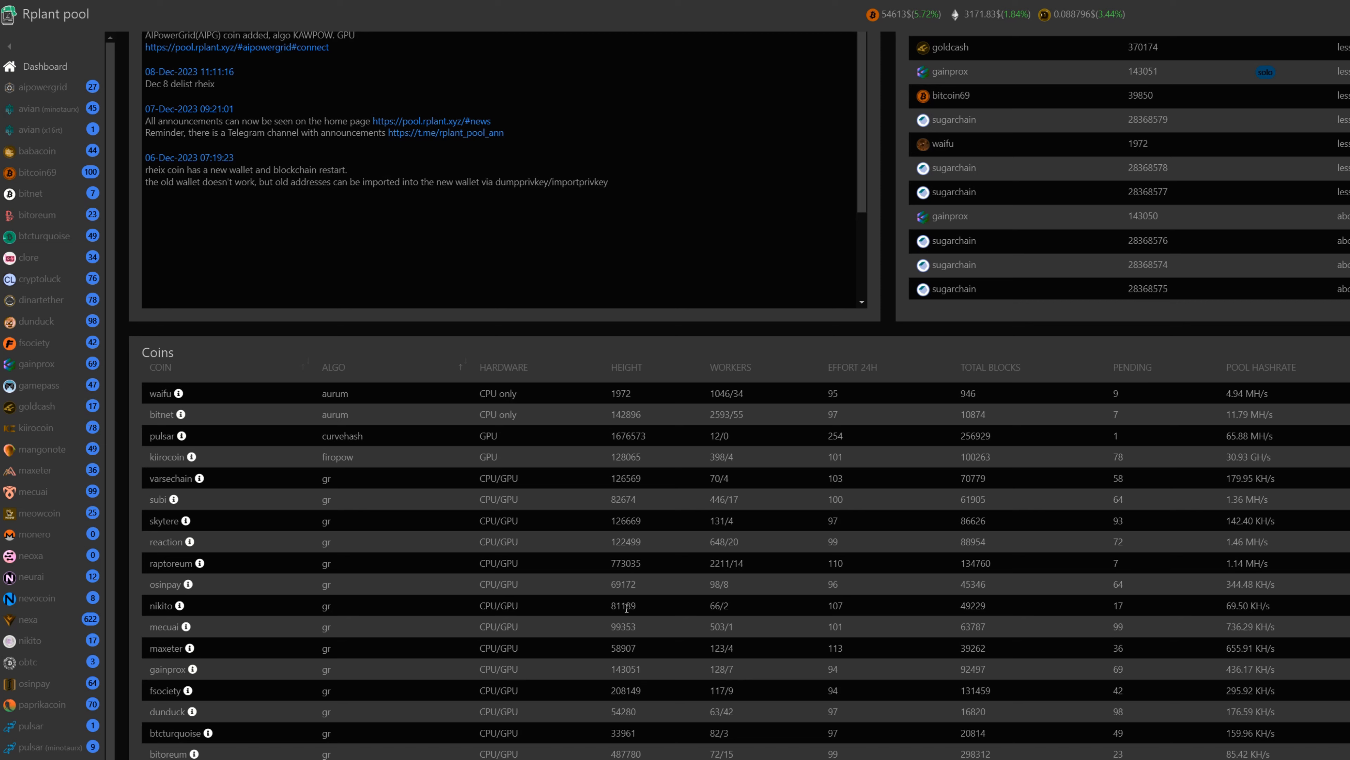
pyautogui.moveTo(638, 505)
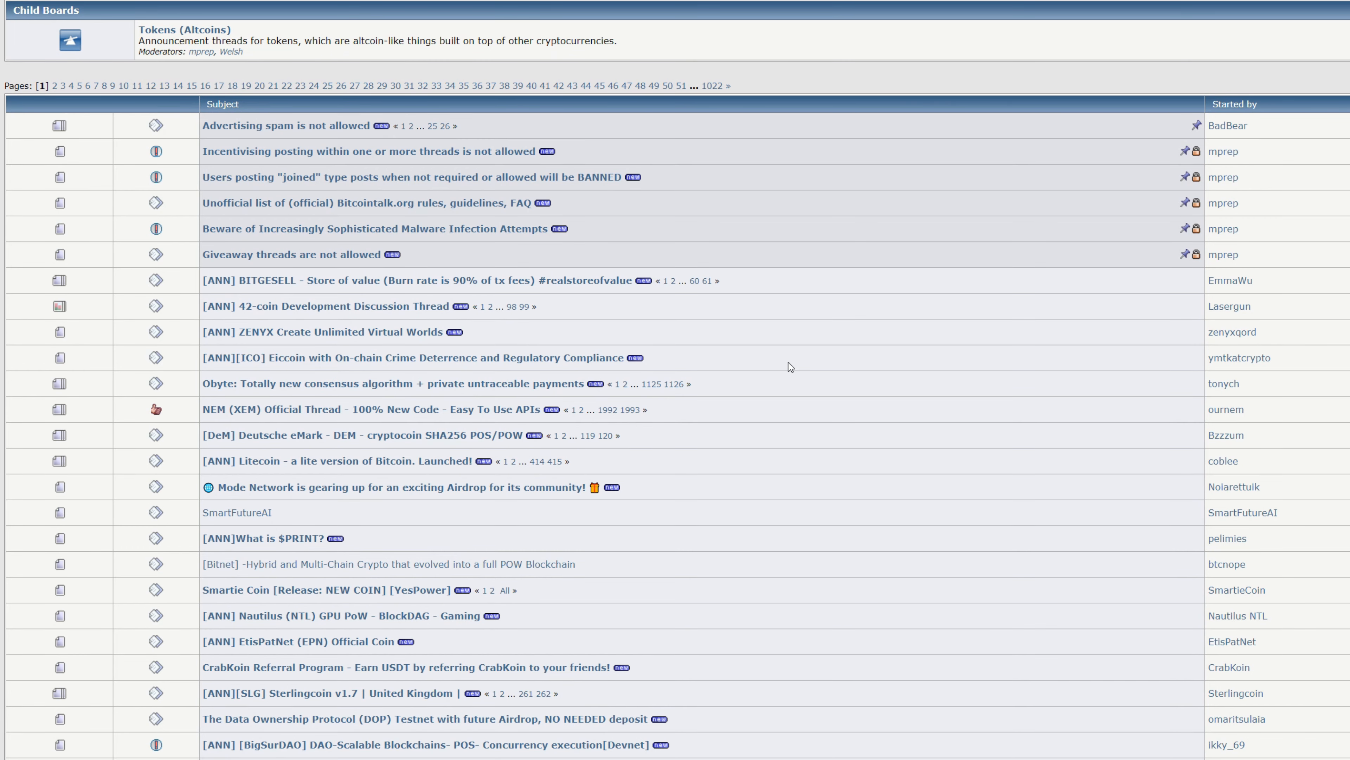
pyautogui.moveTo(786, 368)
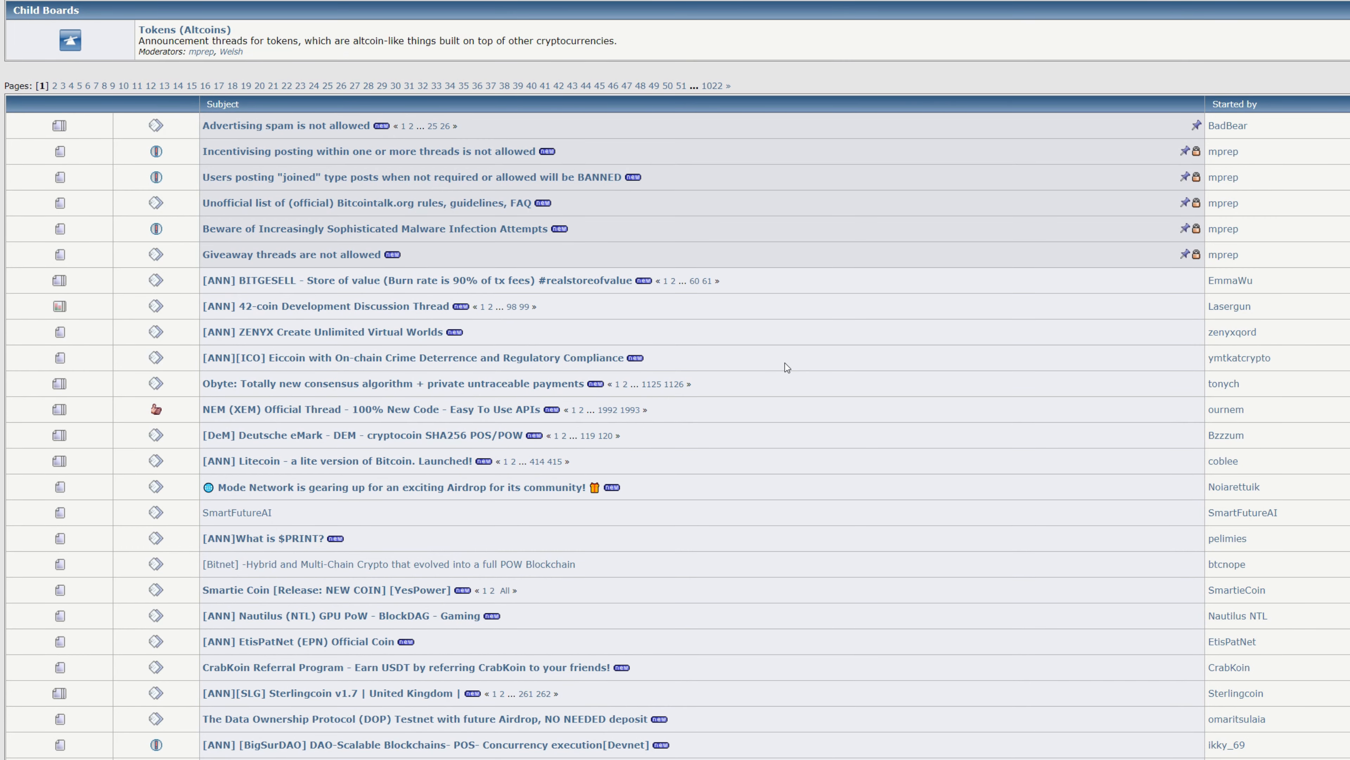
pyautogui.moveTo(705, 350)
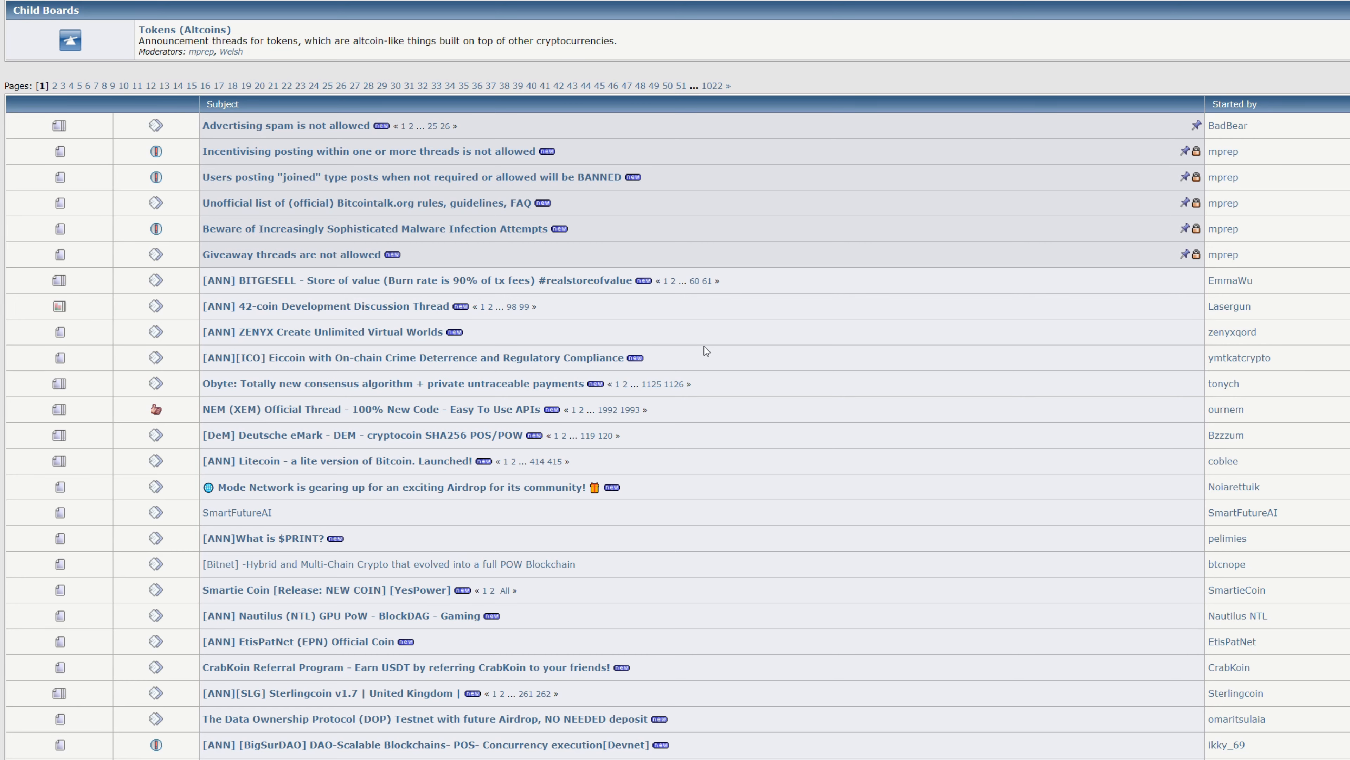
pyautogui.moveTo(495, 426)
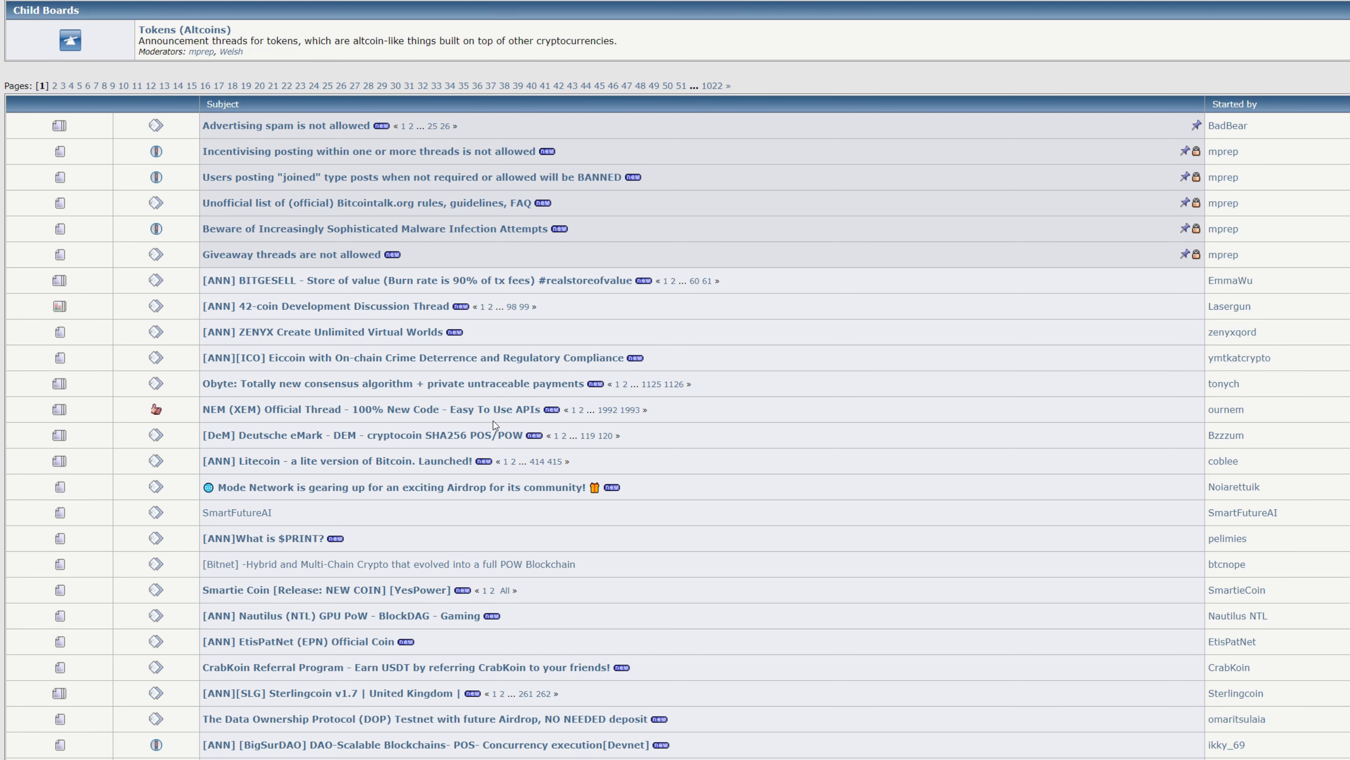
pyautogui.moveTo(686, 420)
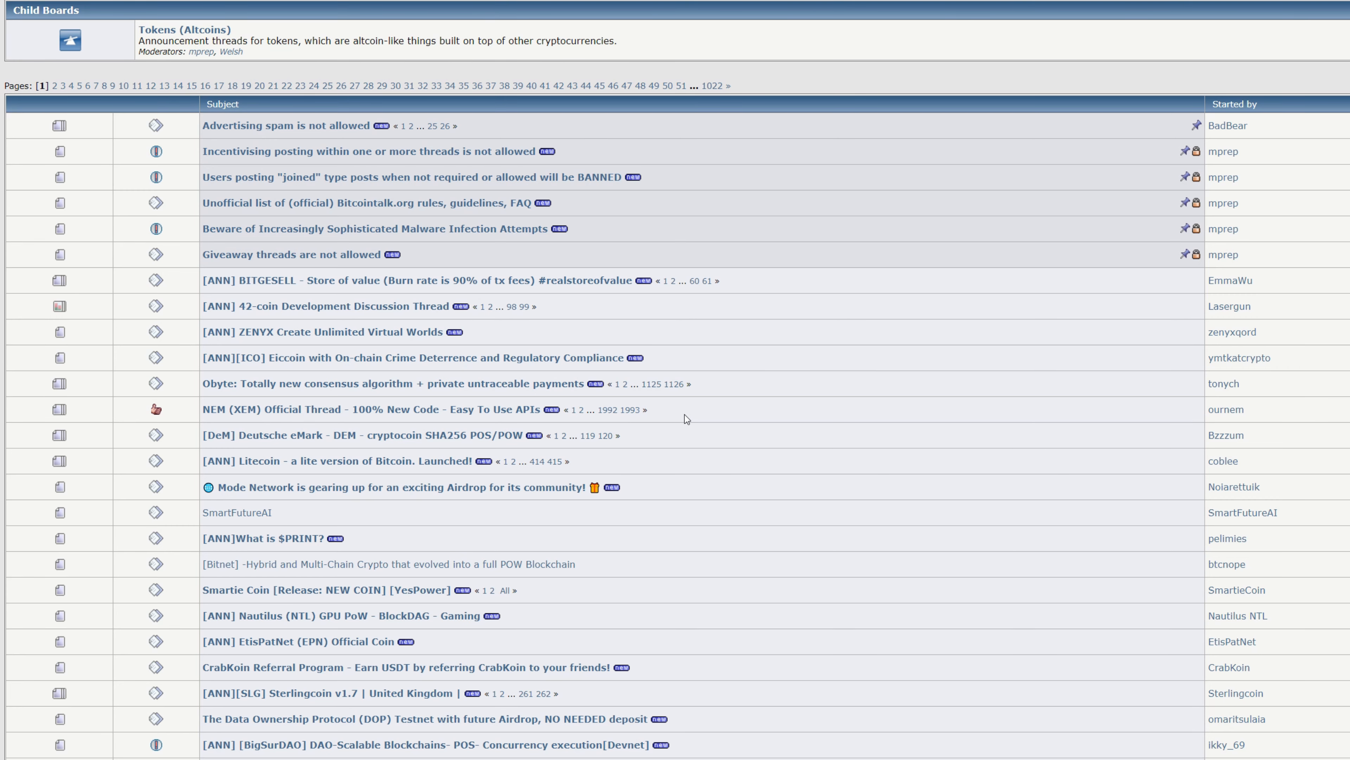
pyautogui.moveTo(700, 414)
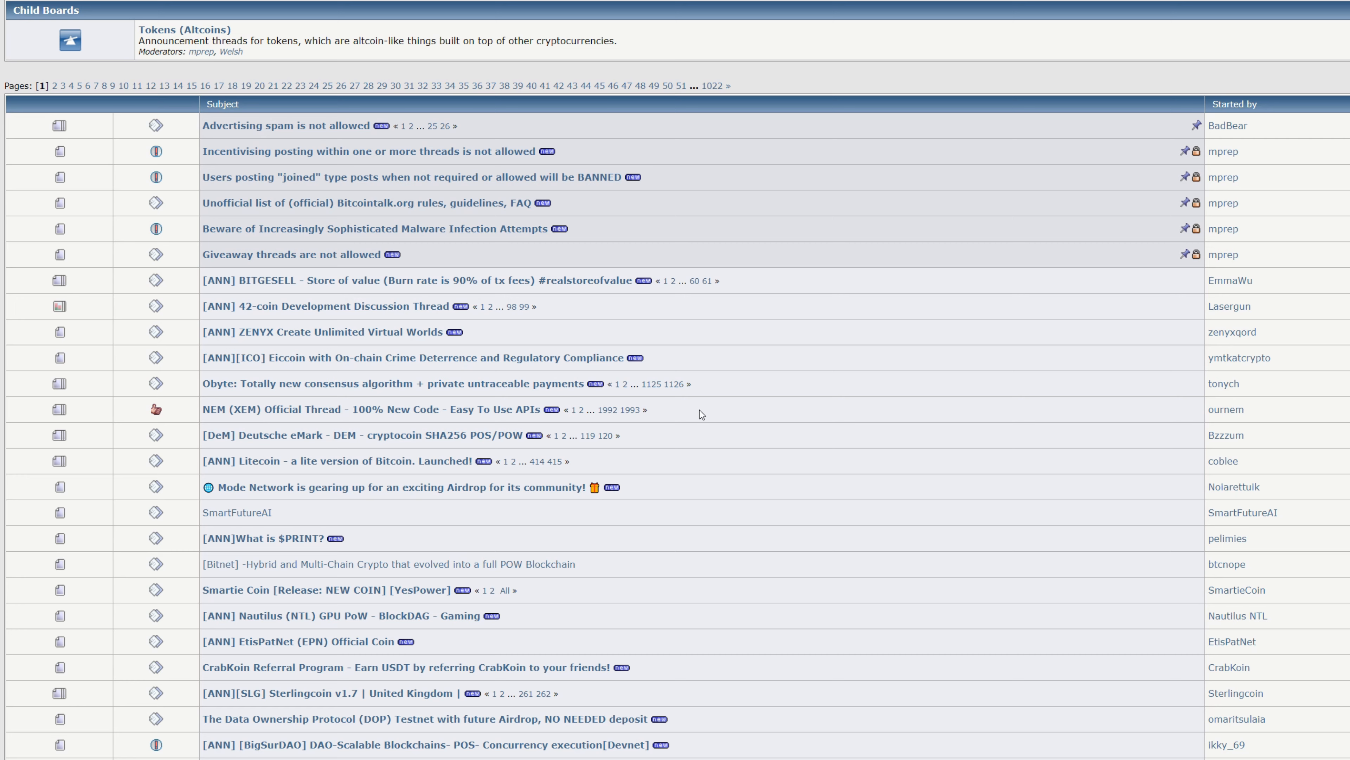
pyautogui.moveTo(501, 379)
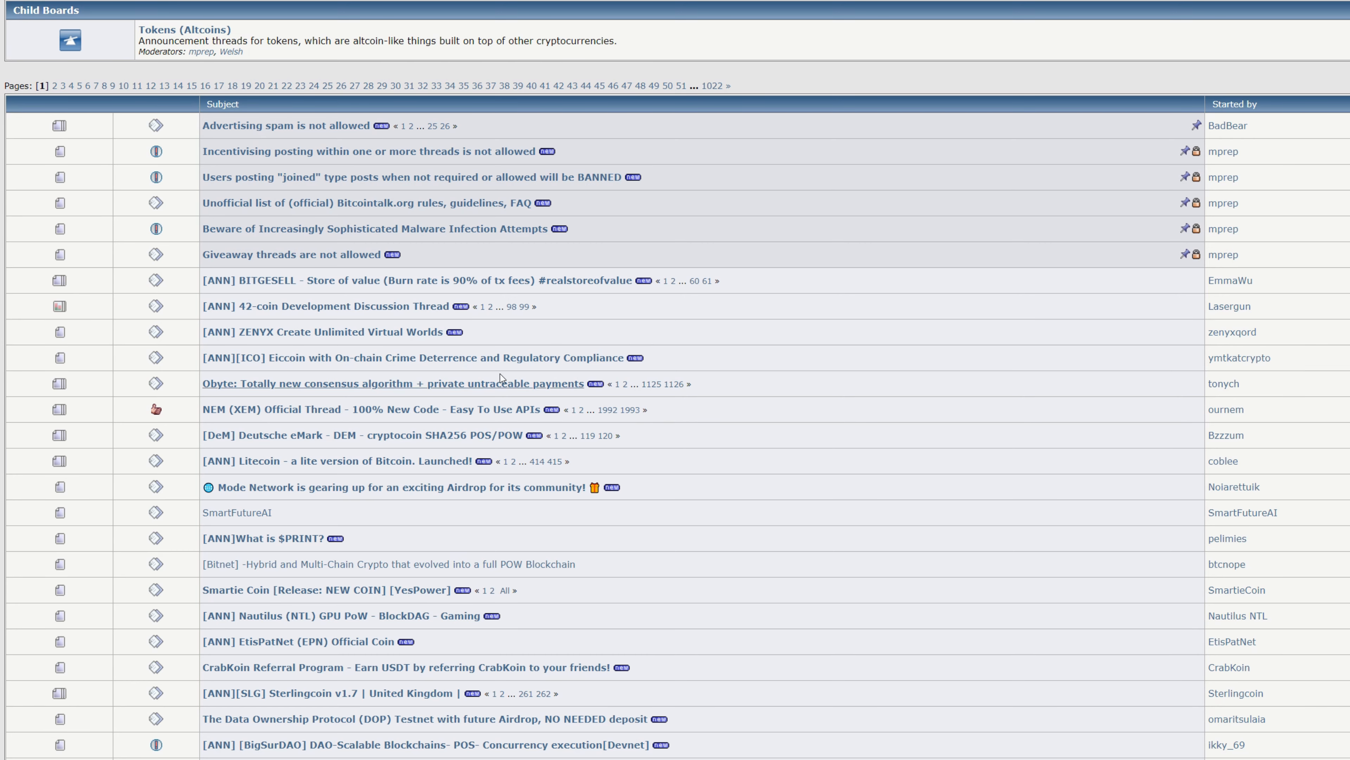
pyautogui.moveTo(340, 291)
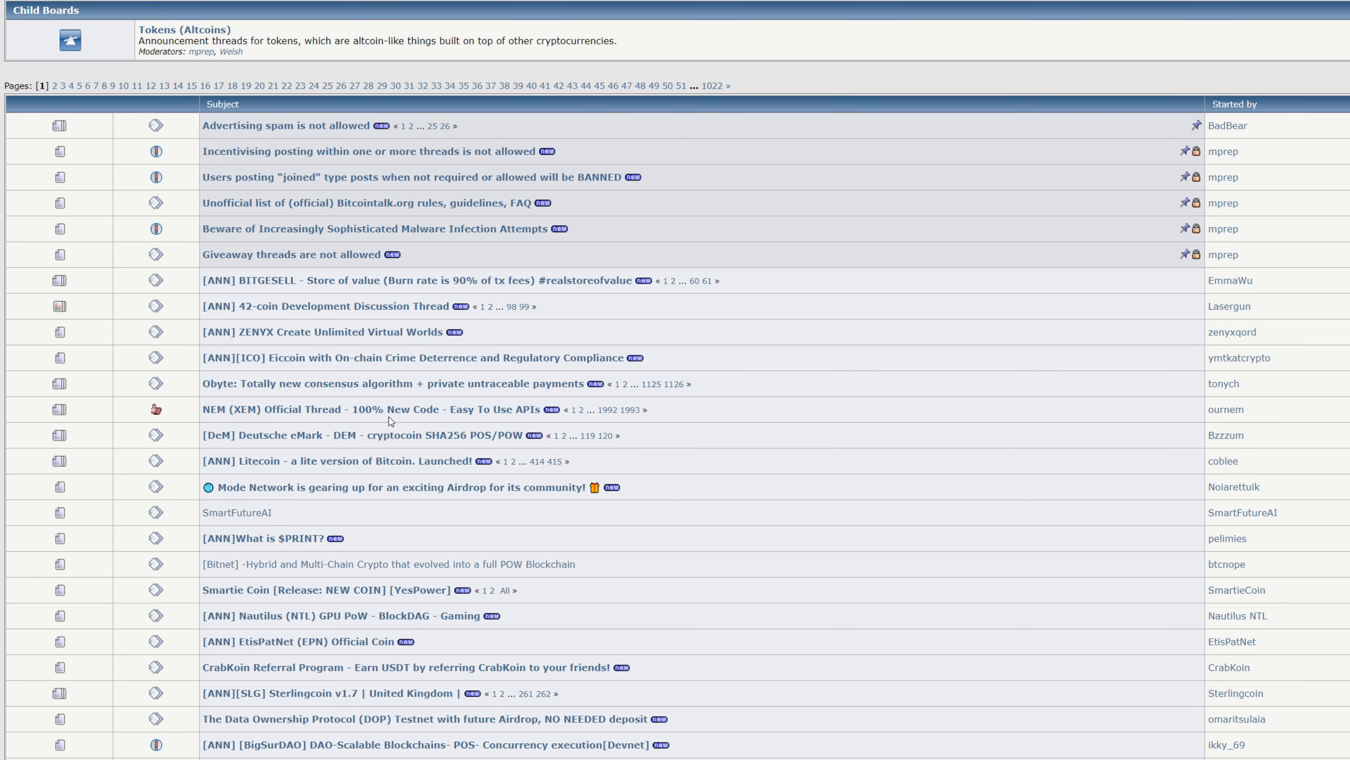
pyautogui.moveTo(405, 464)
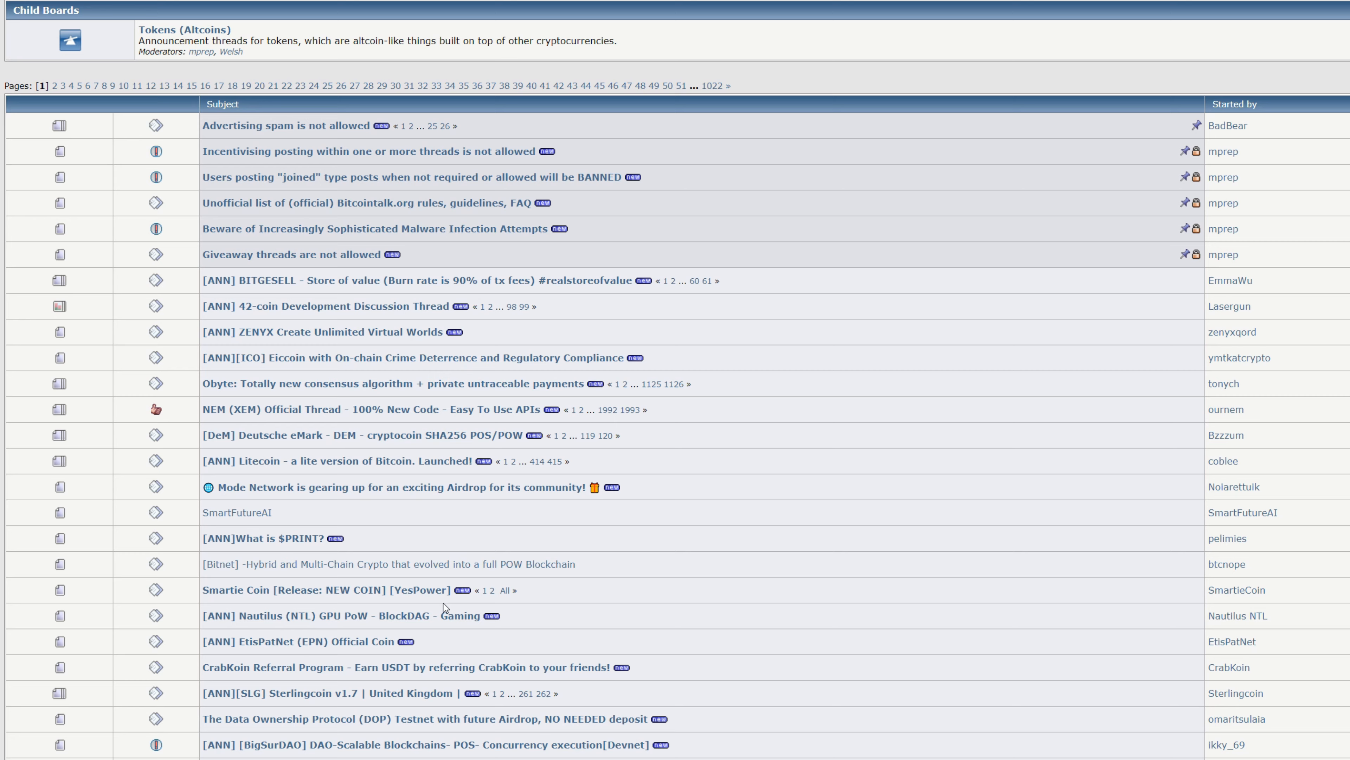
# Scroll through the altcoin announcement threads such as Obyte, NEM, Litecoin and Nautilus.
pyautogui.scroll(-3)
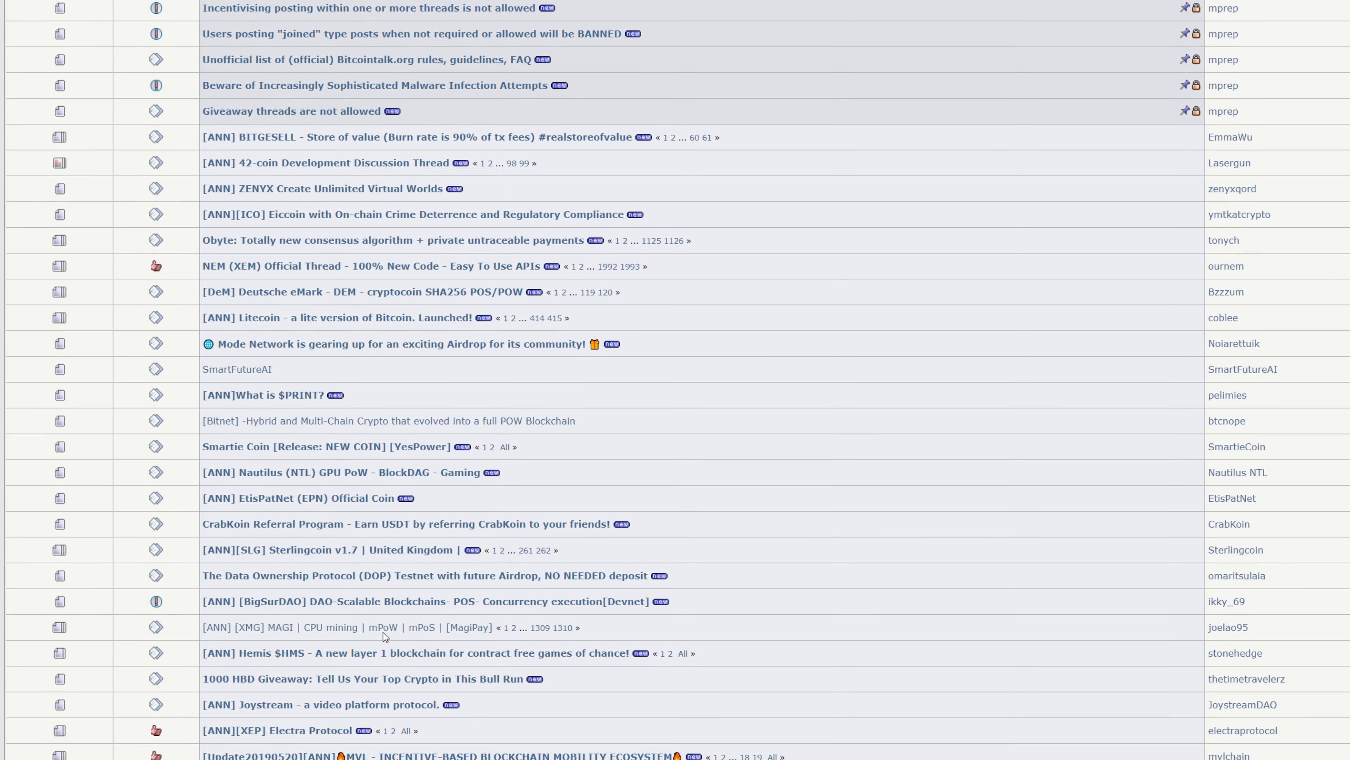
pyautogui.scroll(-3)
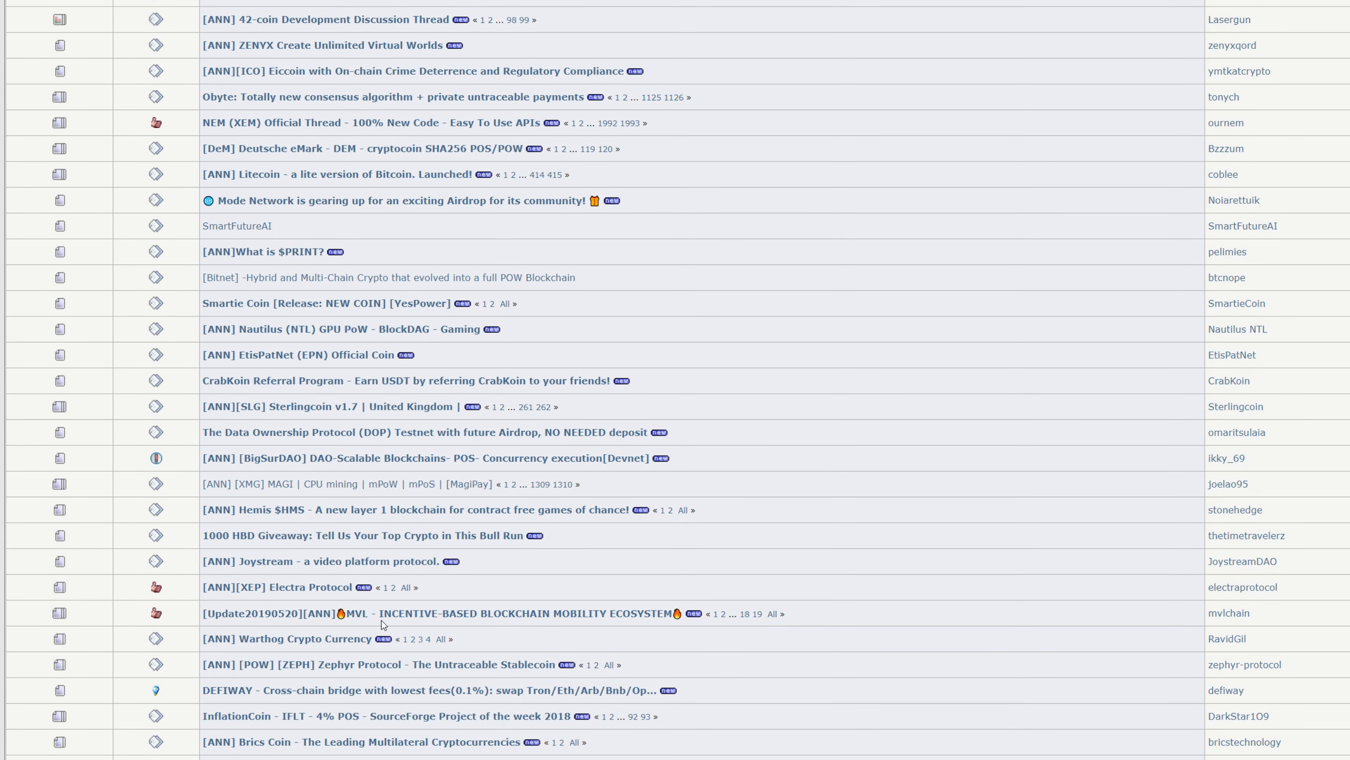
pyautogui.scroll(-3)
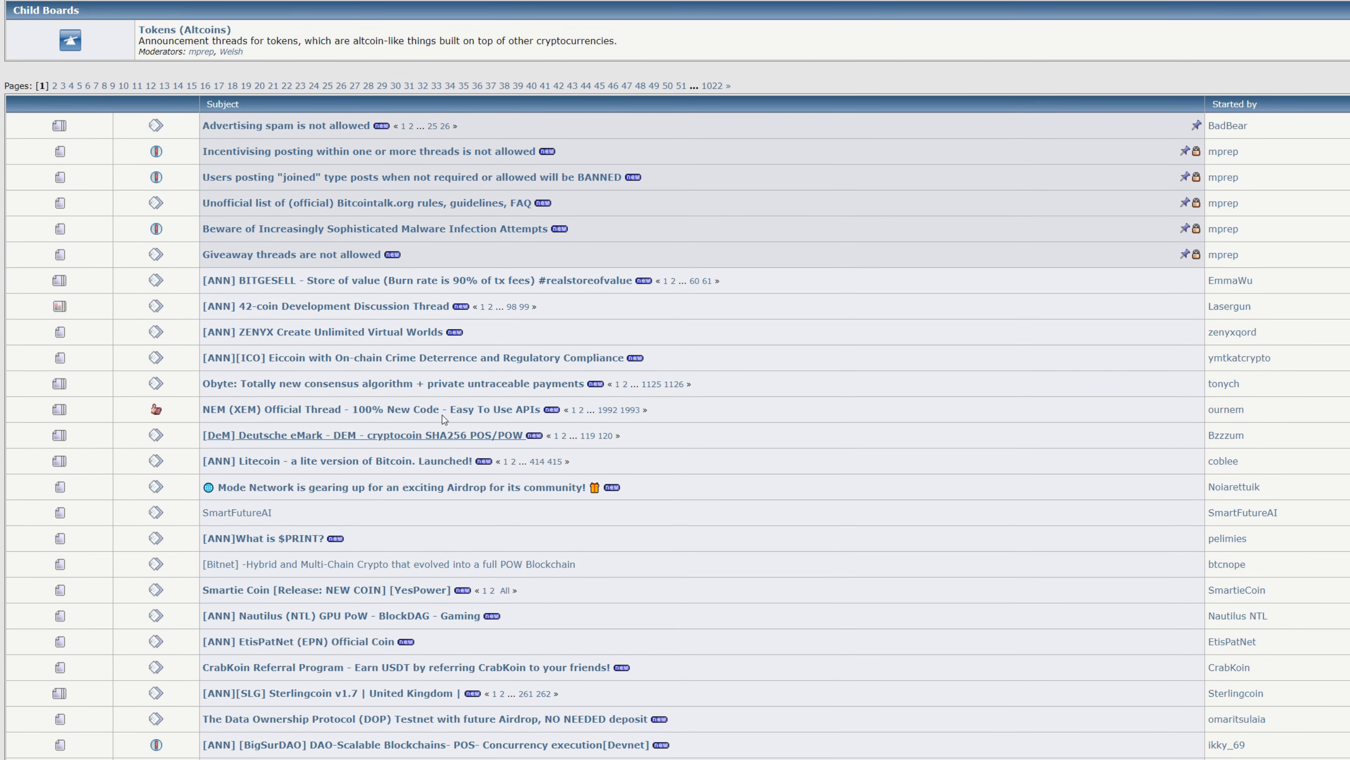
pyautogui.moveTo(606, 370)
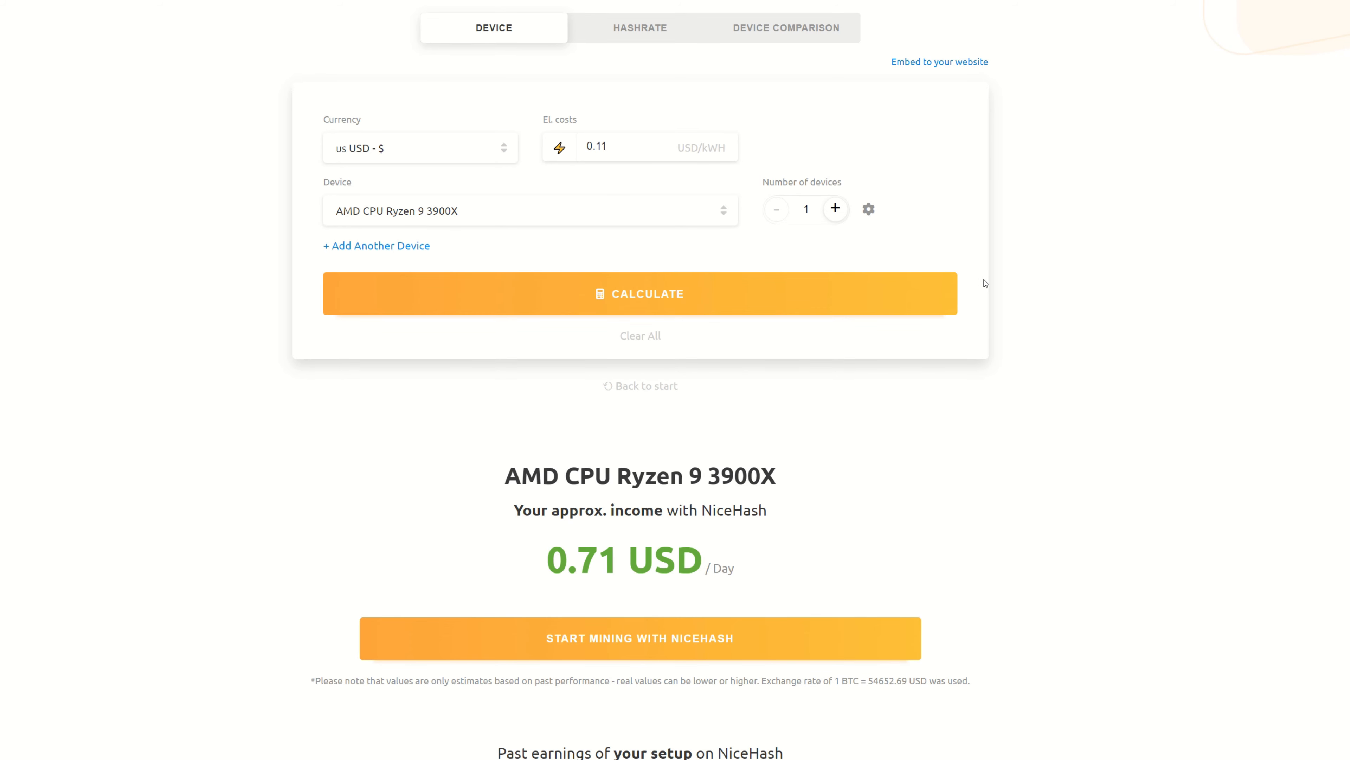
pyautogui.moveTo(509, 332)
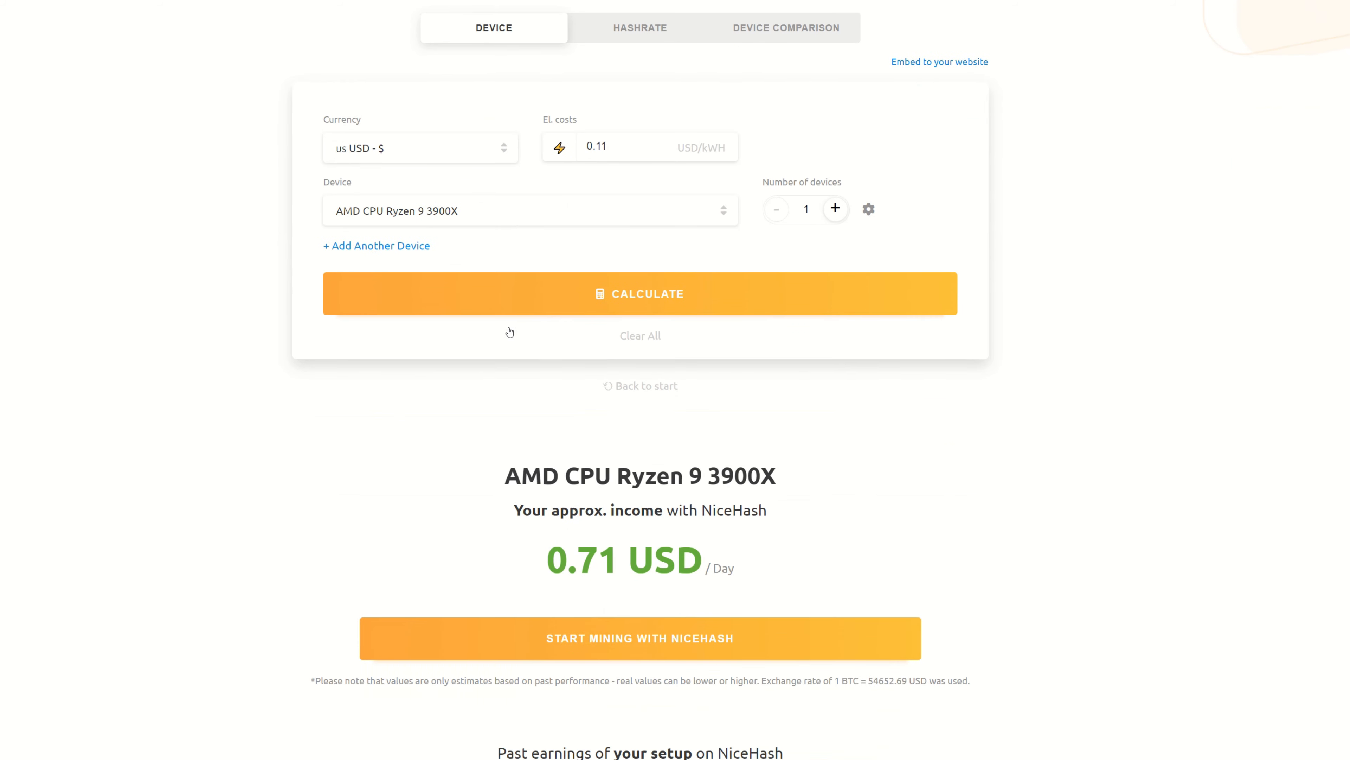
pyautogui.moveTo(461, 220)
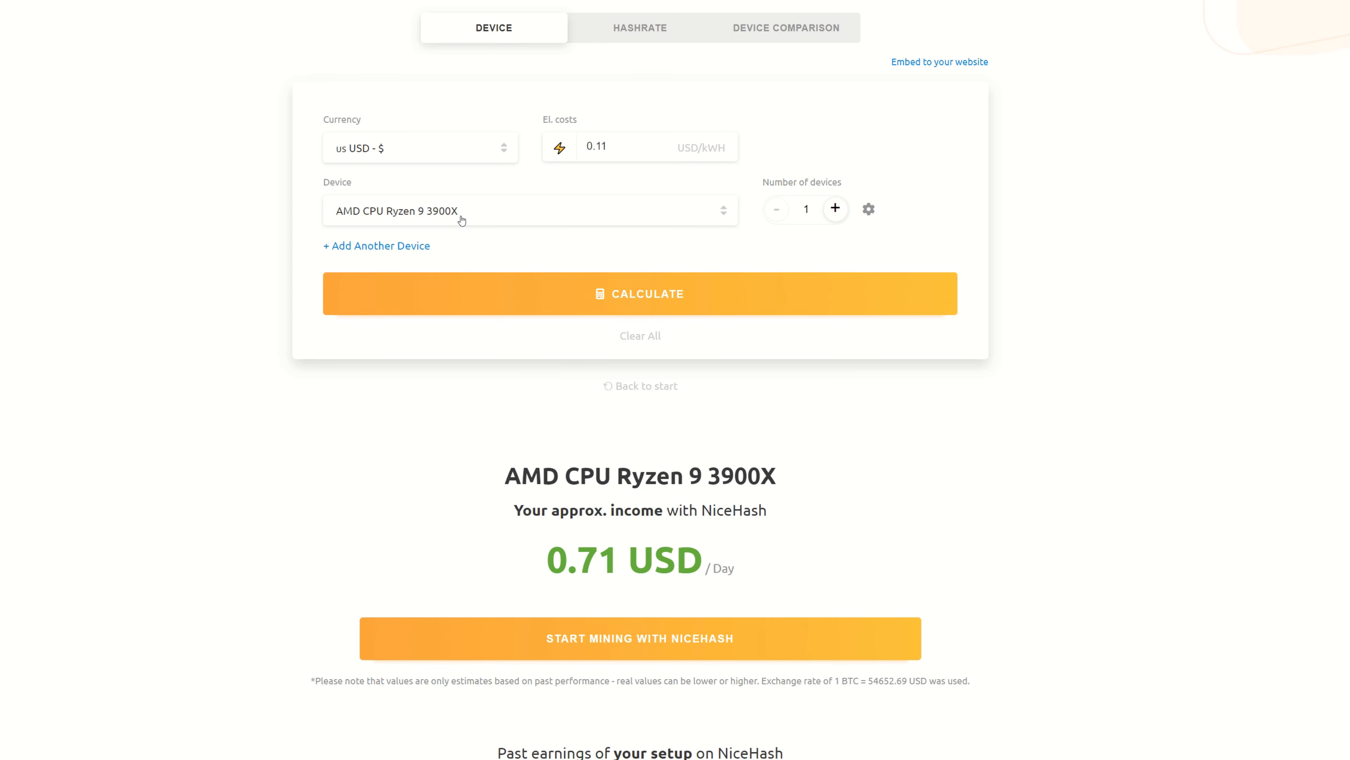
# Calculate daily income for one AMD CPU Ryzen 9 3900X, about 0.71 USD per day.
pyautogui.click(529, 210)
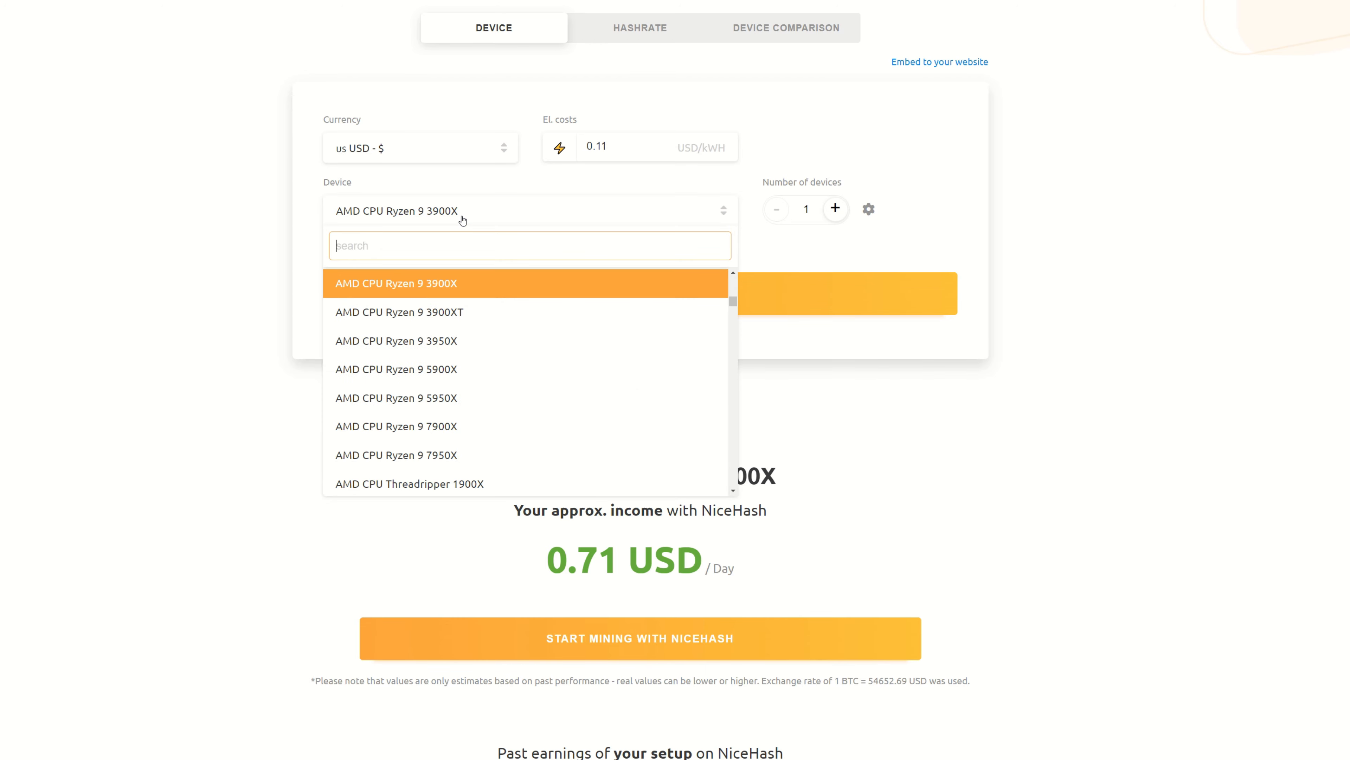
pyautogui.moveTo(465, 218)
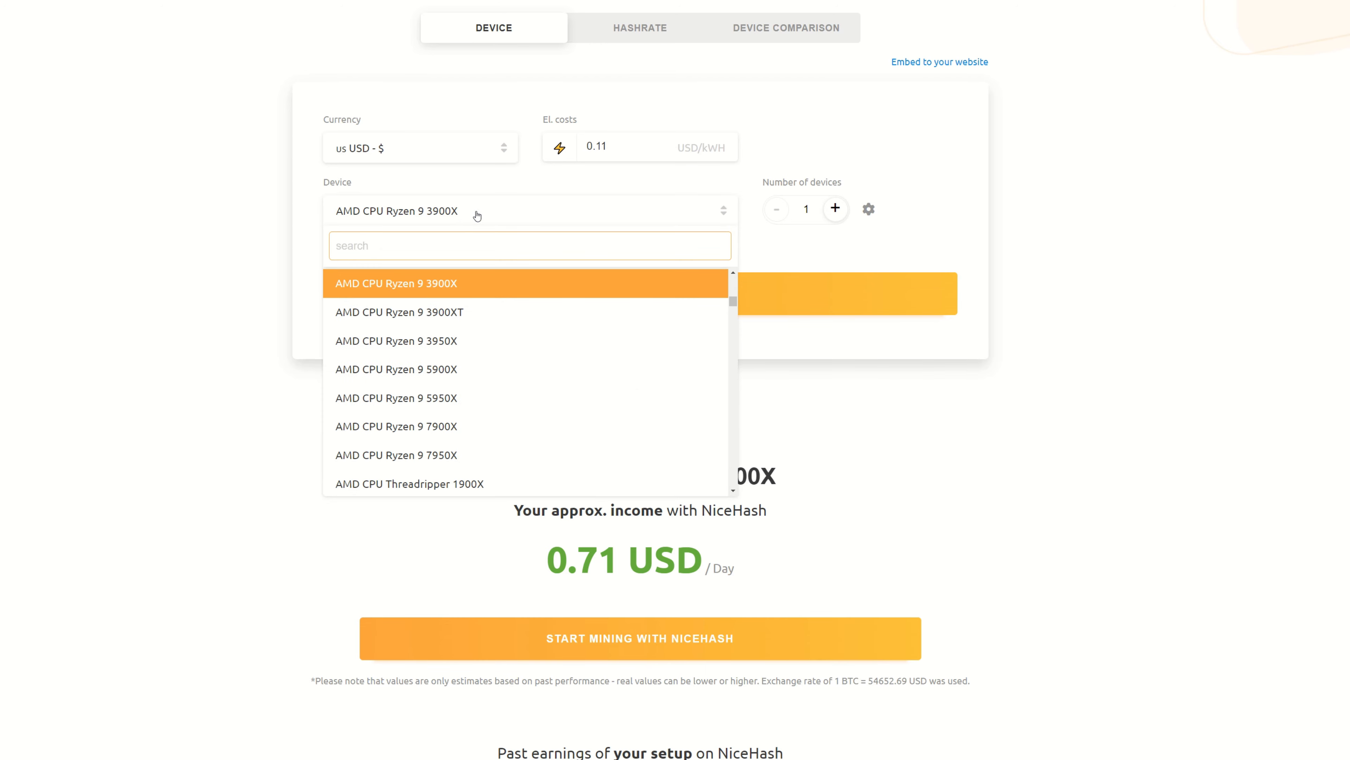
pyautogui.click(397, 283)
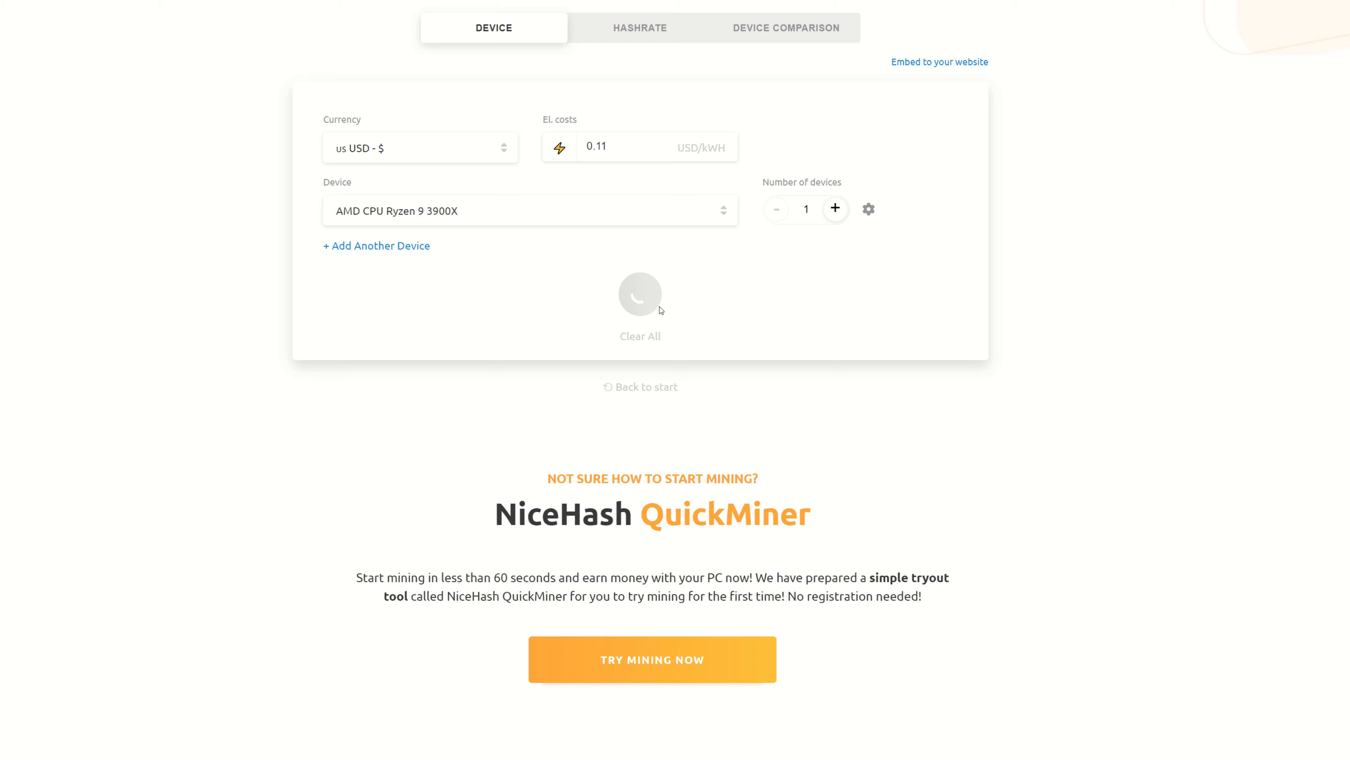
pyautogui.click(641, 294)
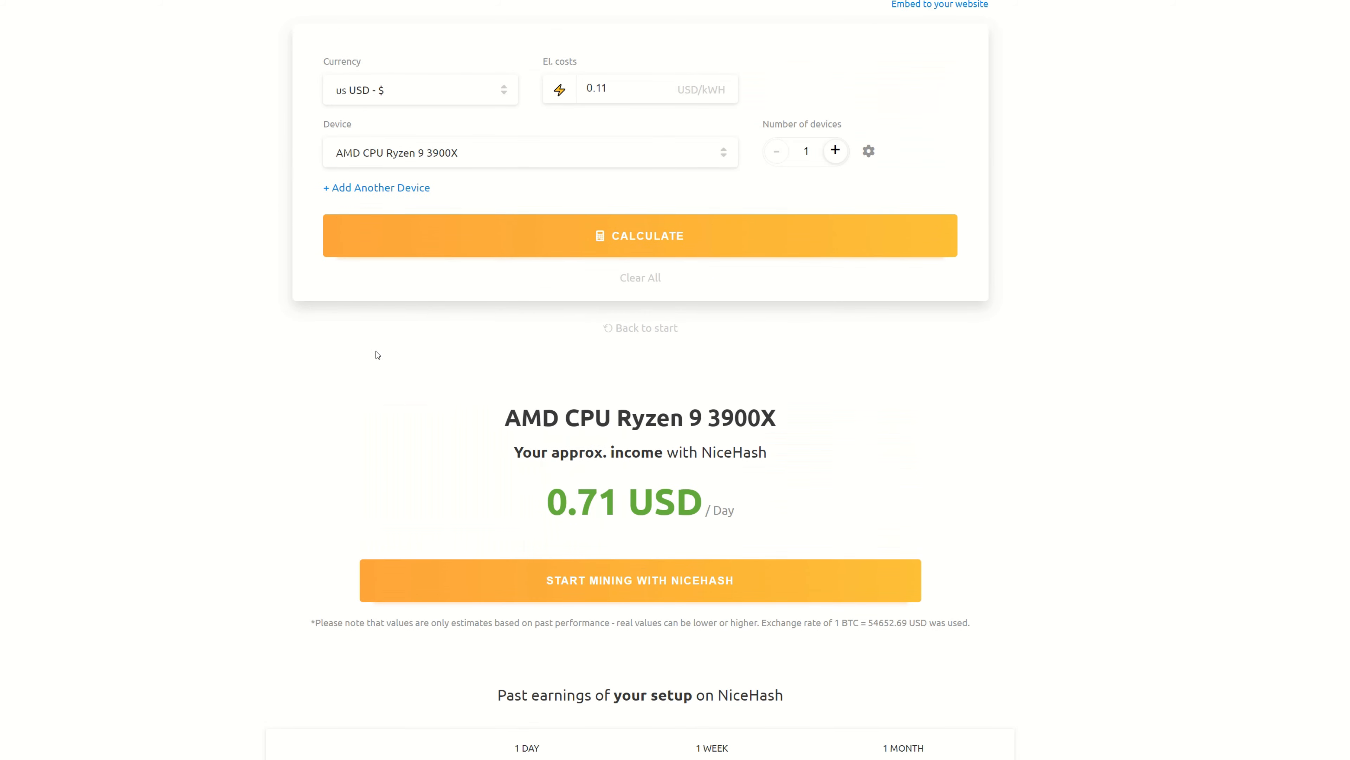
pyautogui.moveTo(372, 359)
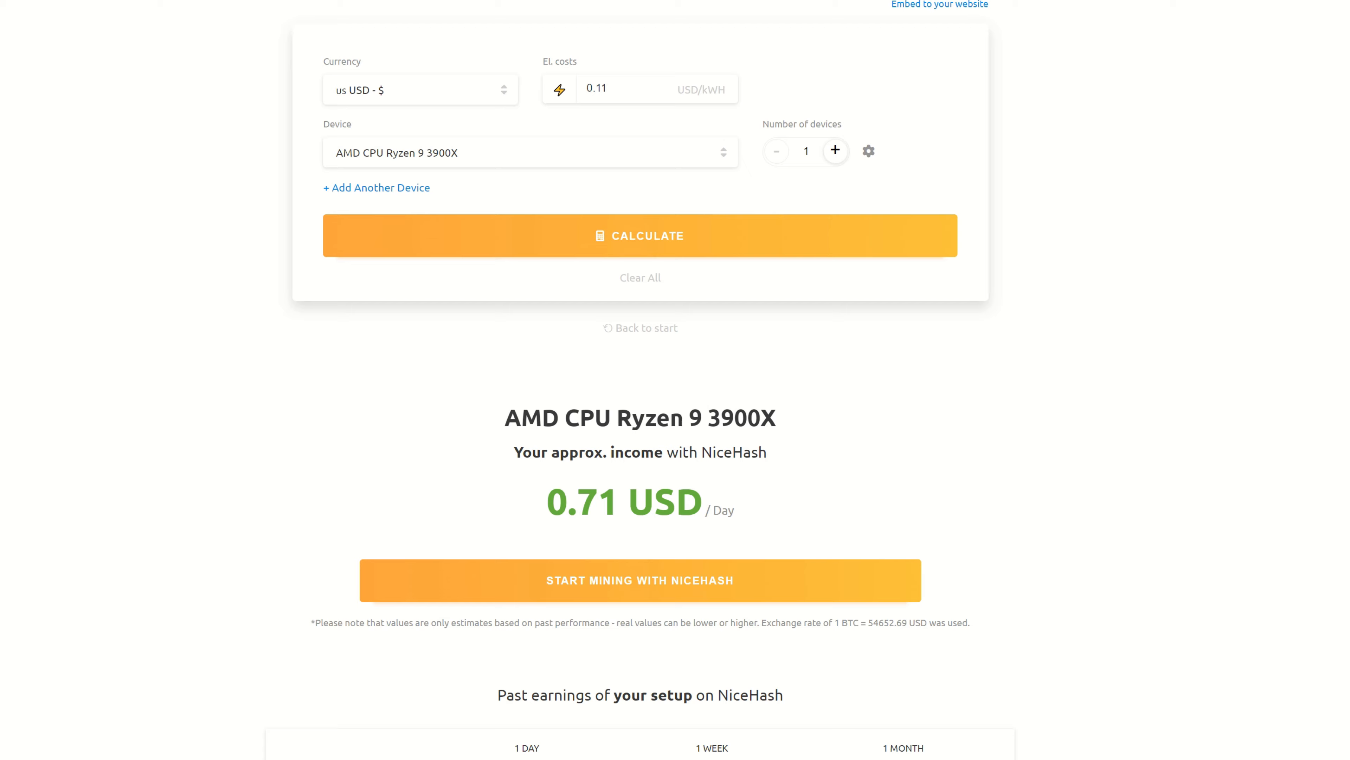
pyautogui.scroll(-3)
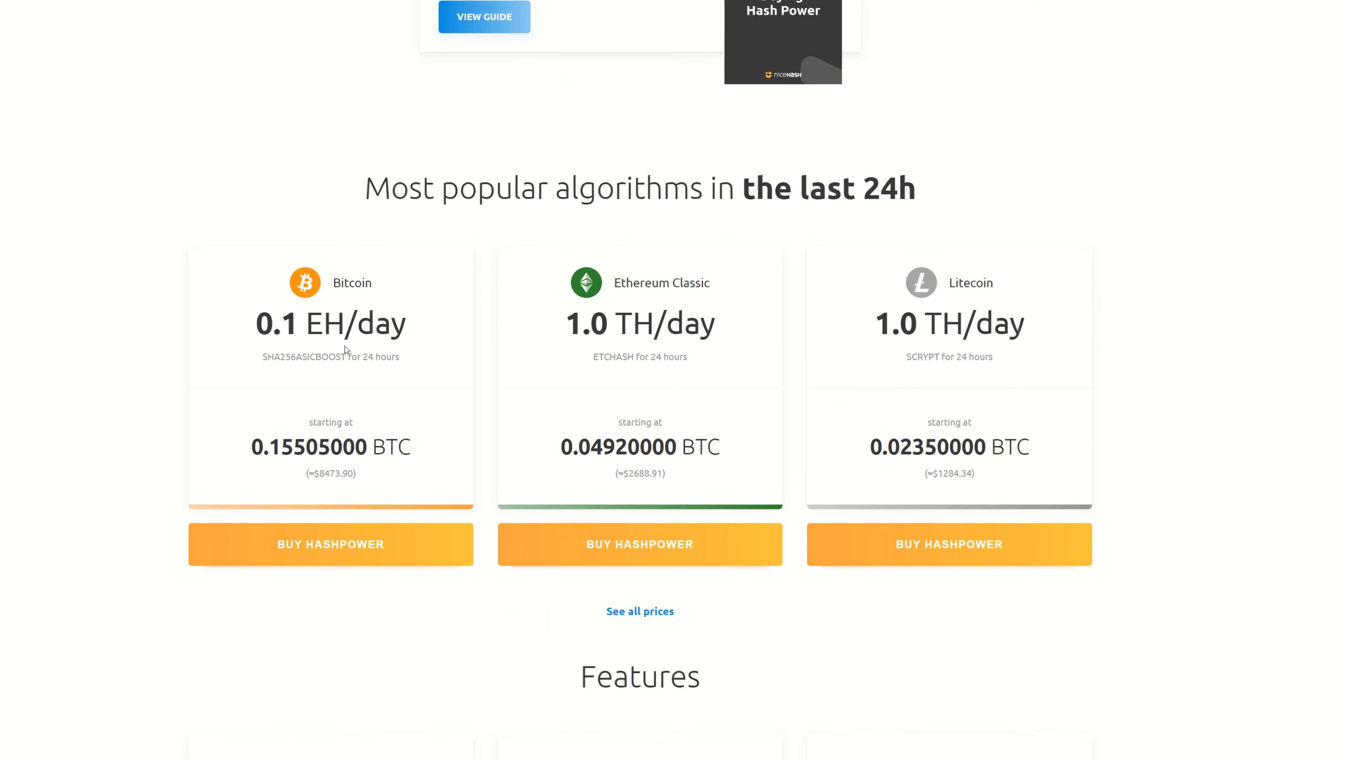
pyautogui.scroll(-3)
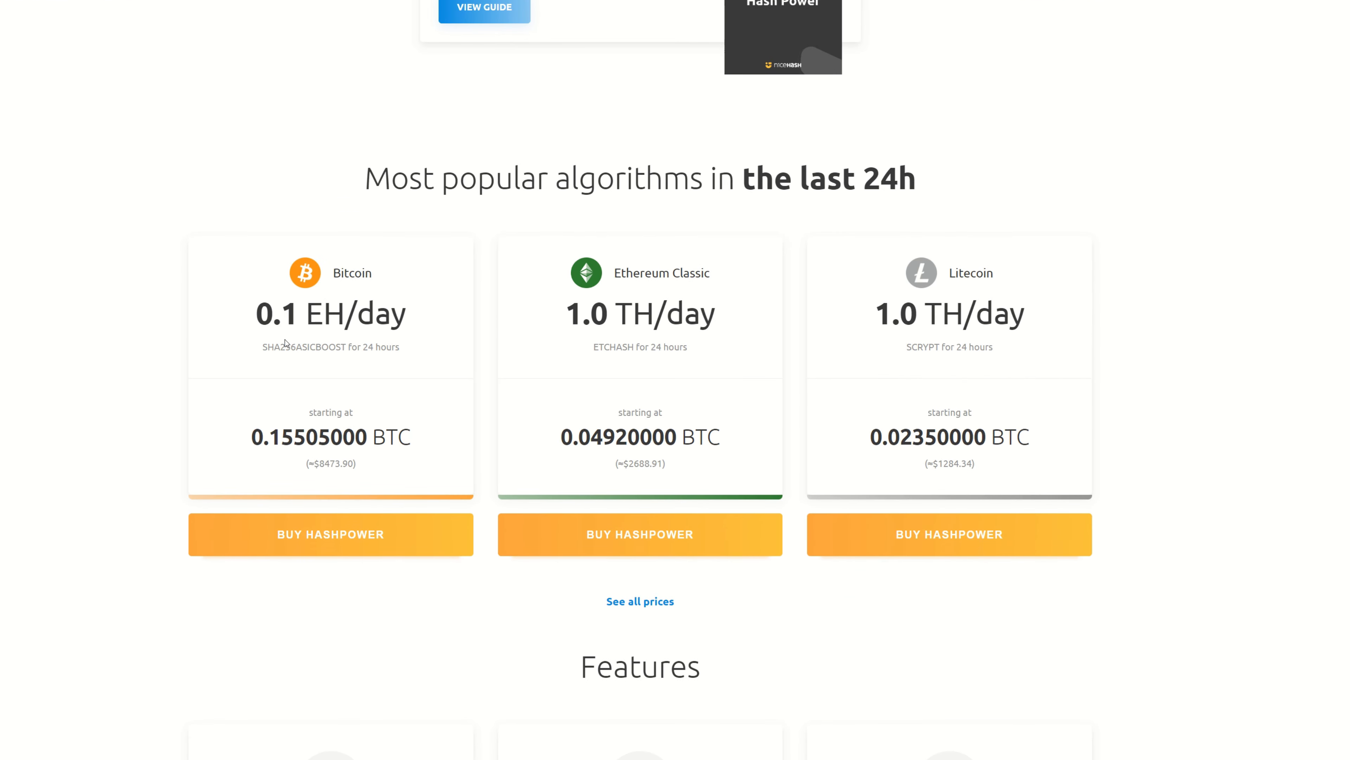
pyautogui.moveTo(657, 294)
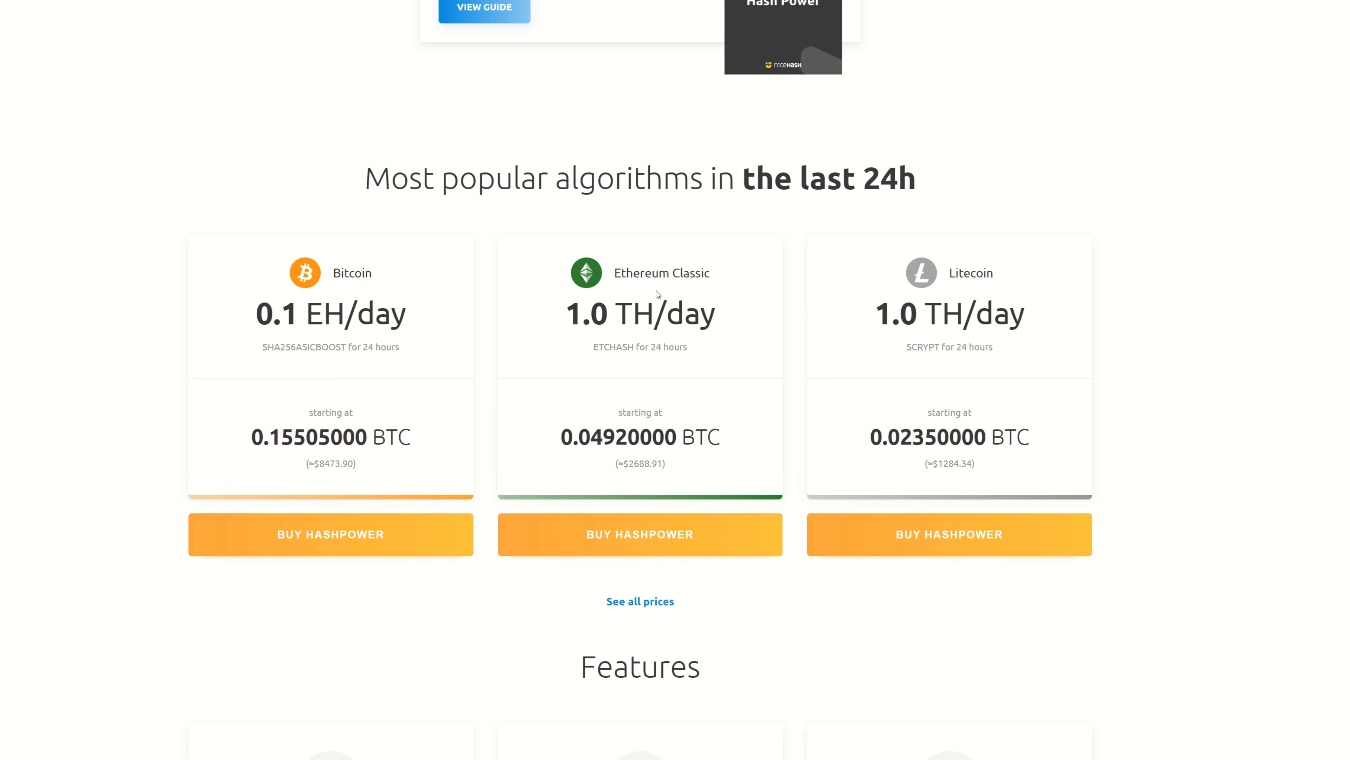
pyautogui.moveTo(955, 298)
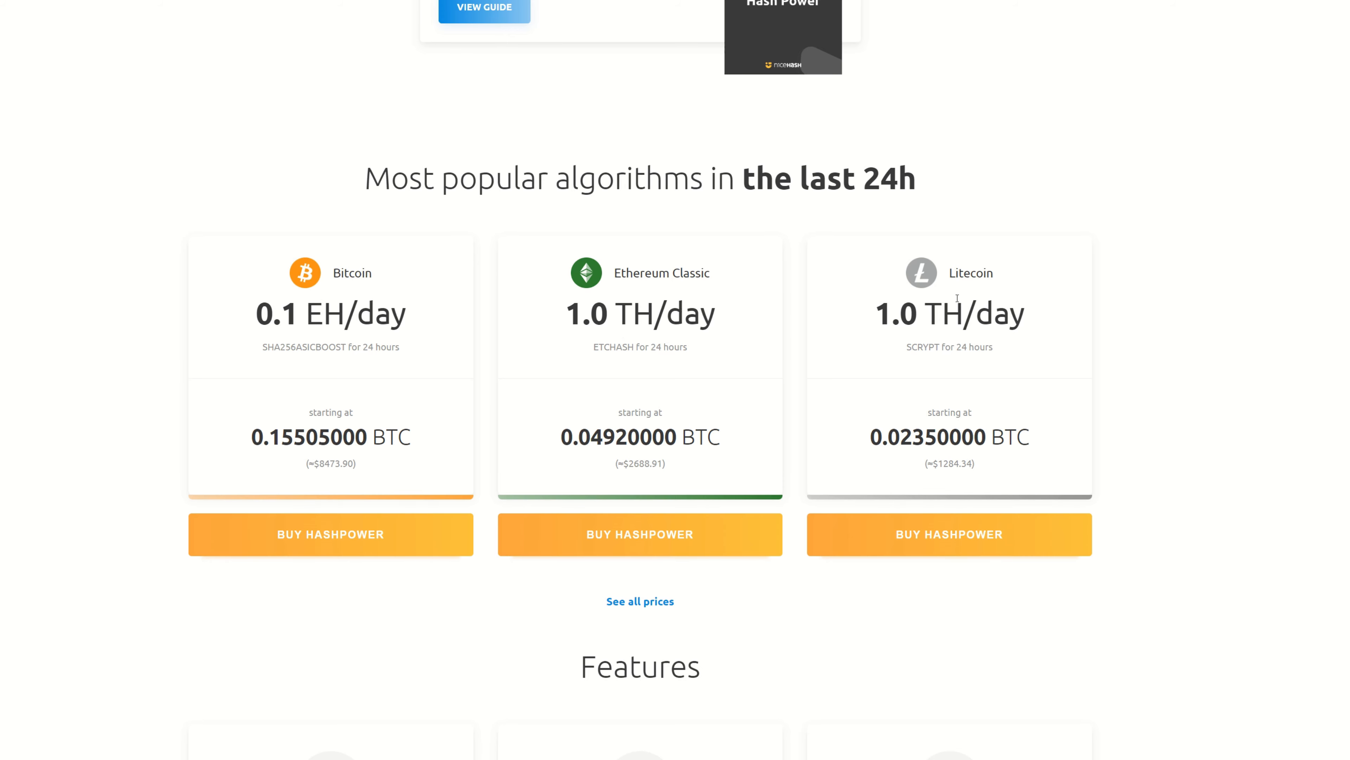
pyautogui.moveTo(1116, 289)
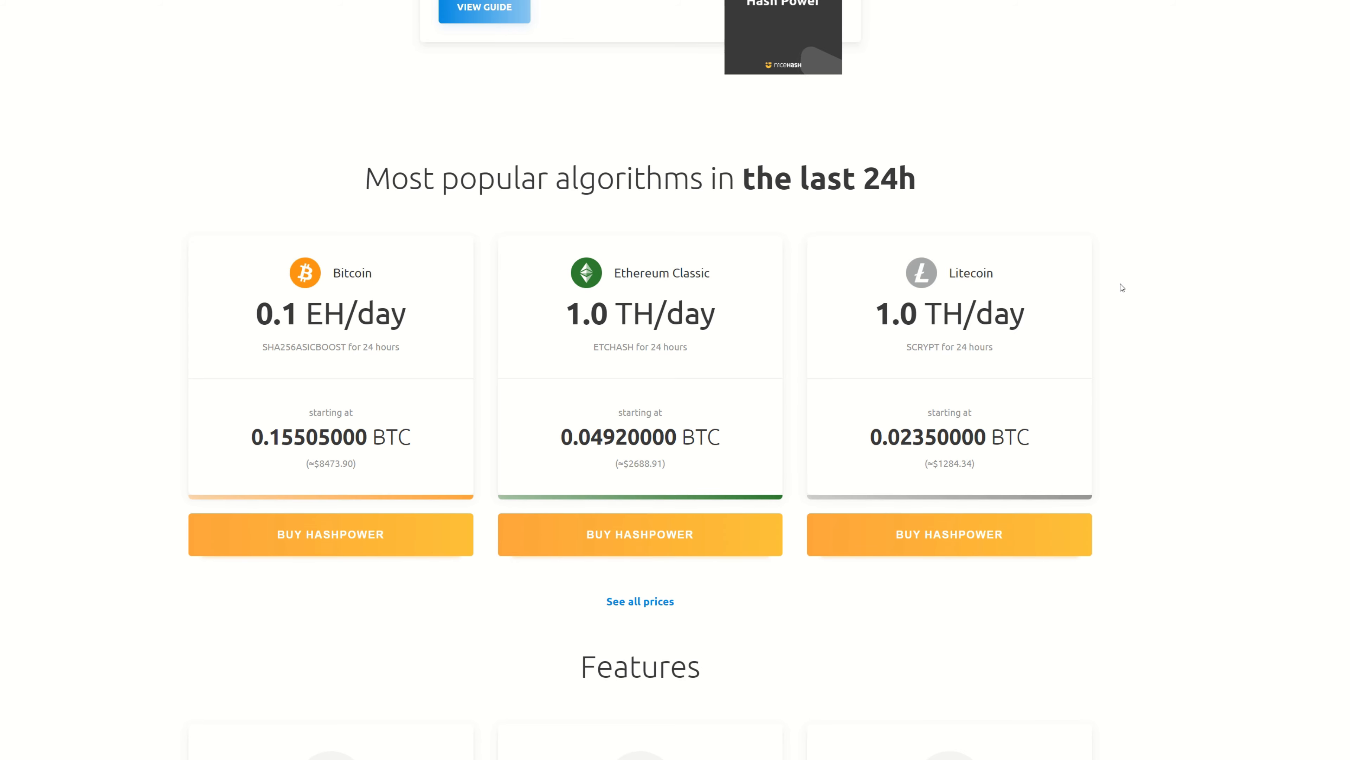
pyautogui.moveTo(625, 290)
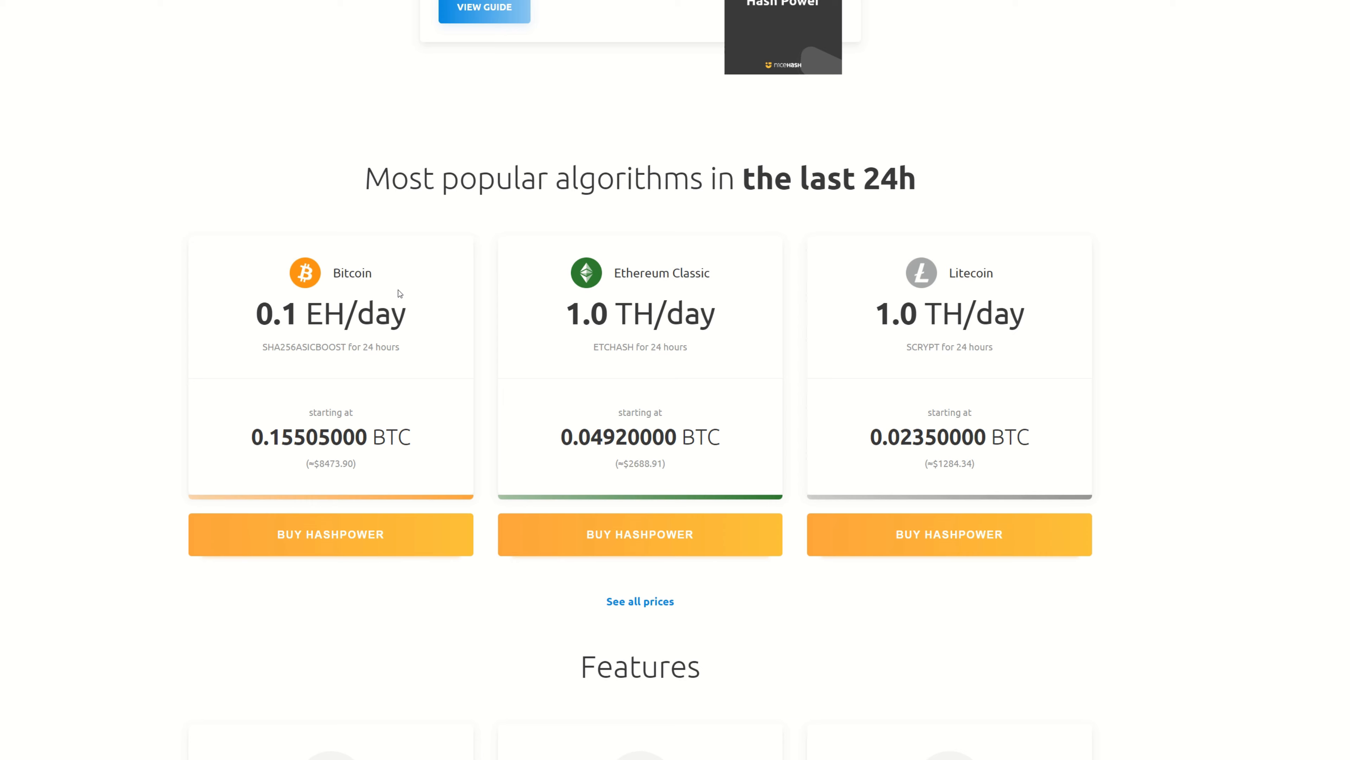
pyautogui.moveTo(411, 291)
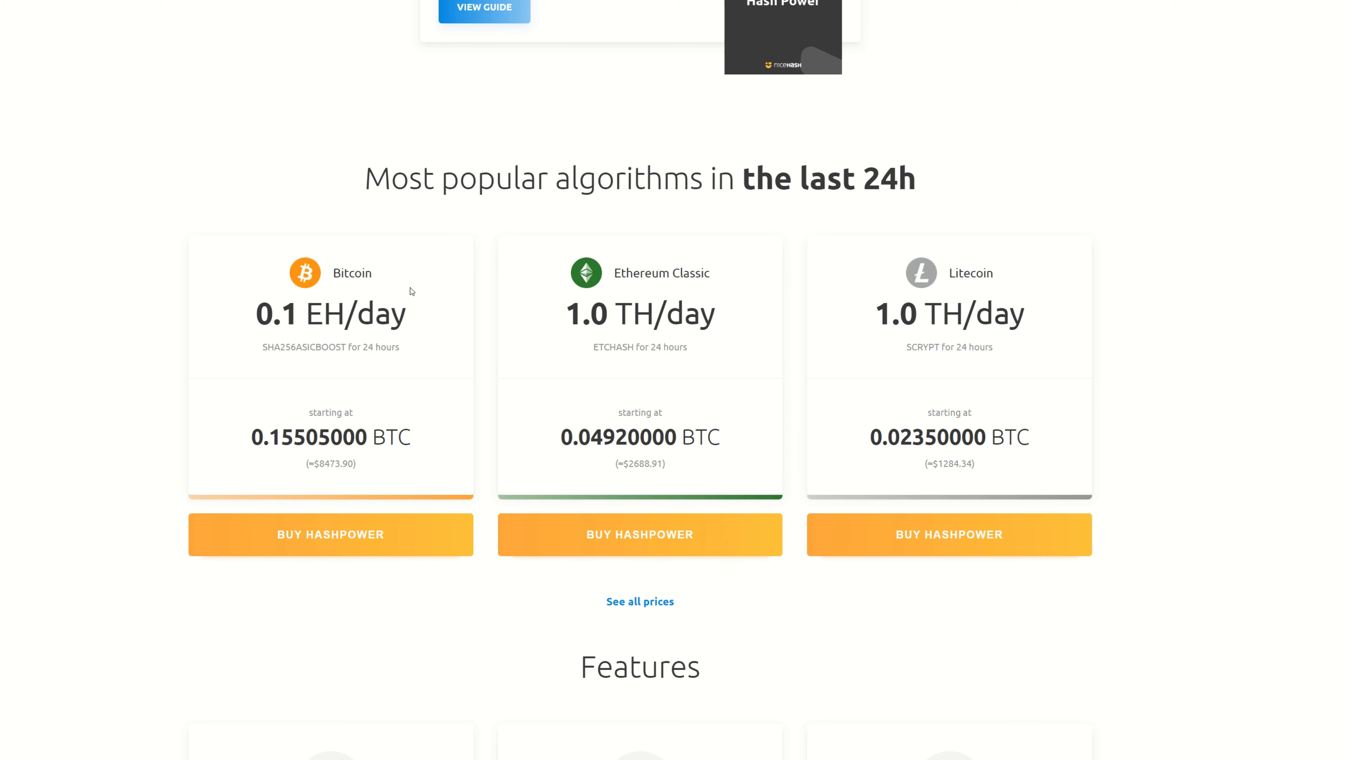
pyautogui.moveTo(702, 273)
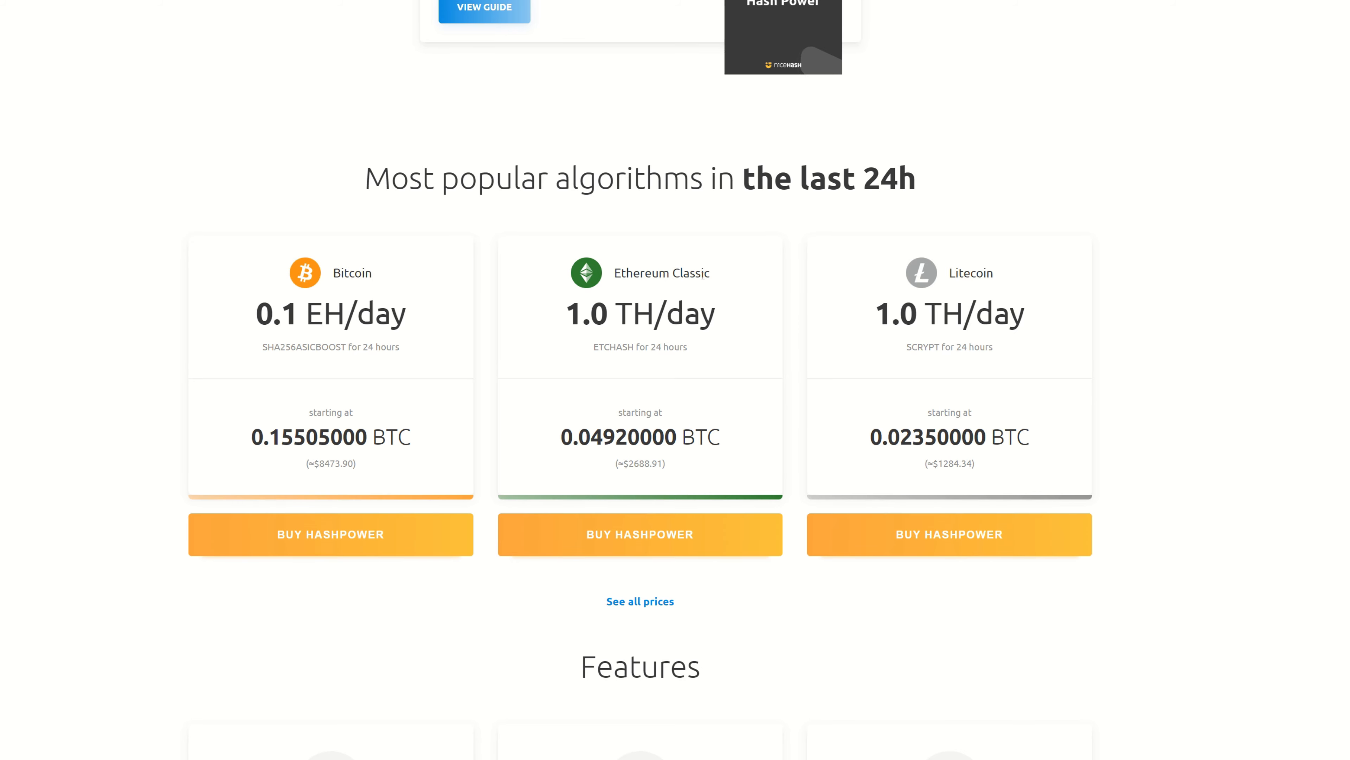
pyautogui.moveTo(909, 303)
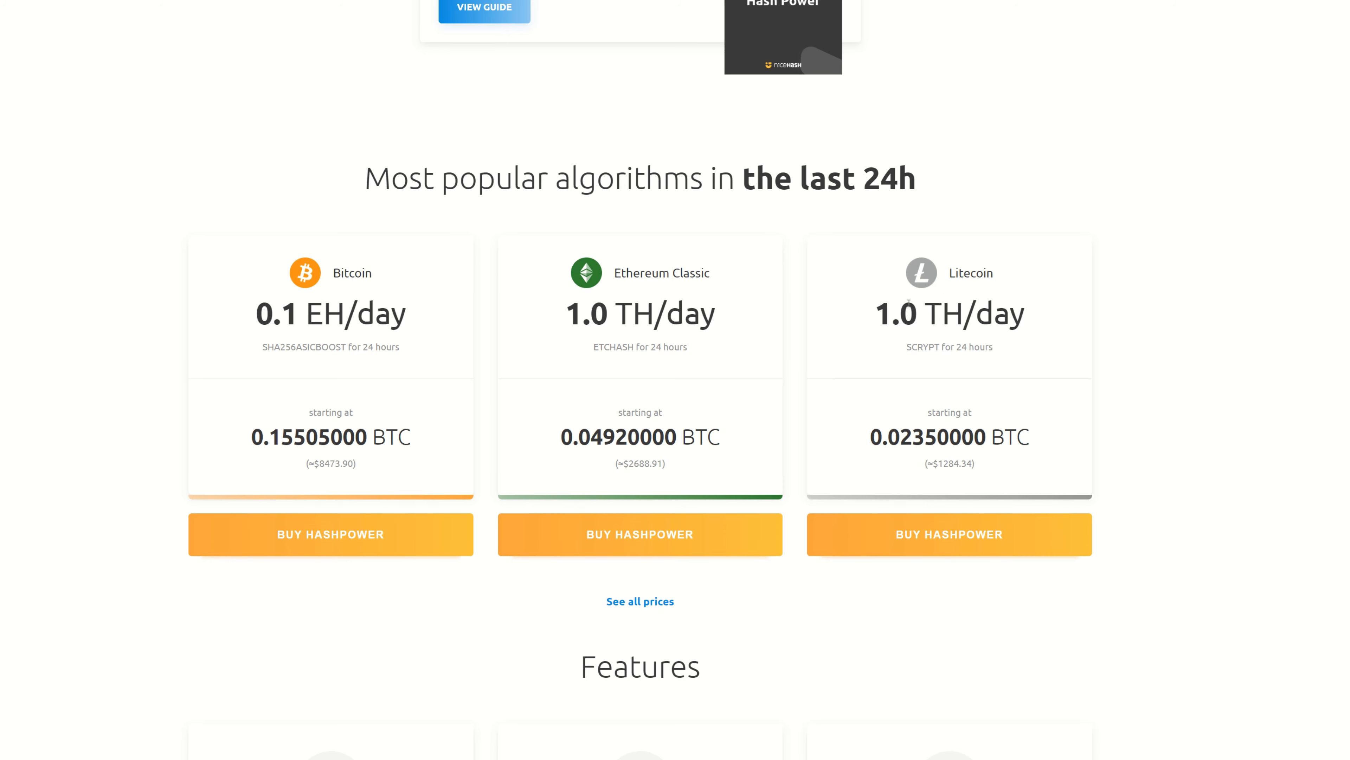
pyautogui.moveTo(908, 326)
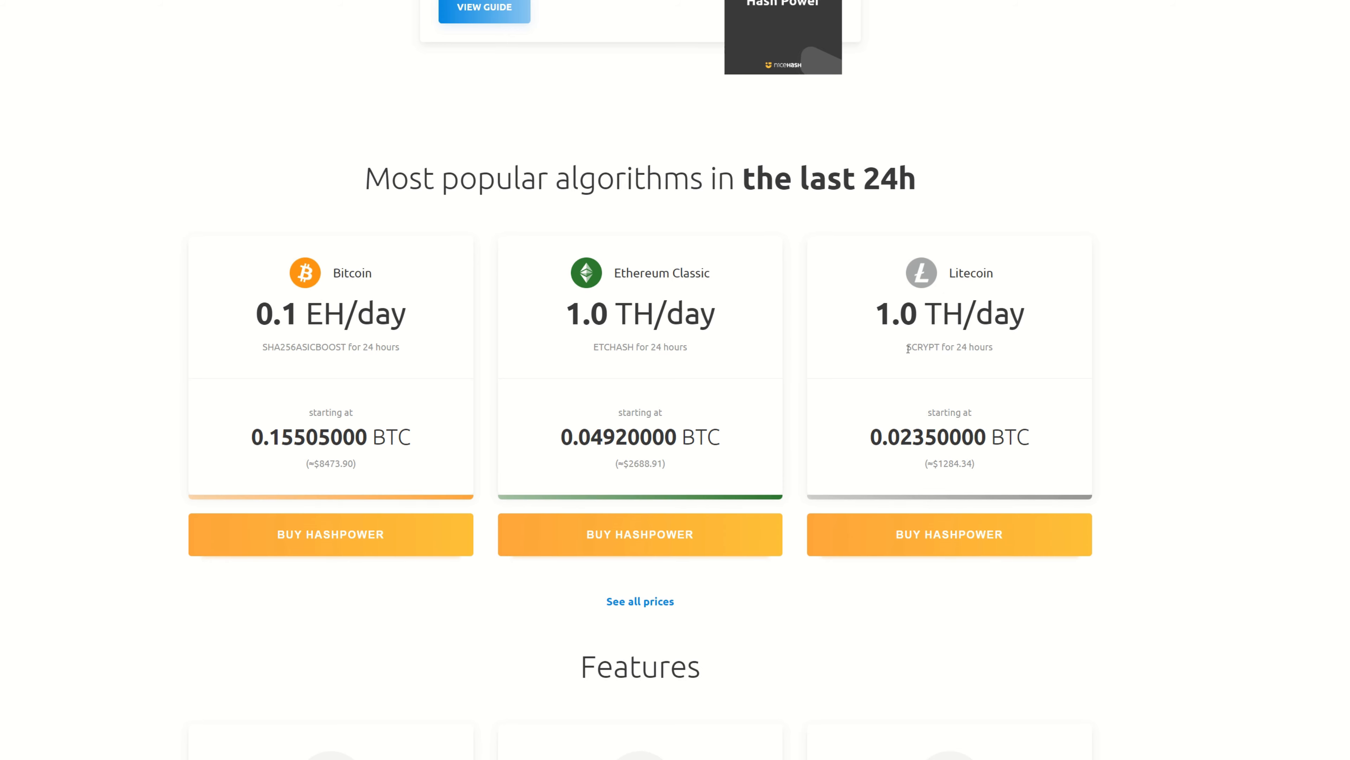
pyautogui.doubleClick(920, 347)
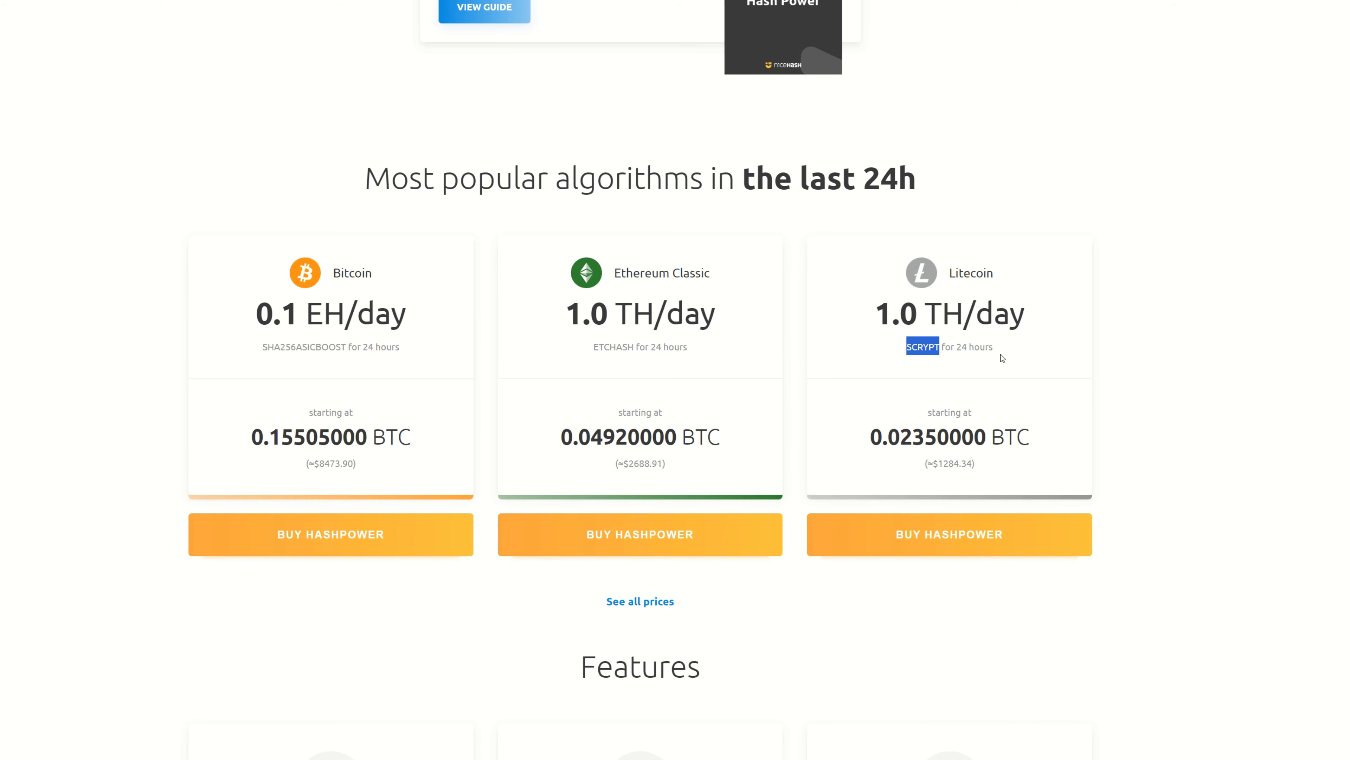
pyautogui.moveTo(928, 360)
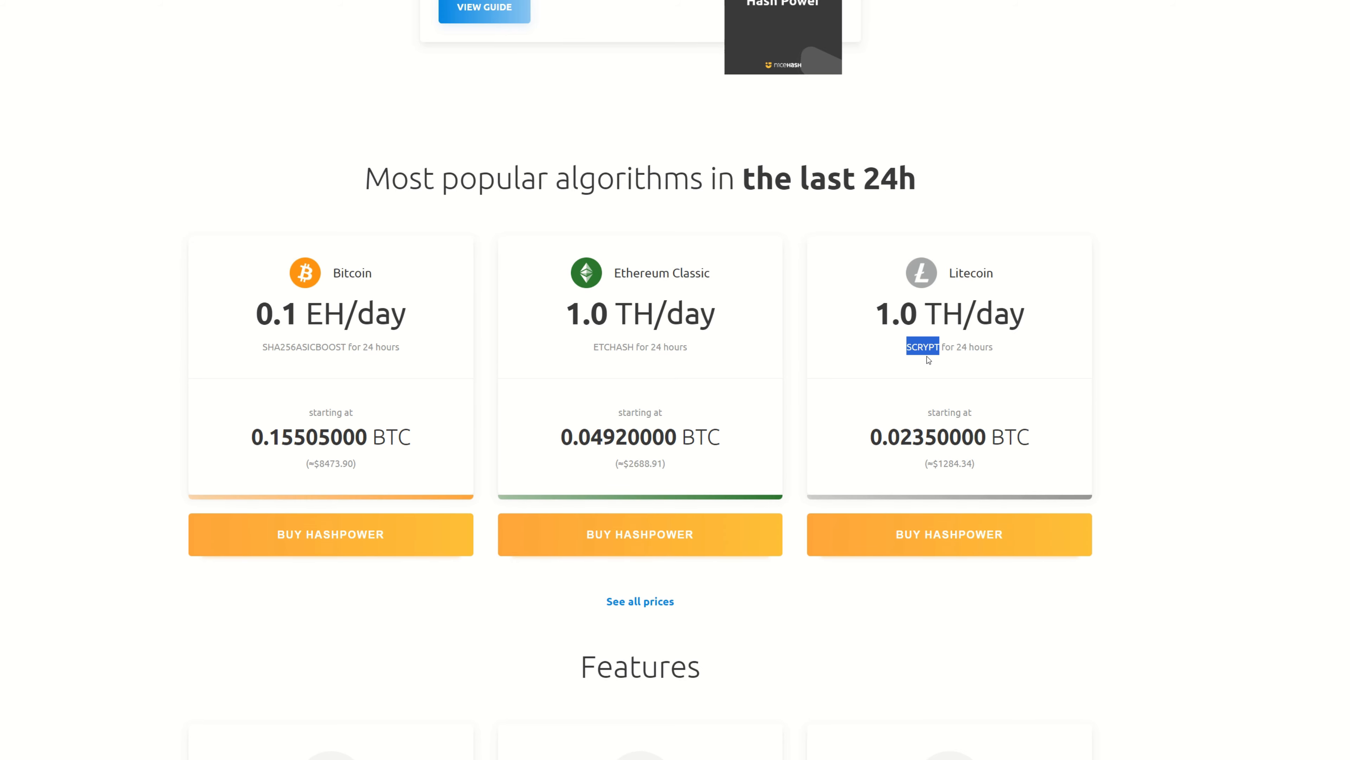
pyautogui.moveTo(944, 288)
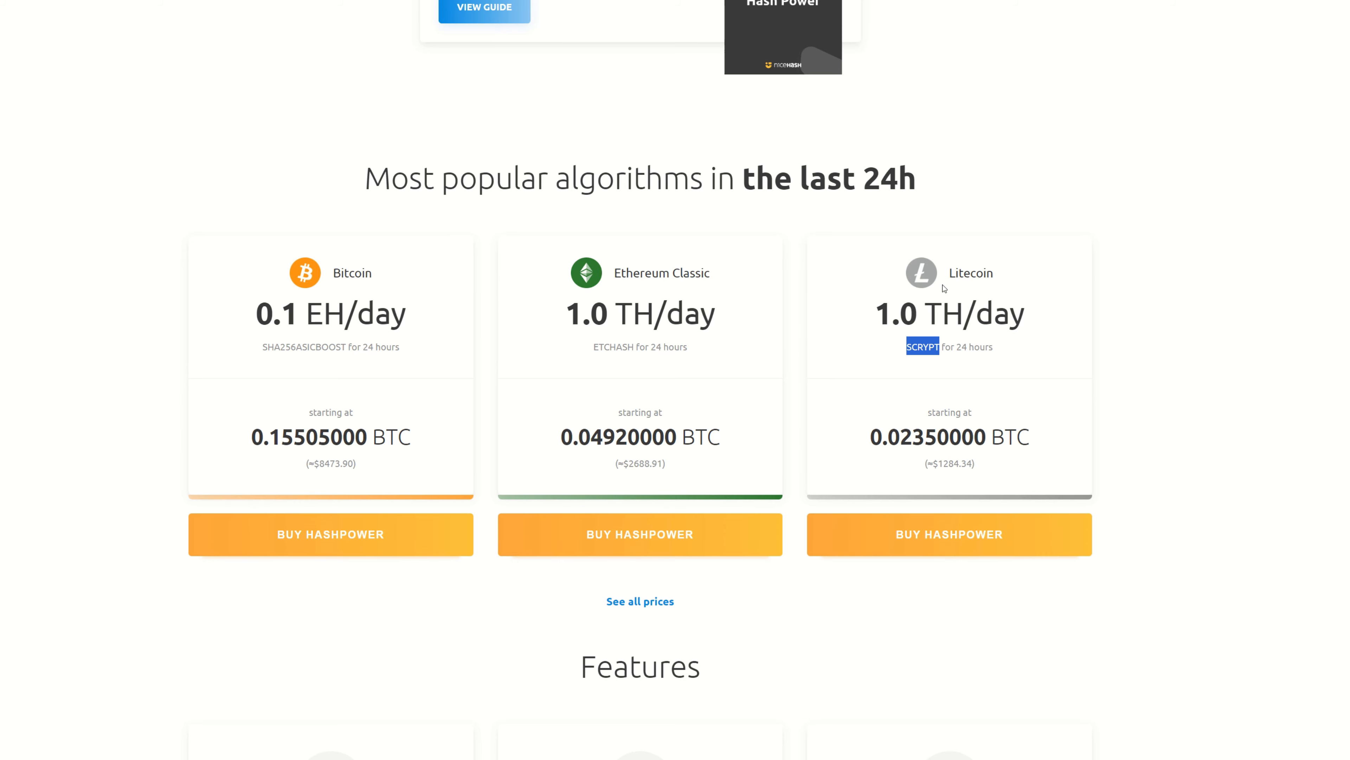
pyautogui.moveTo(929, 357)
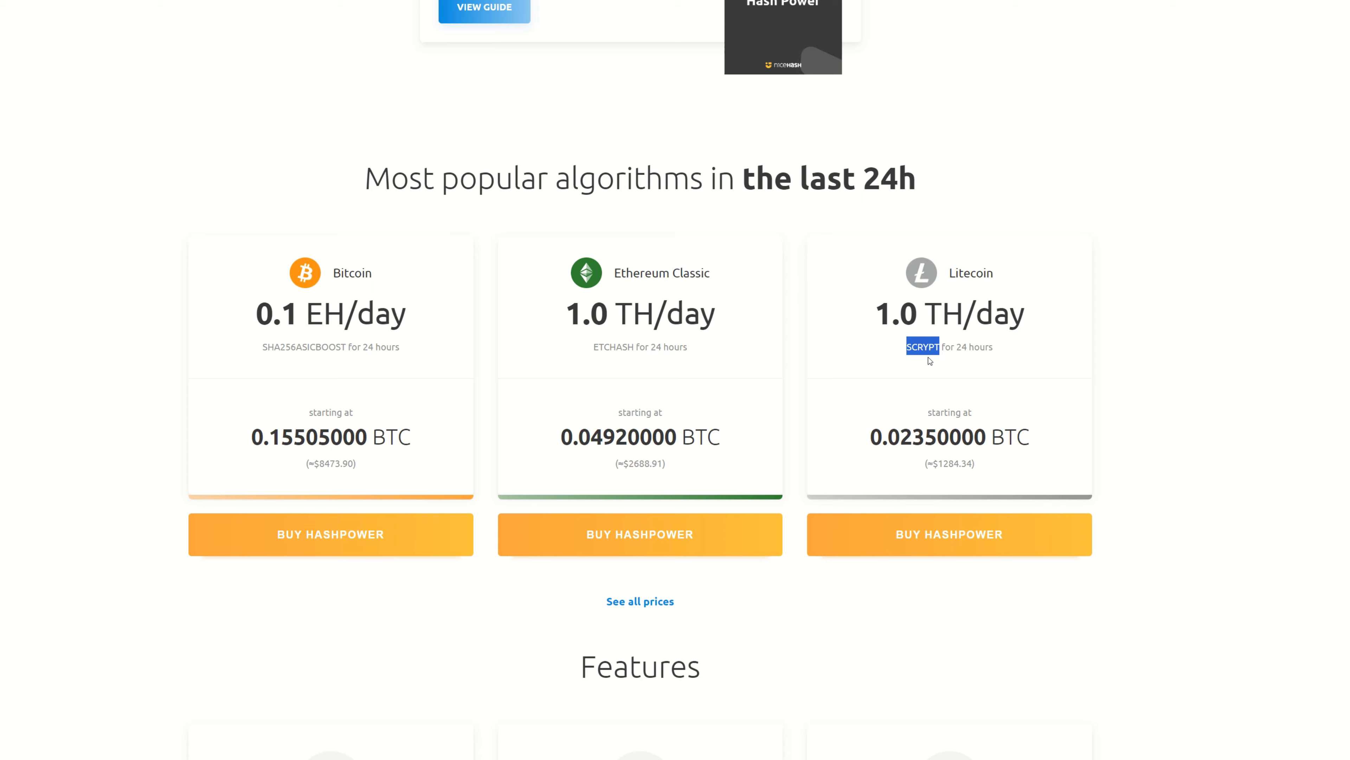
pyautogui.moveTo(930, 365)
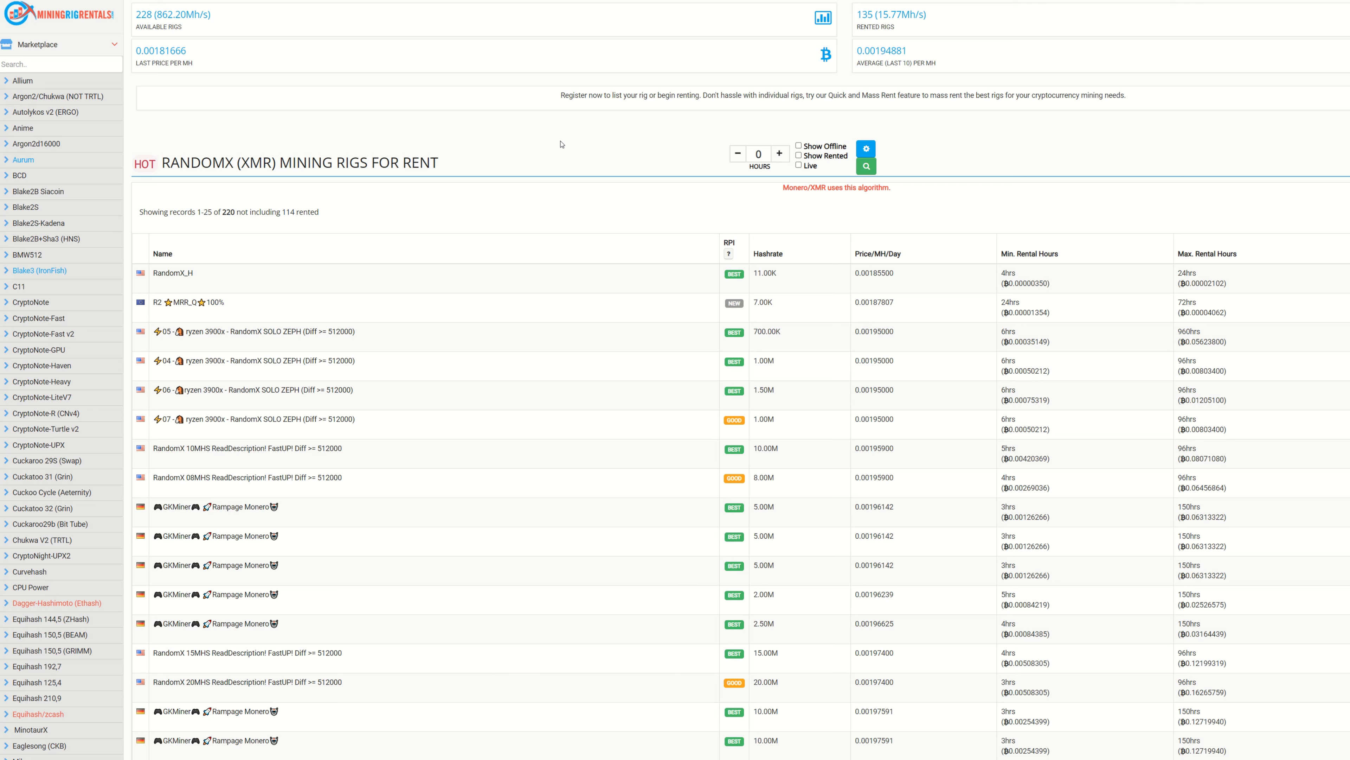
pyautogui.moveTo(138, 44)
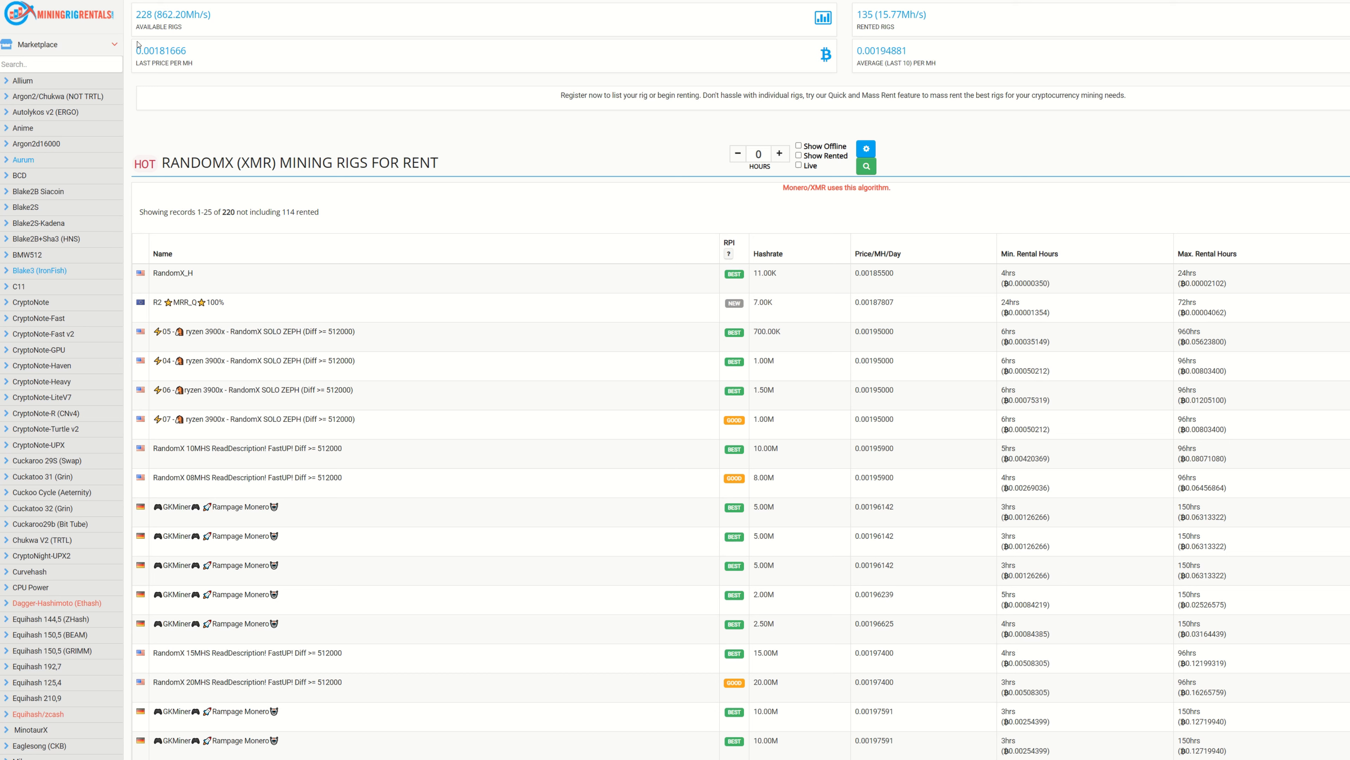
pyautogui.moveTo(514, 146)
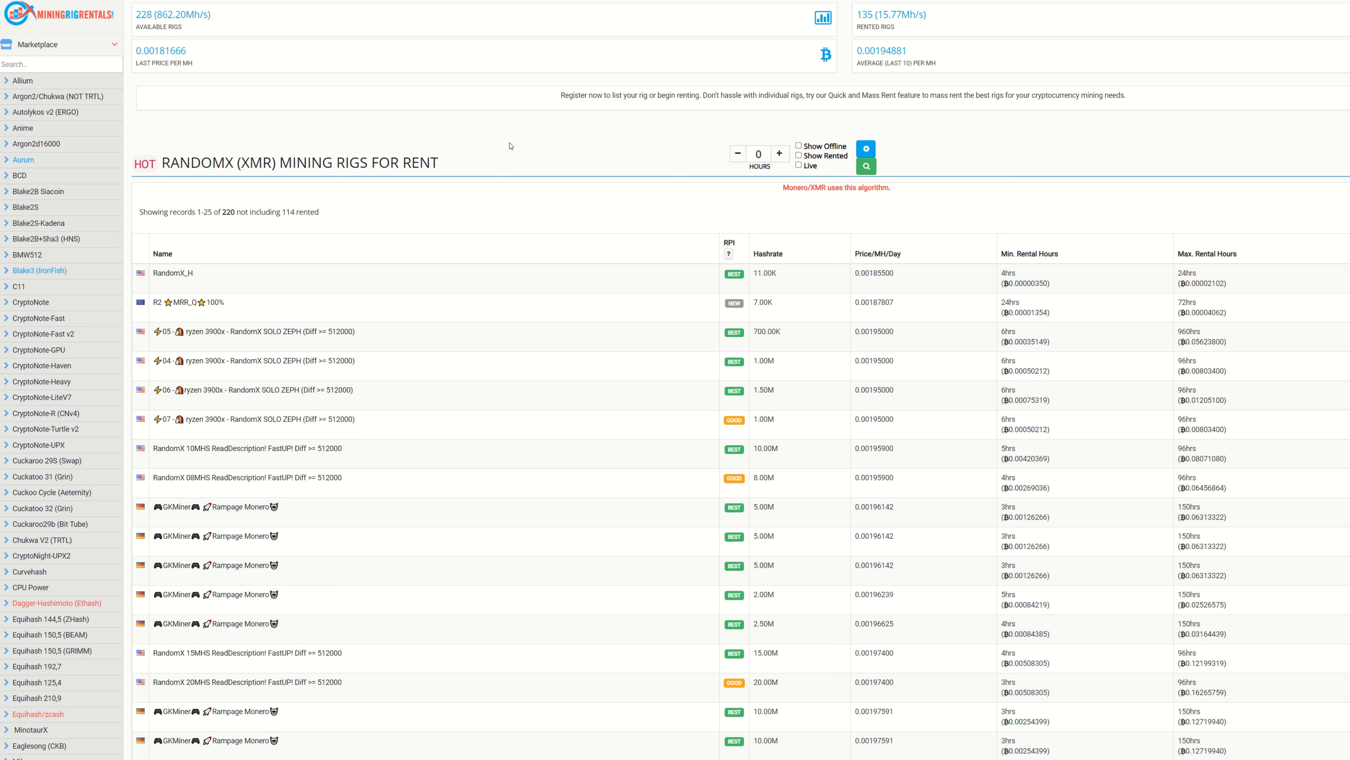
pyautogui.moveTo(491, 139)
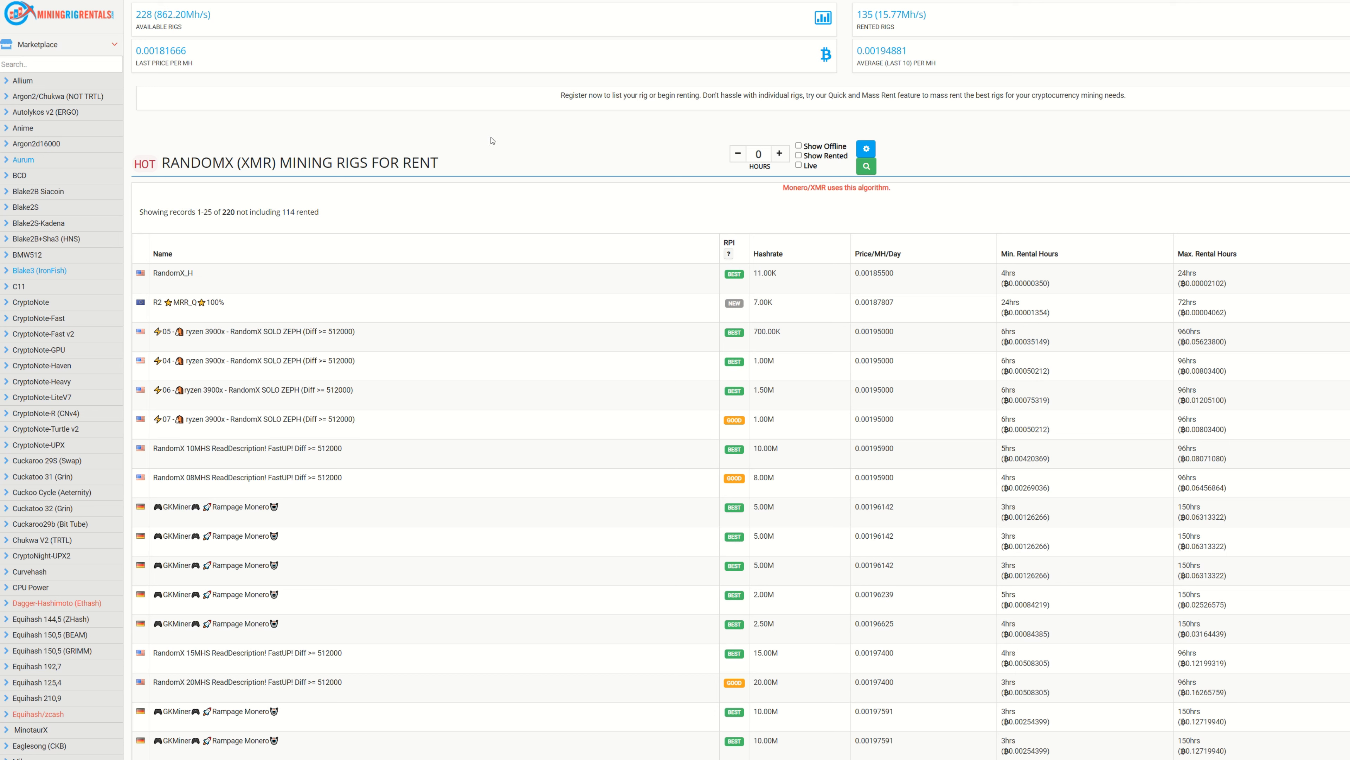
pyautogui.moveTo(680, 85)
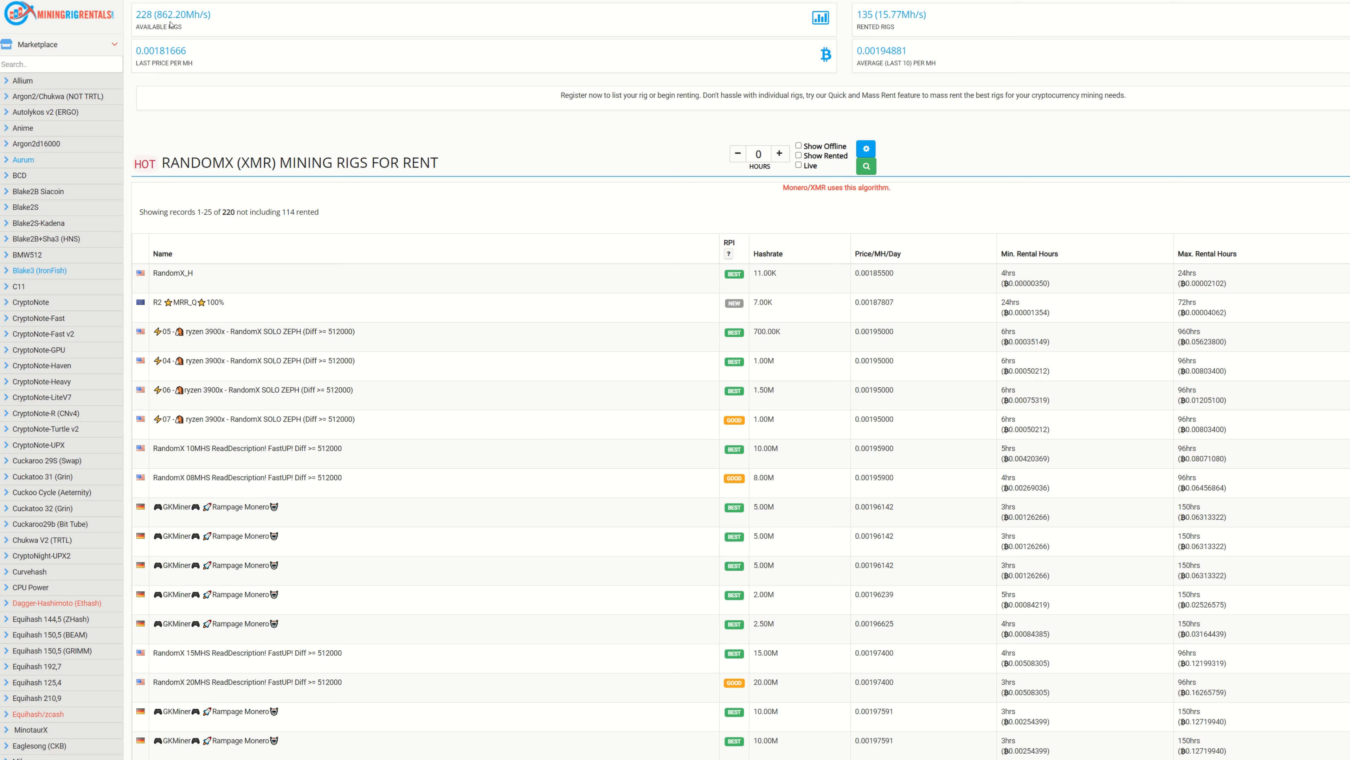
pyautogui.moveTo(788, 22)
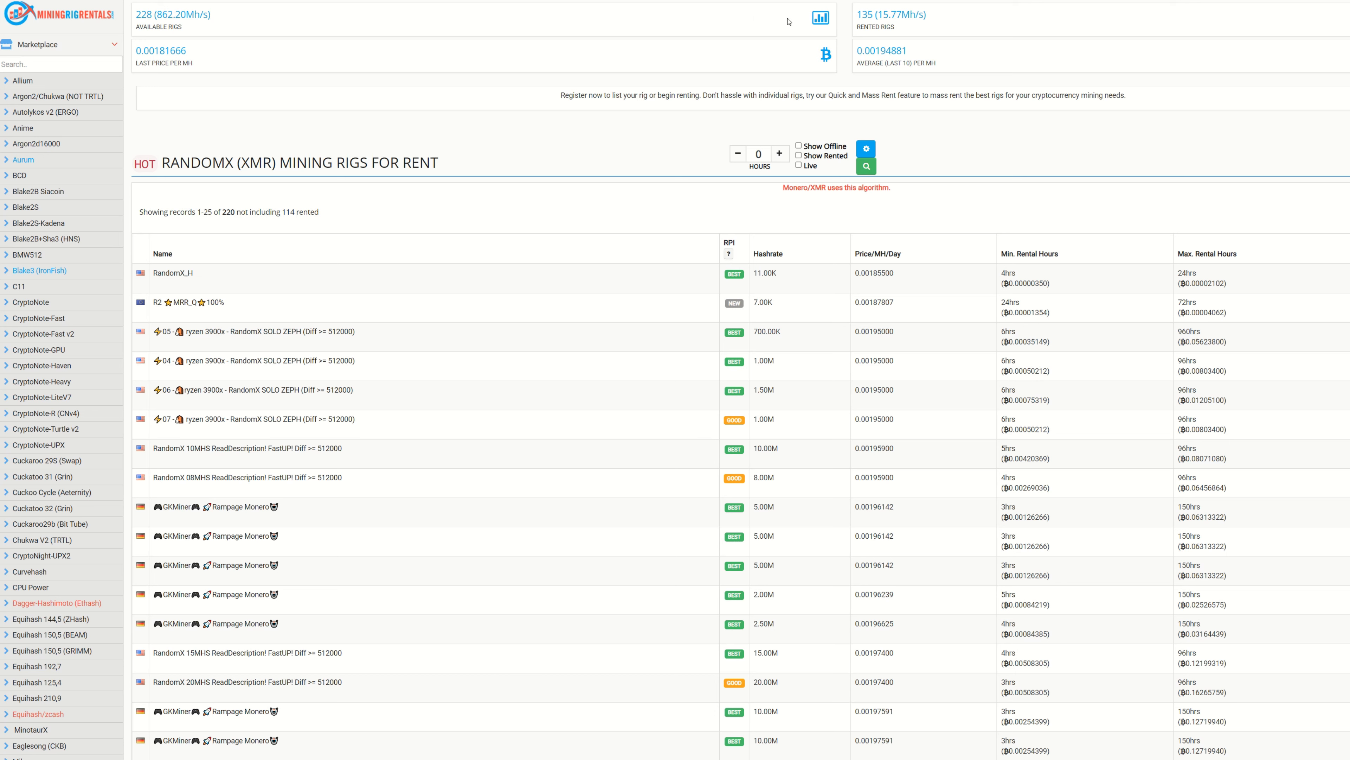
pyautogui.moveTo(833, 36)
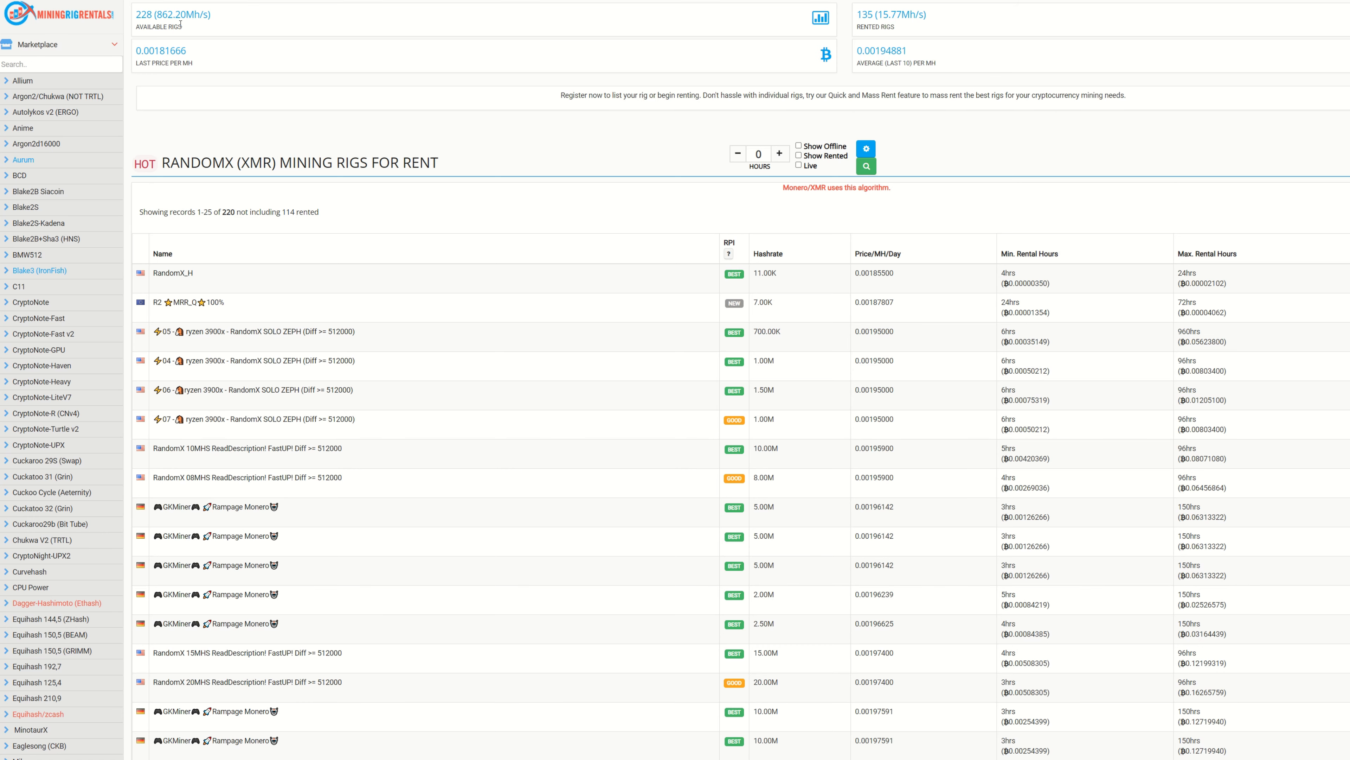
pyautogui.moveTo(208, 28)
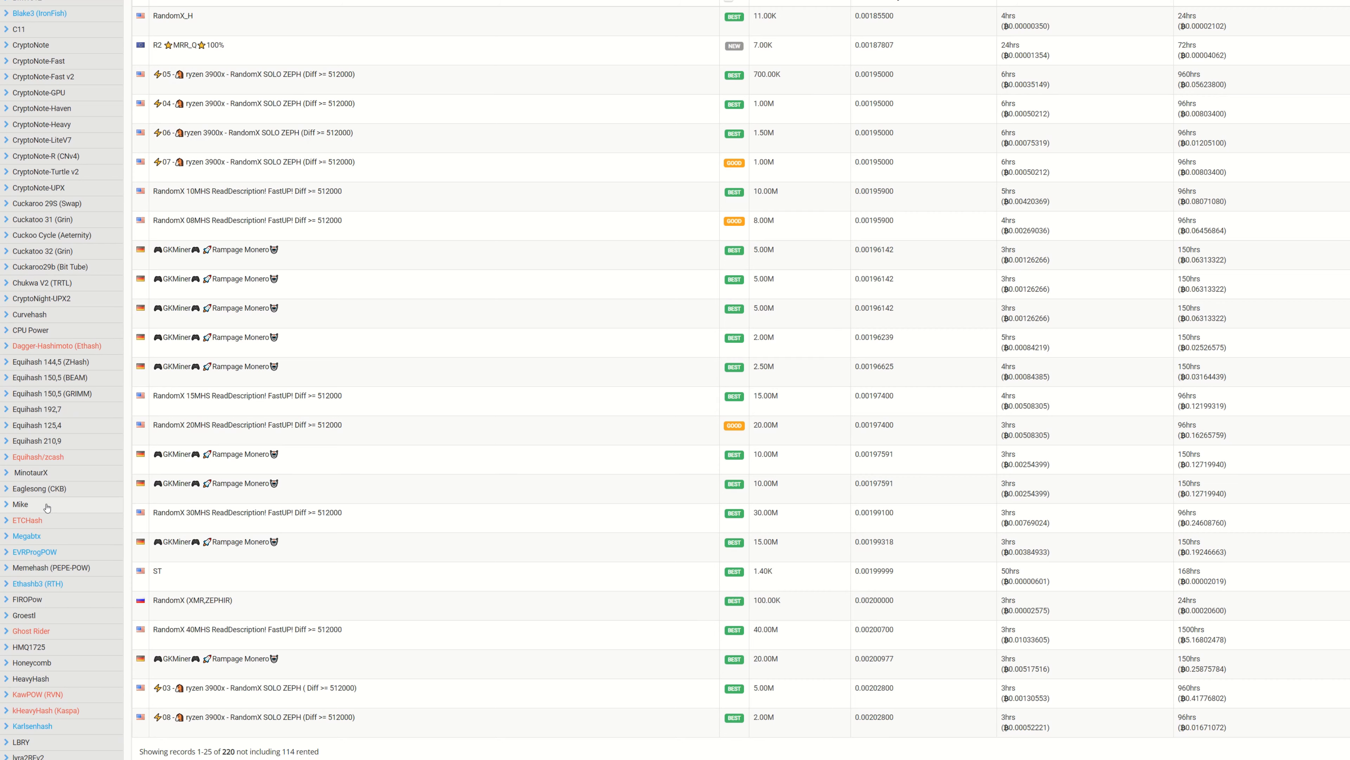
# Scroll the RandomX (XMR) rig listings before moving to HeavyHash rigs.
pyautogui.scroll(-3)
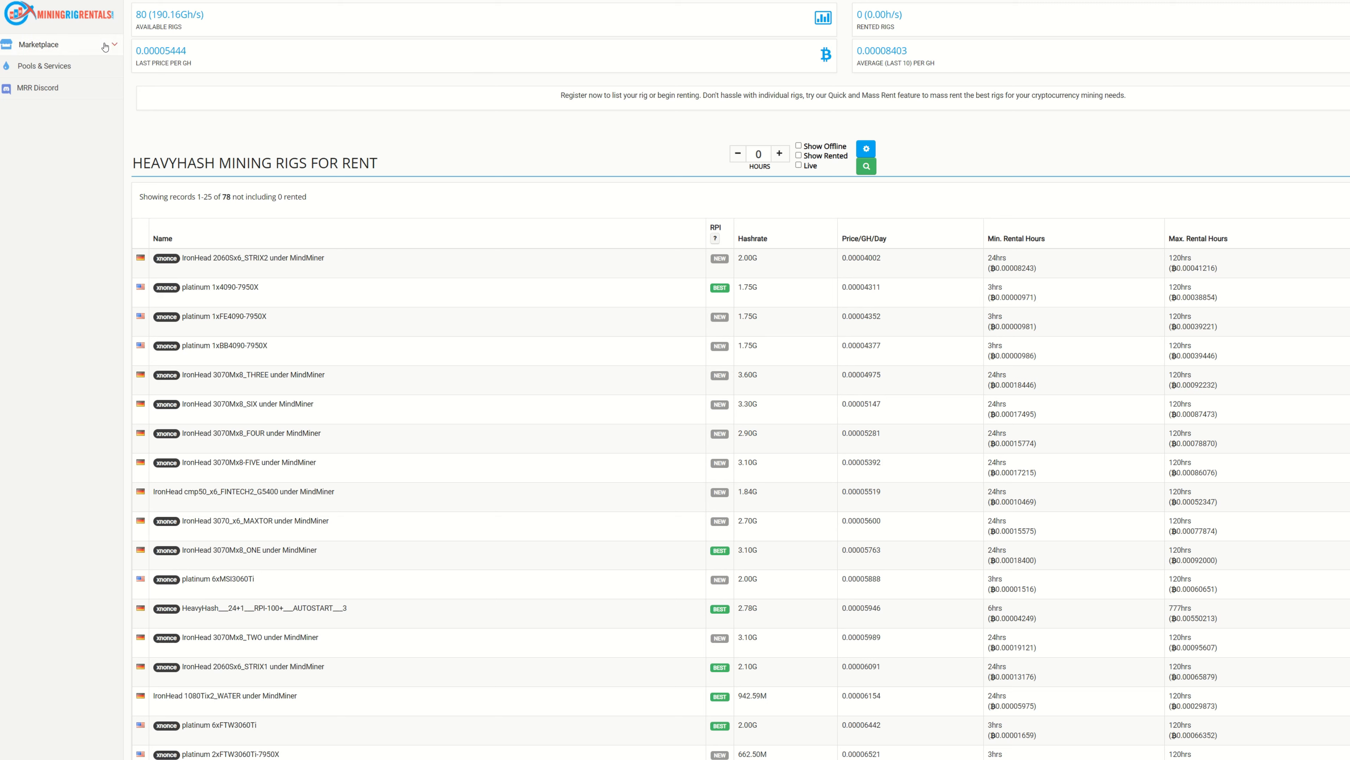
# Expand the Marketplace algorithm list beside the HeavyHash rigs and browse it end to end.
pyautogui.click(43, 43)
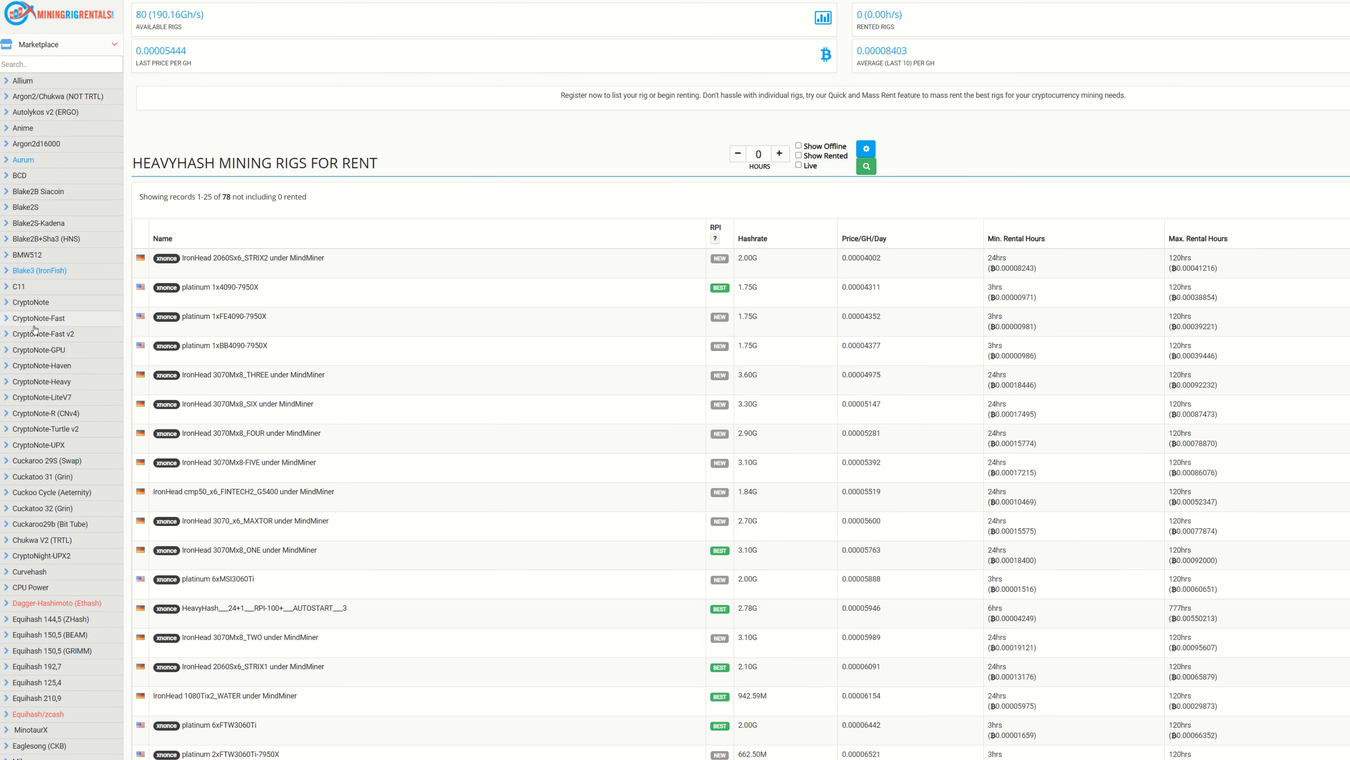
pyautogui.scroll(-3)
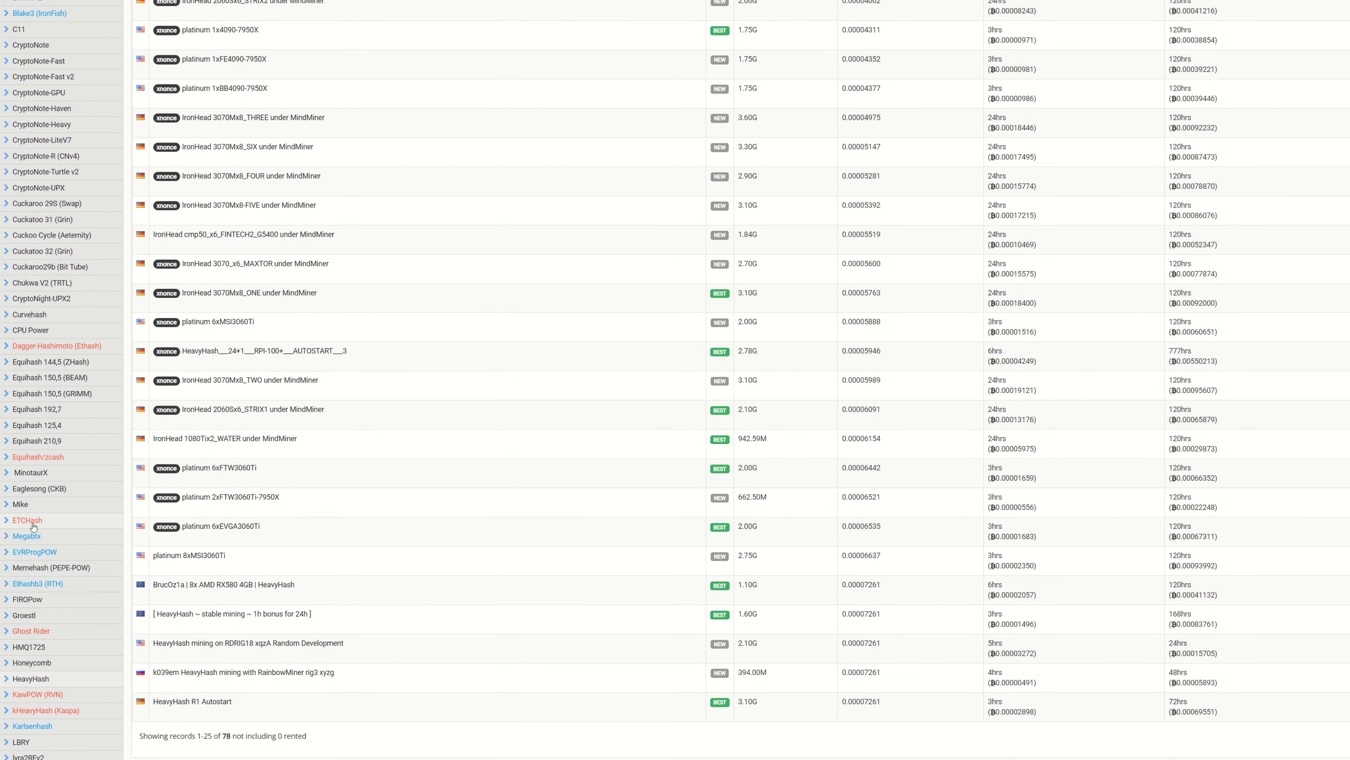
pyautogui.scroll(-3)
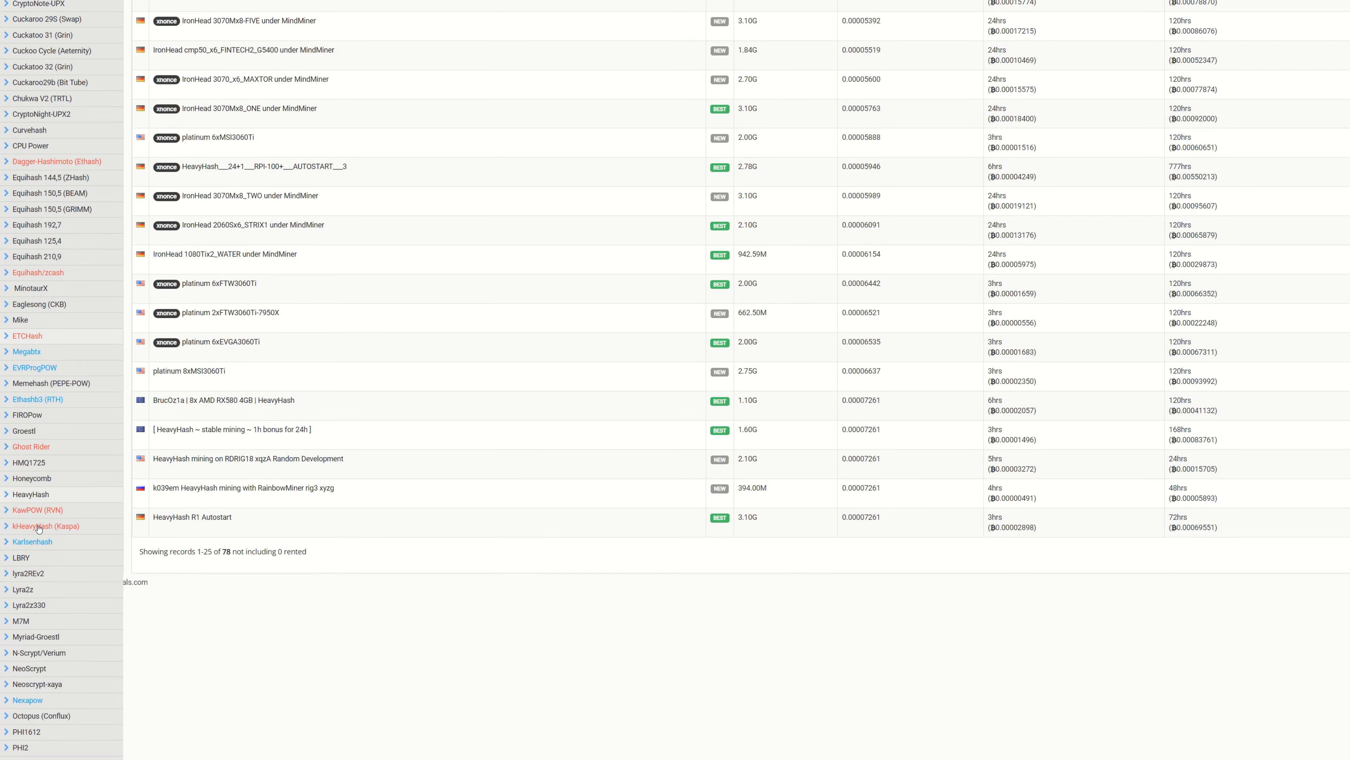
pyautogui.scroll(3)
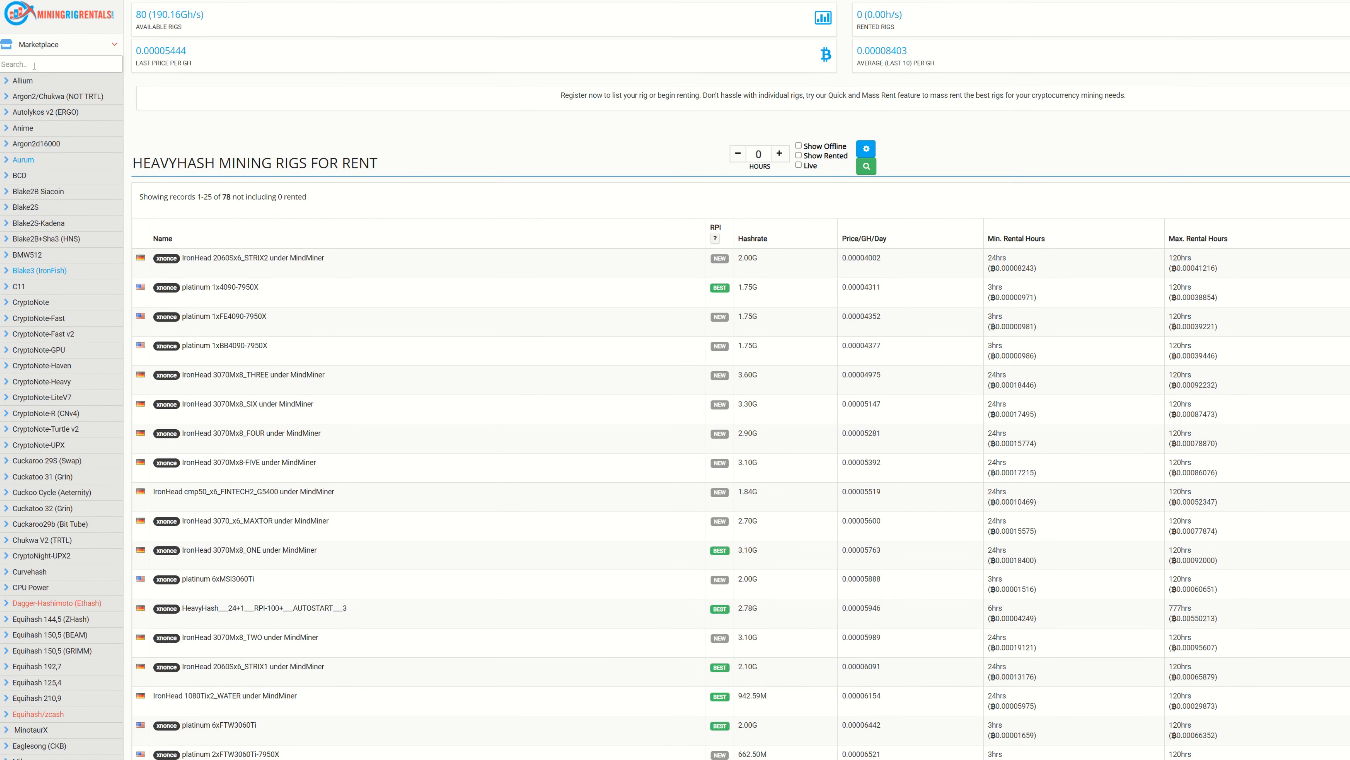
# Search the sidebar for 'ghost' and show the Ghost Rider rigs for rent listing.
pyautogui.write('gr')
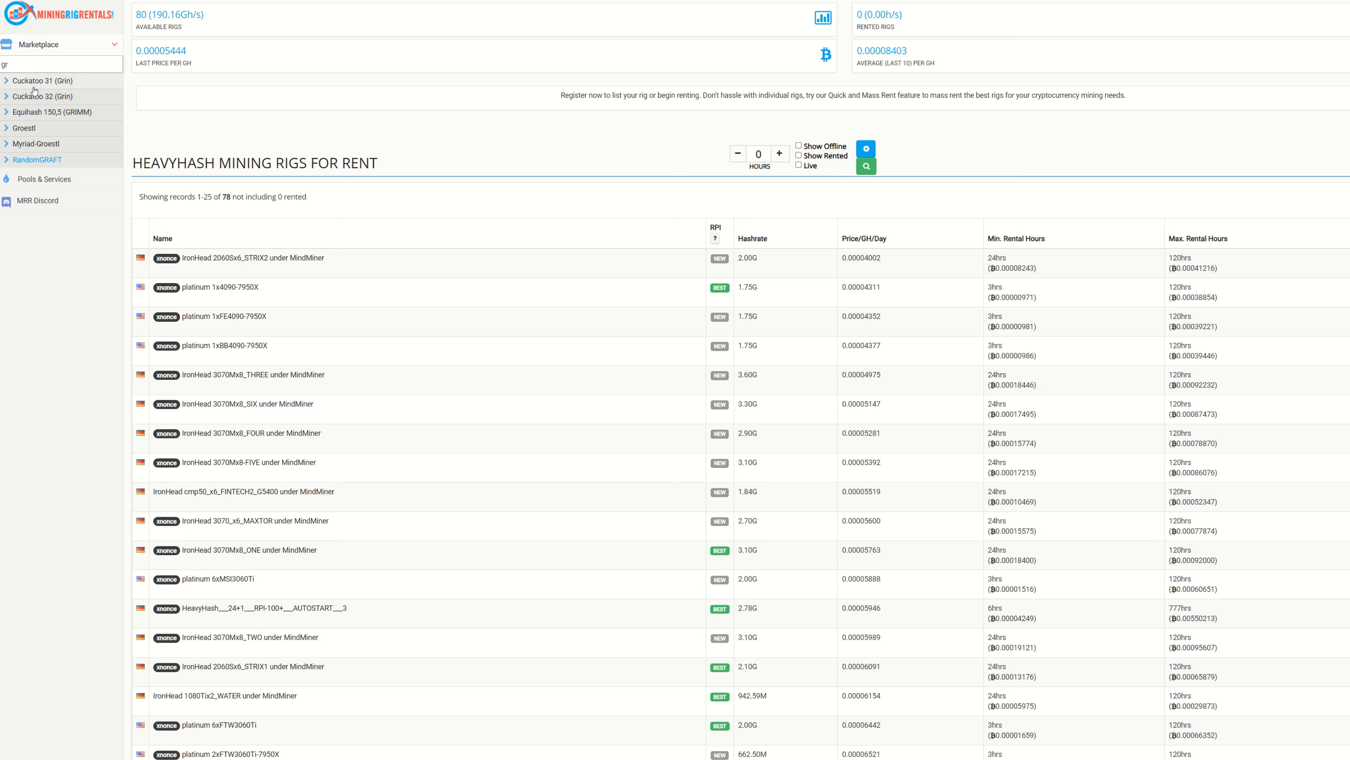
pyautogui.write('gh')
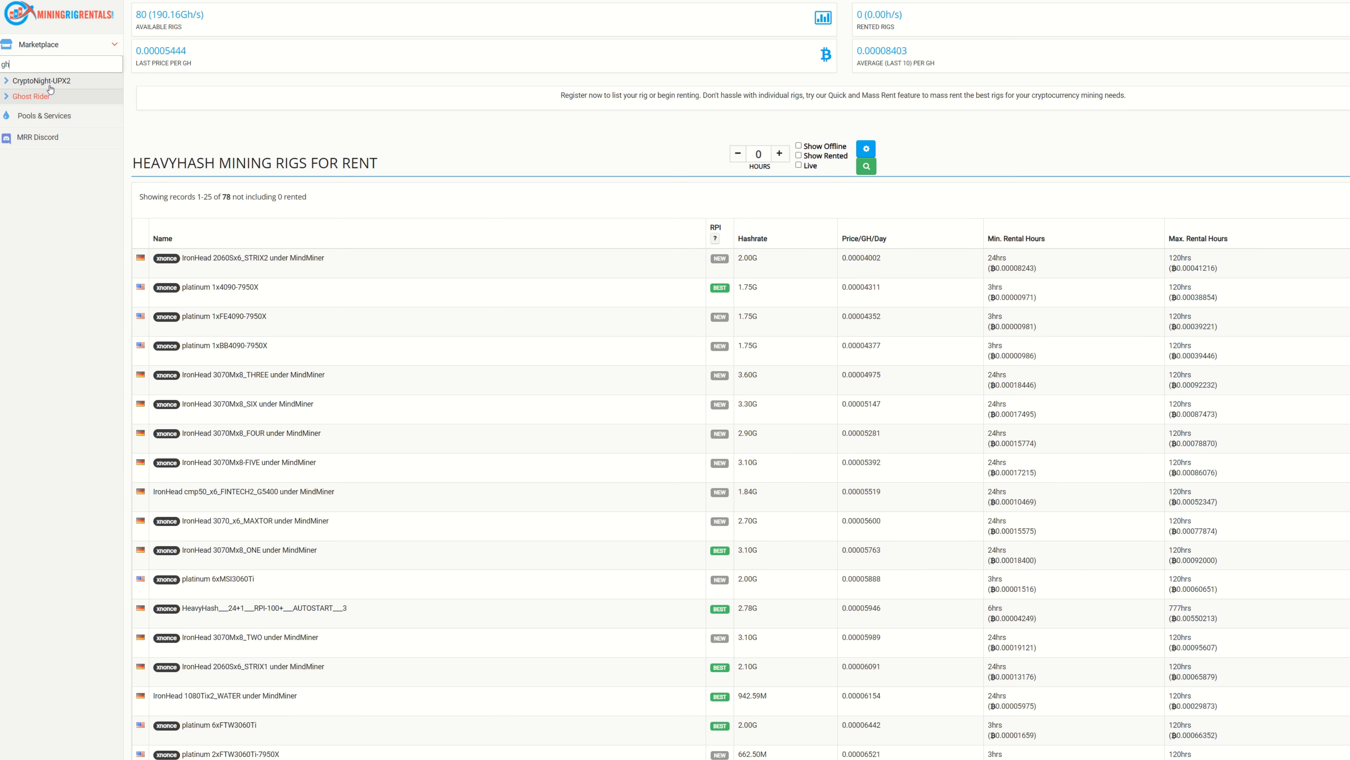
pyautogui.write('ghost')
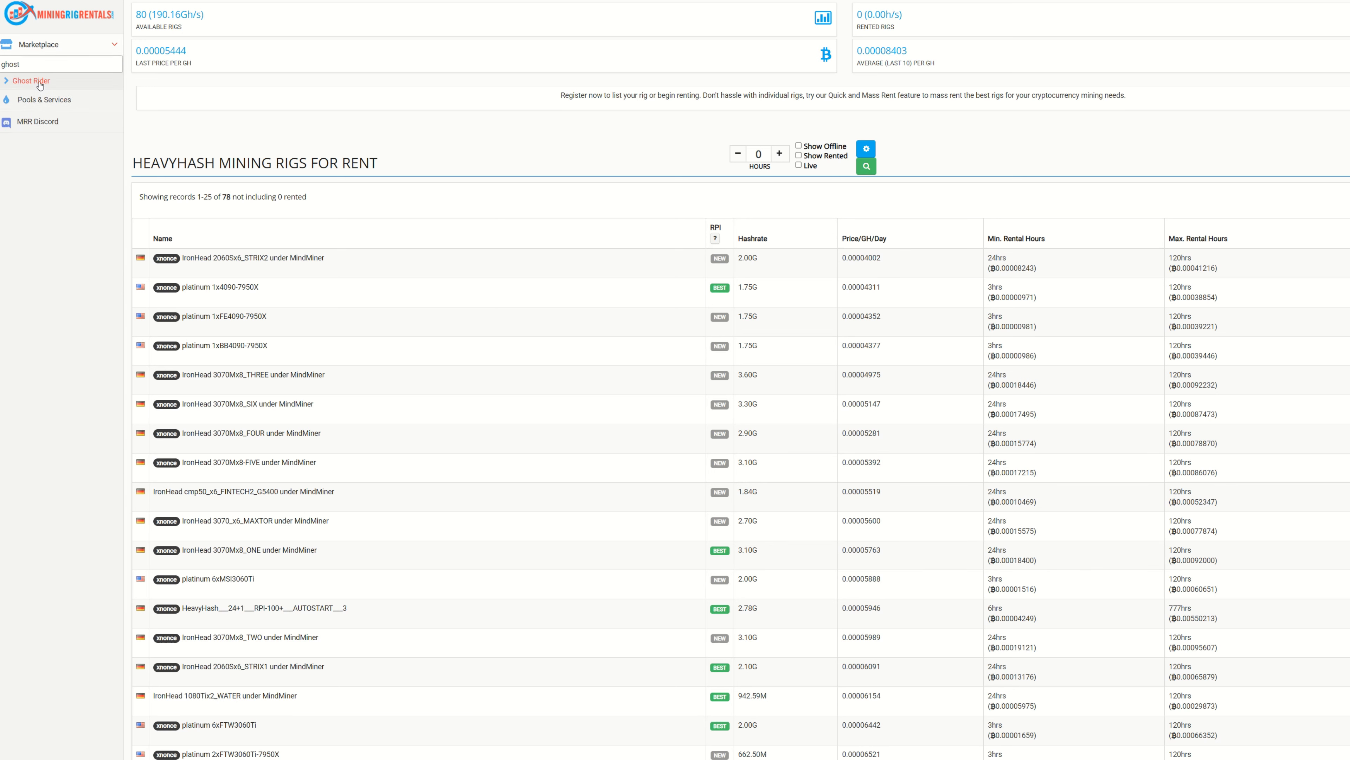
pyautogui.click(31, 80)
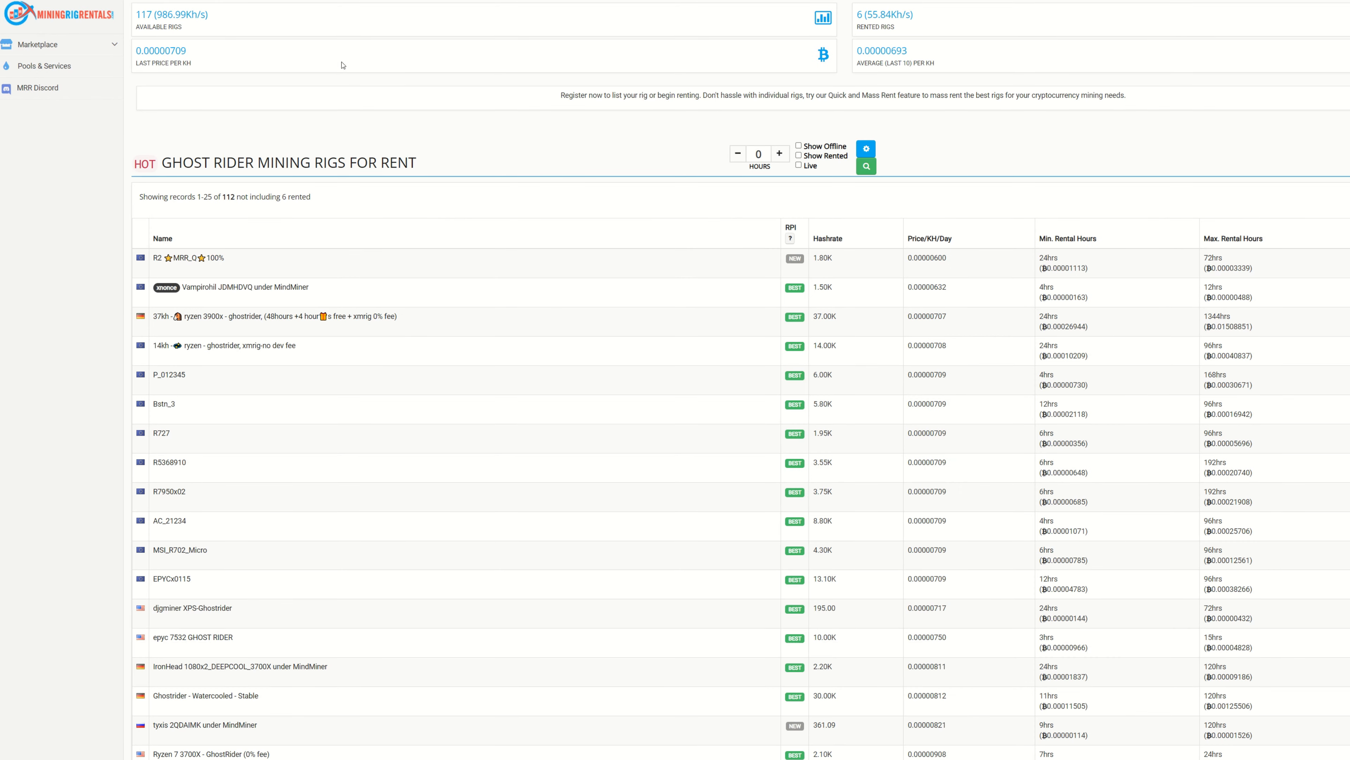
pyautogui.moveTo(719, 46)
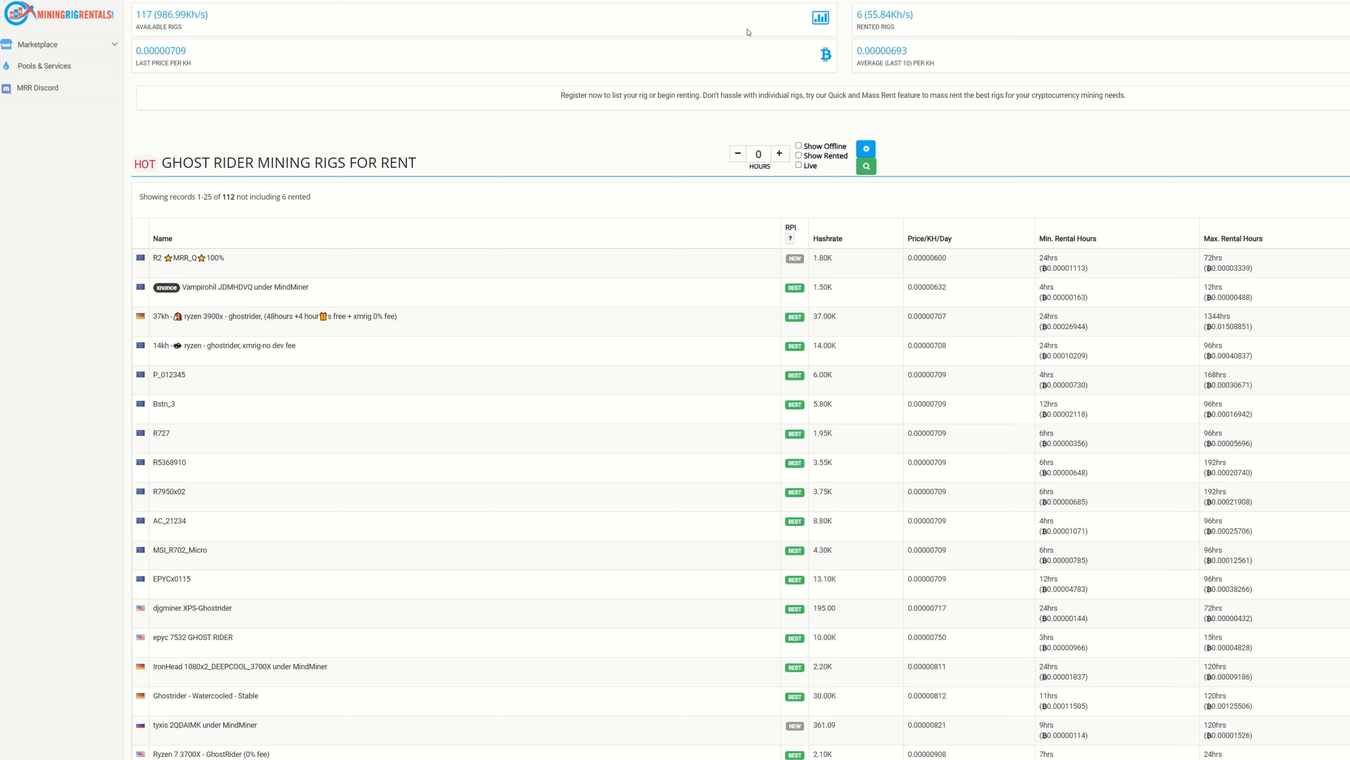
pyautogui.moveTo(504, 17)
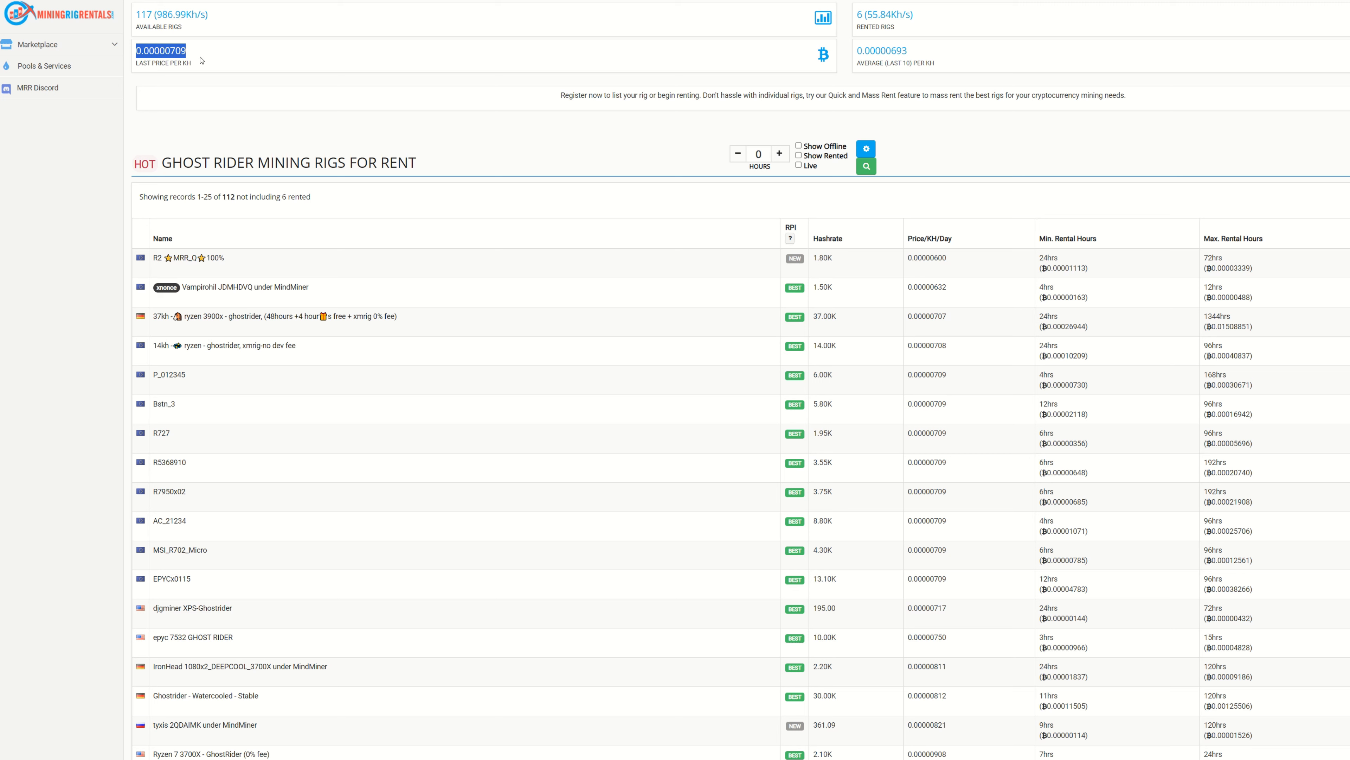
pyautogui.moveTo(197, 54)
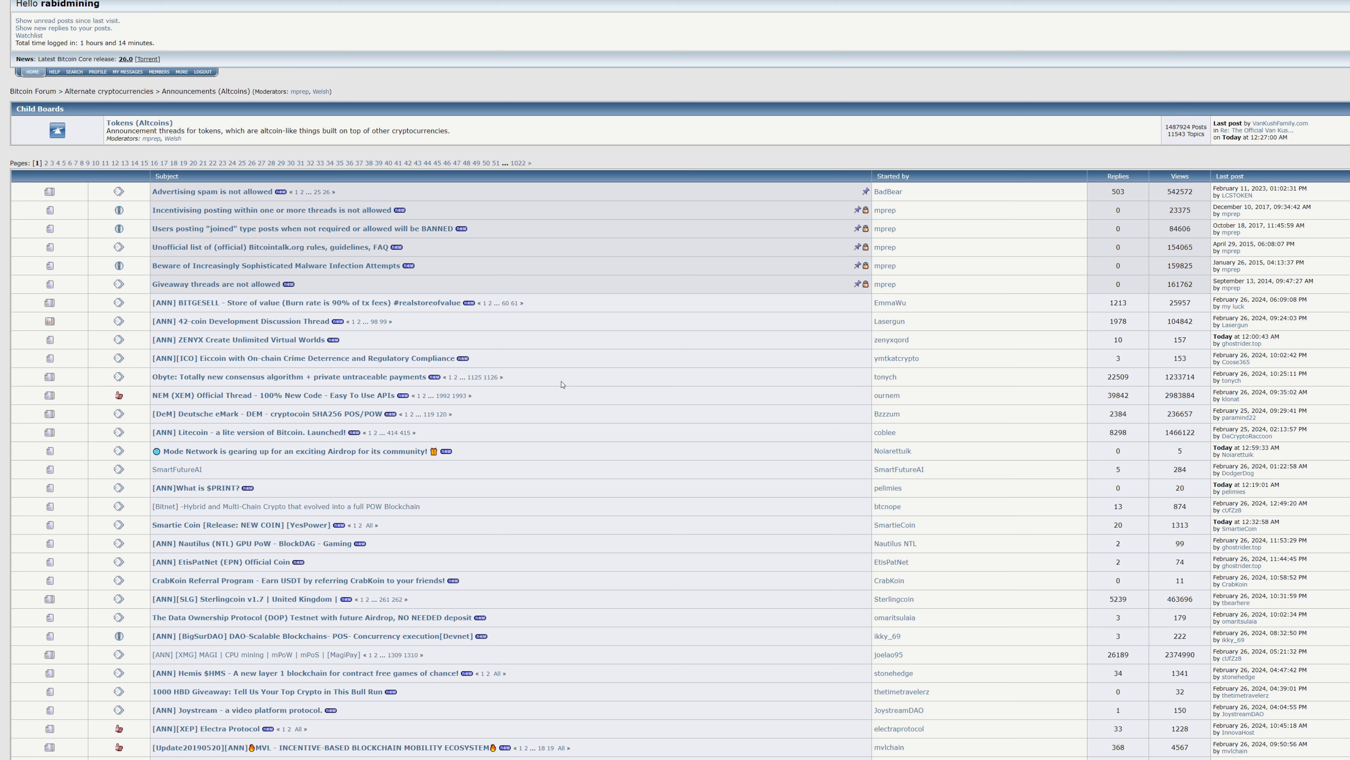
pyautogui.moveTo(561, 384)
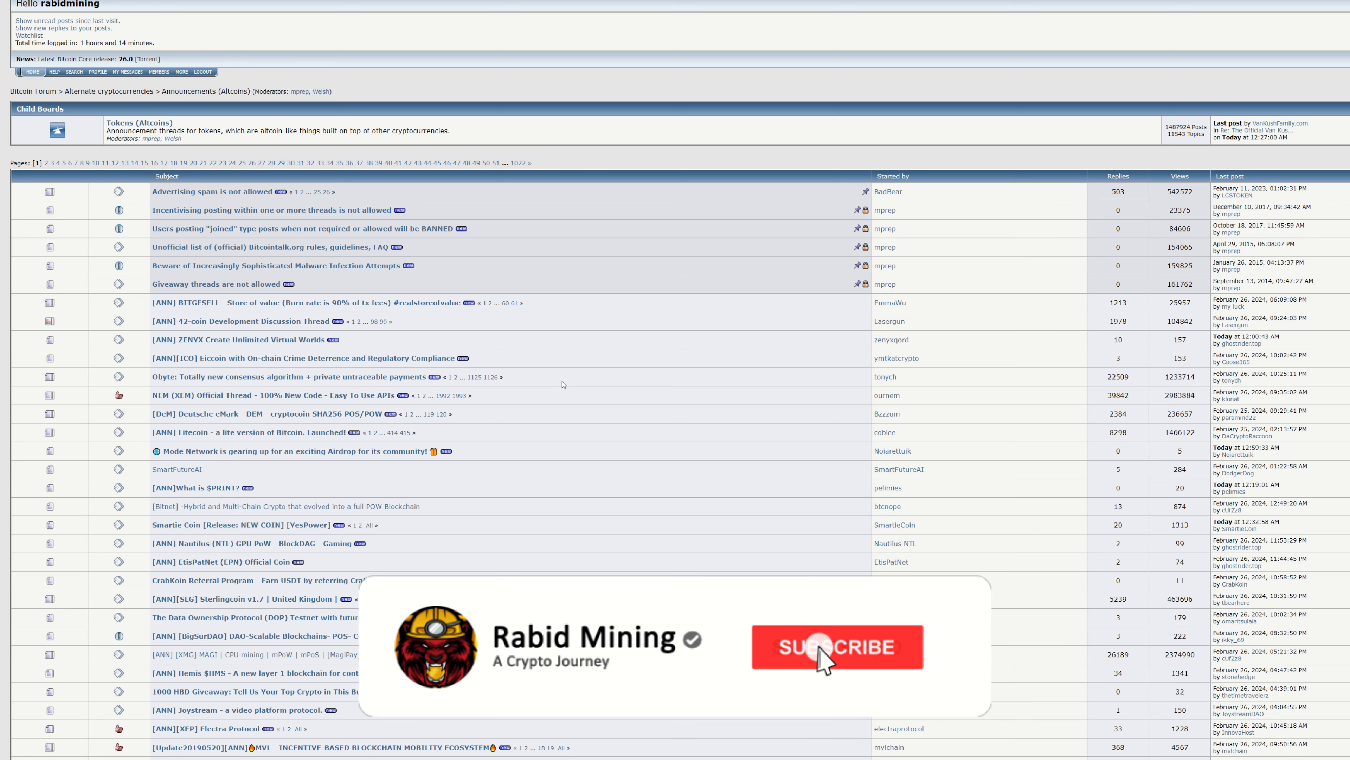
# Reach the Announcements (Altcoins) board listing threads such as BITGESELL, Obyte and Litecoin.
pyautogui.click(835, 647)
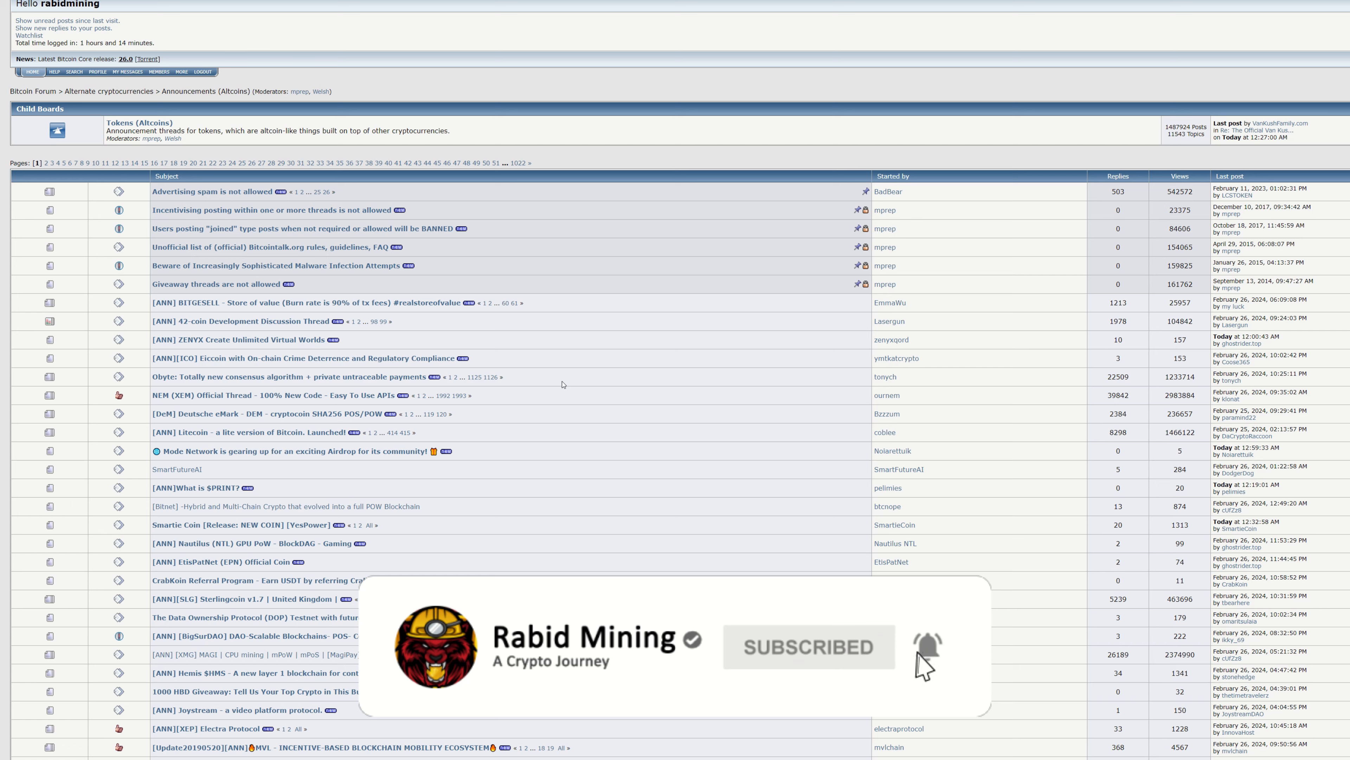